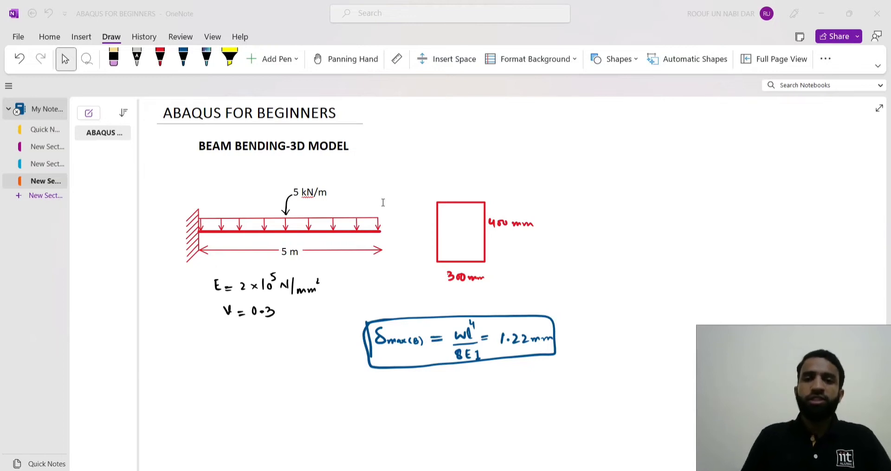
pyautogui.moveTo(218, 192)
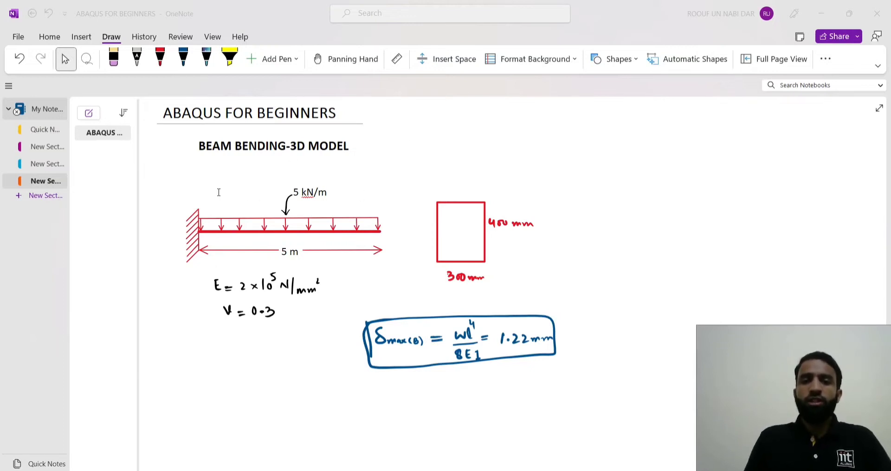
pyautogui.moveTo(204, 270)
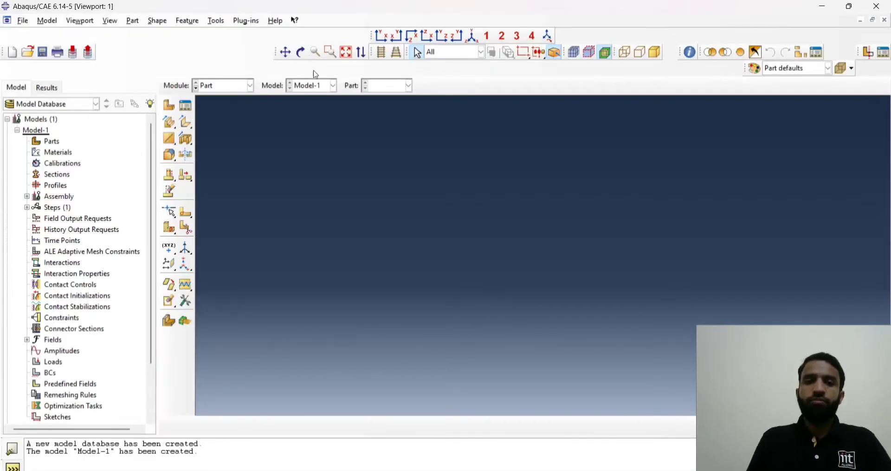
pyautogui.moveTo(324, 67)
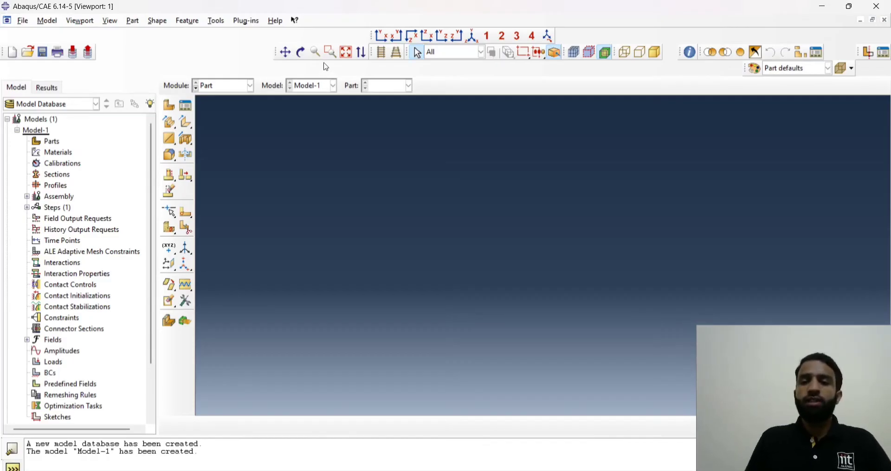
pyautogui.moveTo(184, 110)
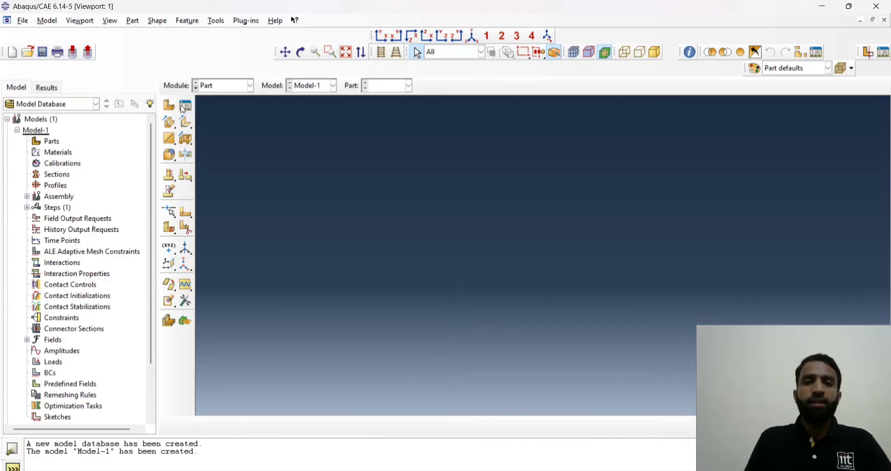
pyautogui.moveTo(241, 101)
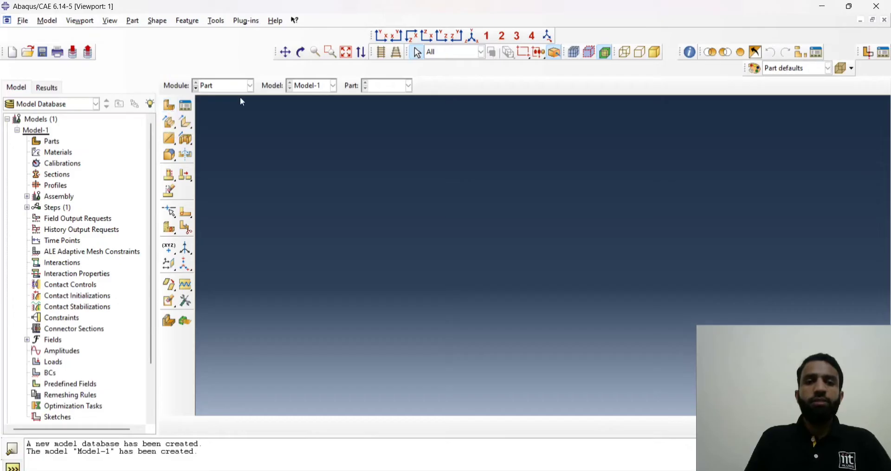
# Step: Start a new part named BEAM3D, keeping 3D deformable solid extrusion
pyautogui.click(249, 86)
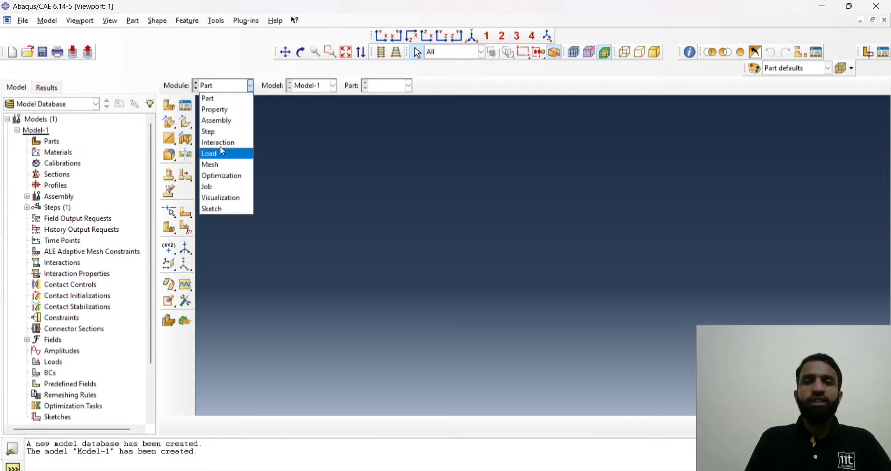
pyautogui.moveTo(207, 98)
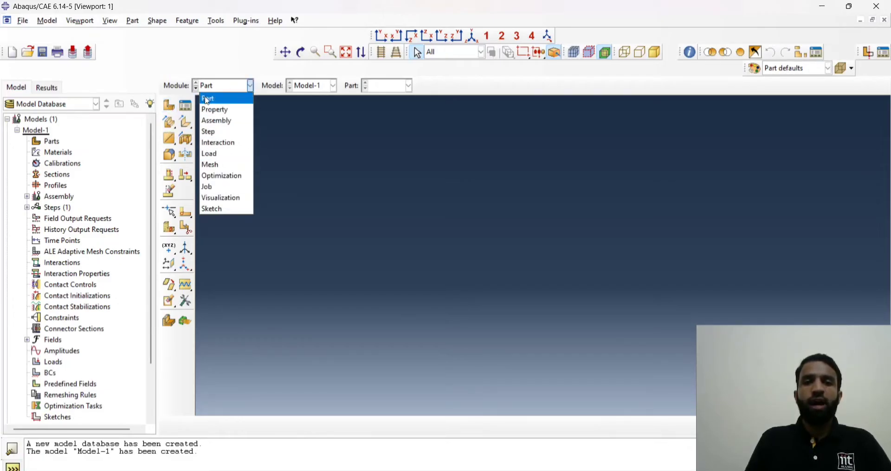
pyautogui.moveTo(216, 120)
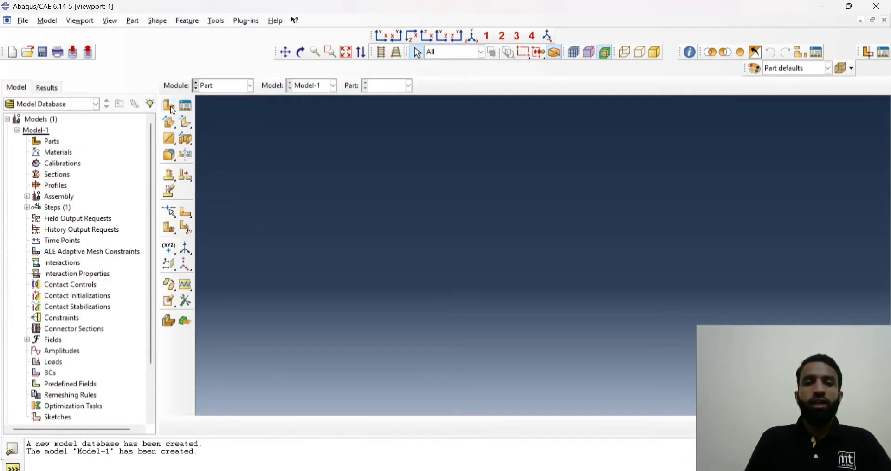
pyautogui.click(169, 107)
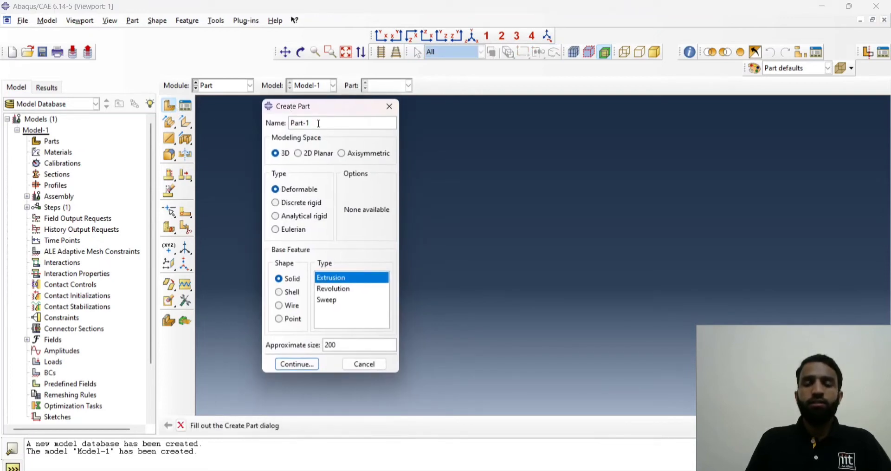
pyautogui.tripleClick(318, 122)
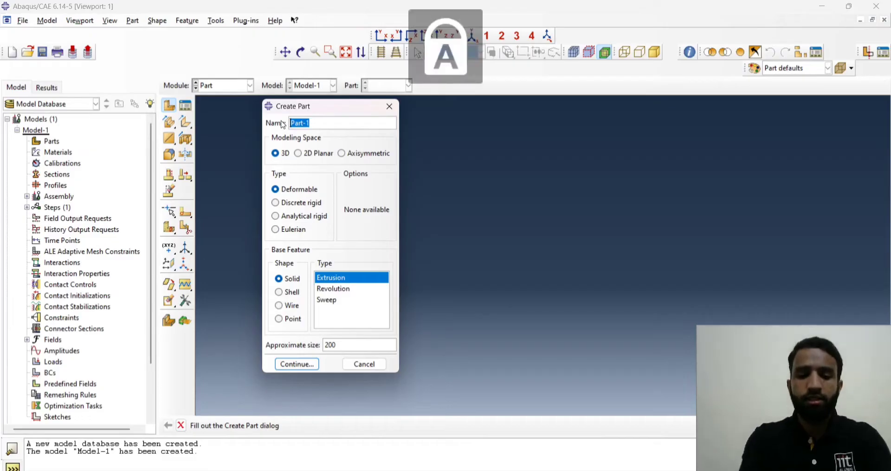
pyautogui.write('BEAM')
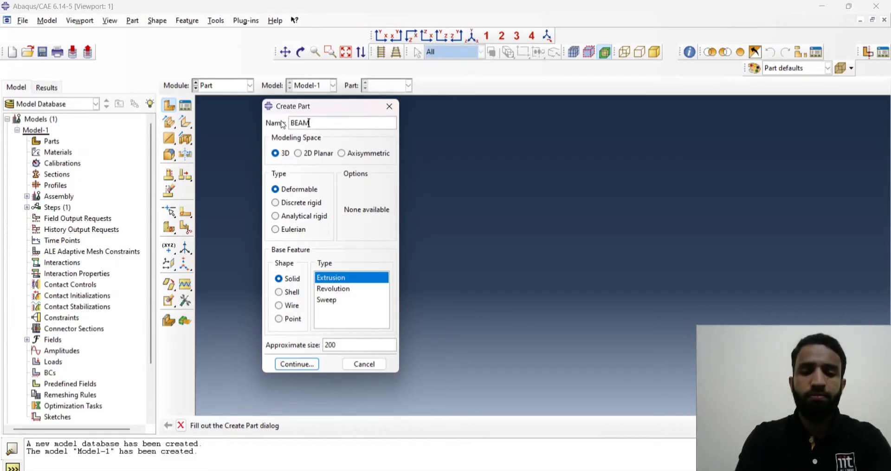
pyautogui.write('3D')
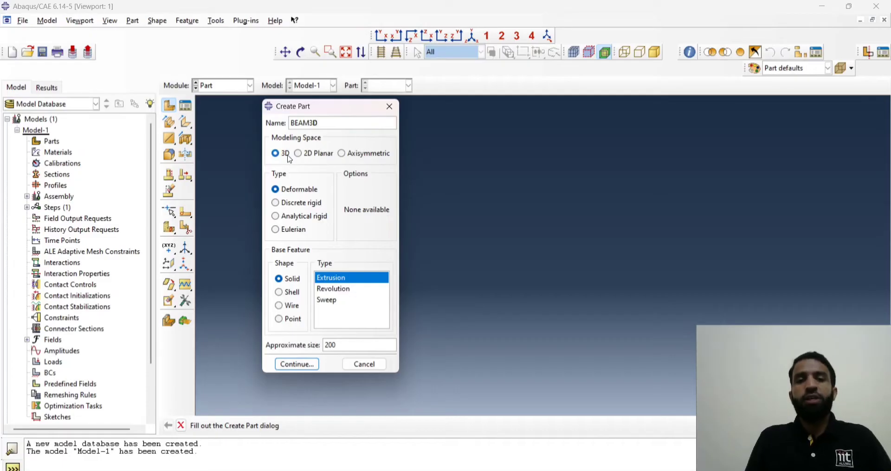
pyautogui.moveTo(310, 161)
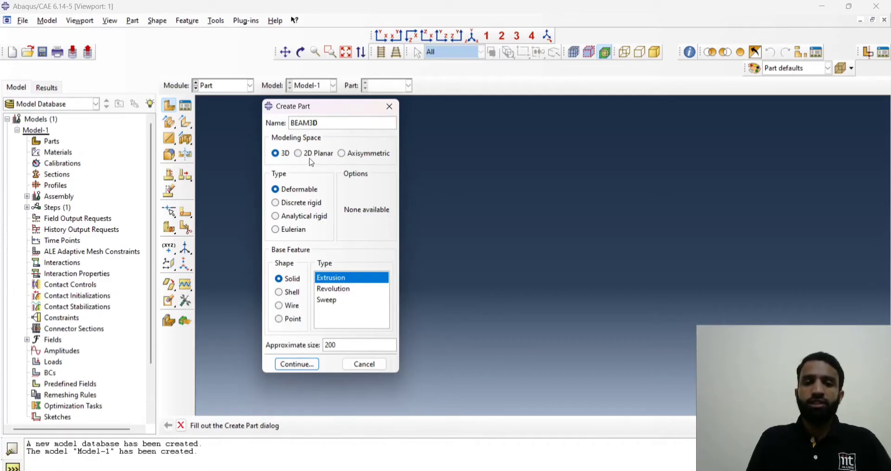
pyautogui.moveTo(307, 277)
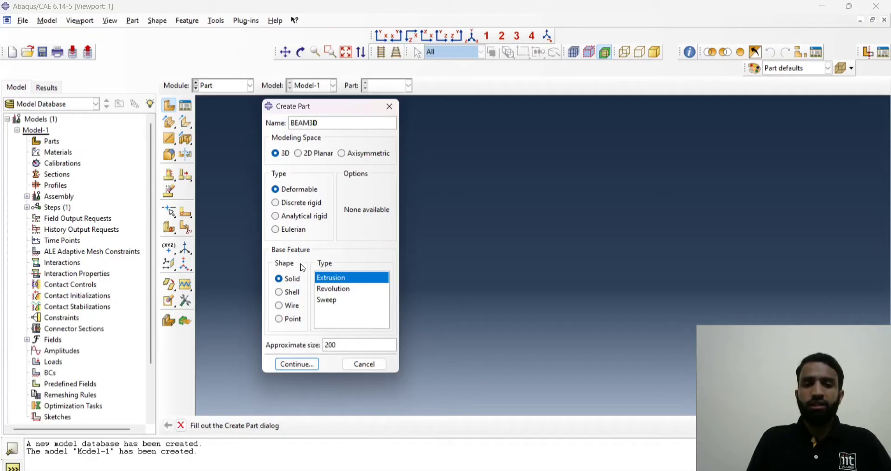
pyautogui.moveTo(287, 312)
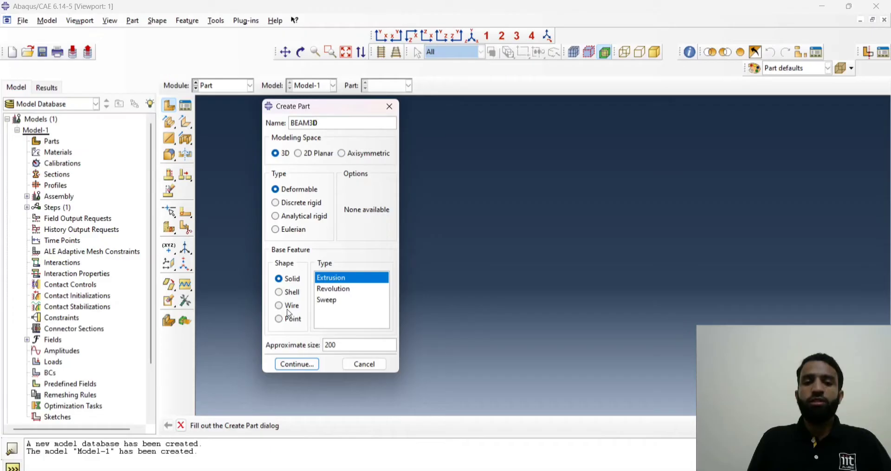
pyautogui.moveTo(305, 312)
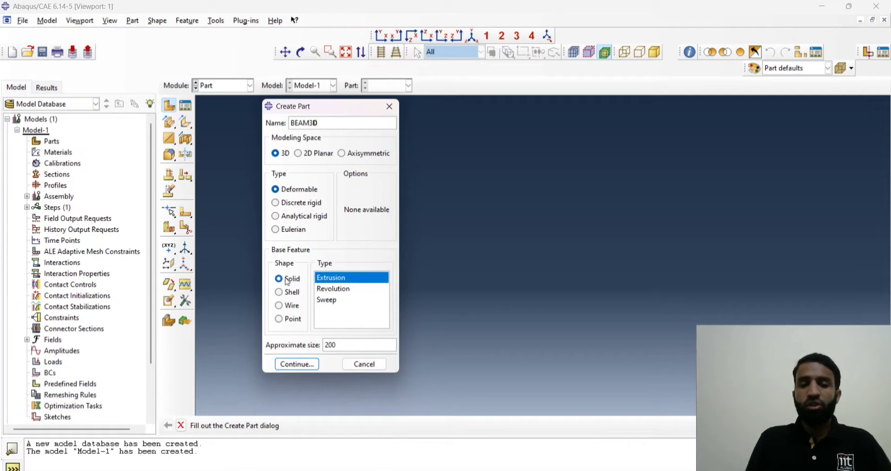
pyautogui.moveTo(361, 288)
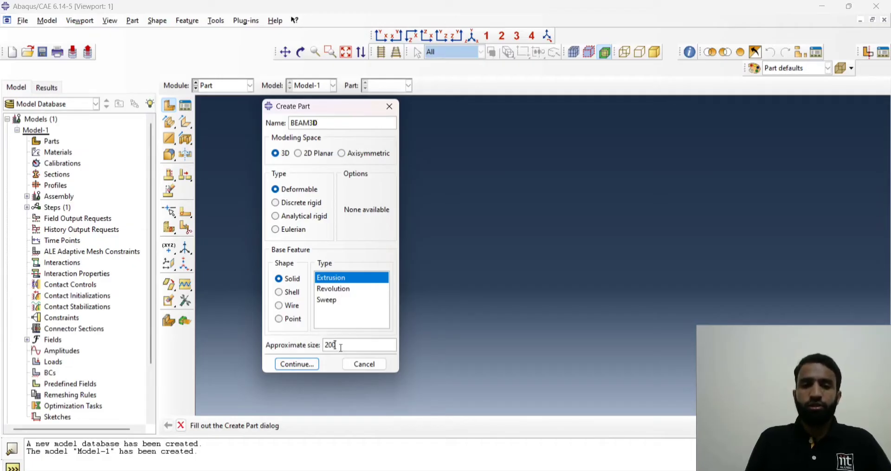
# Step: Set the approximate size to 9000 and continue into the section sketcher
pyautogui.tripleClick(359, 345)
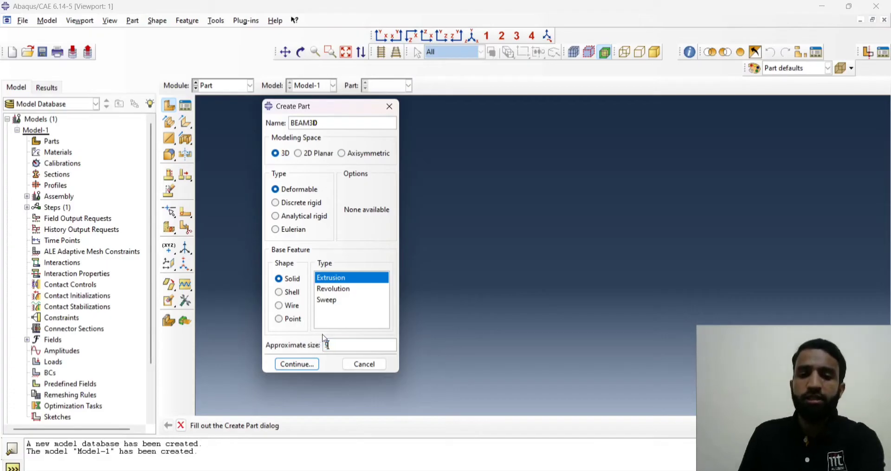
pyautogui.write('9000')
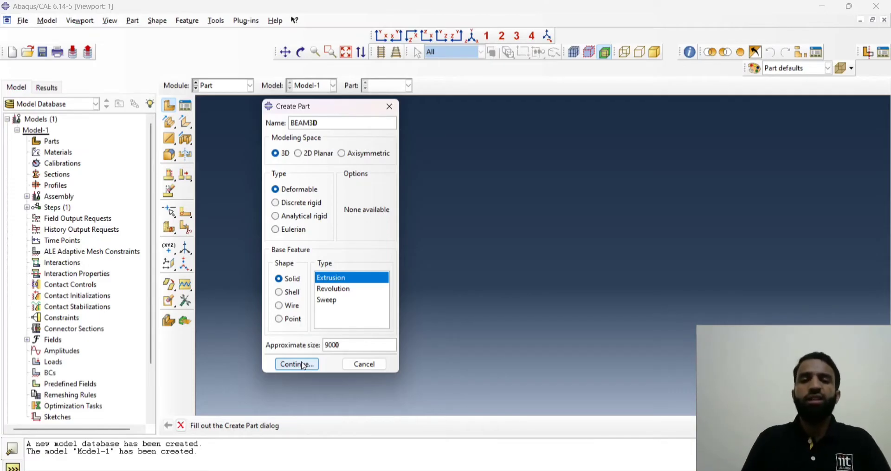
pyautogui.click(294, 364)
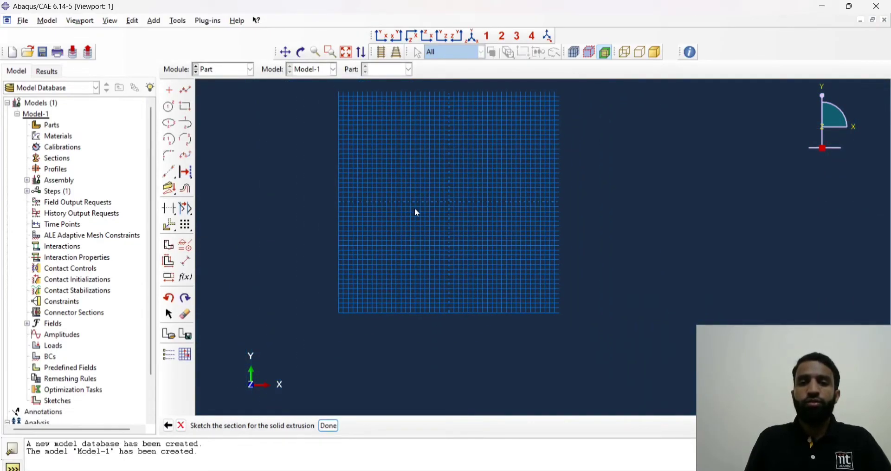
pyautogui.moveTo(313, 212)
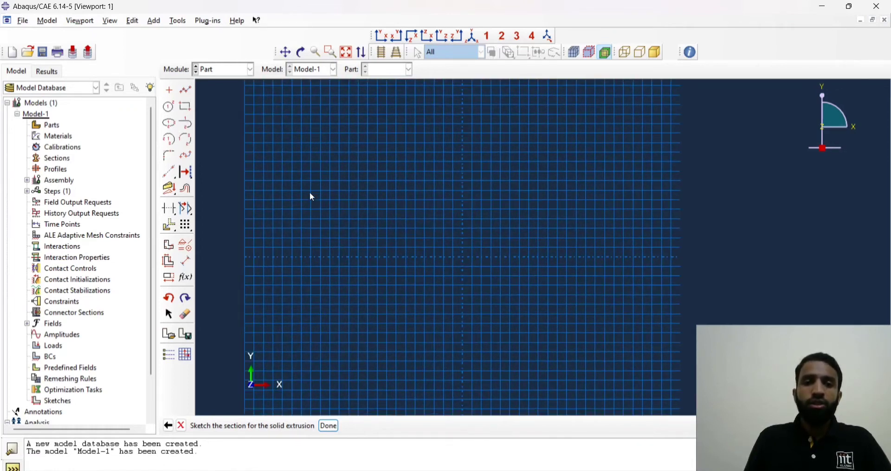
pyautogui.moveTo(185, 107)
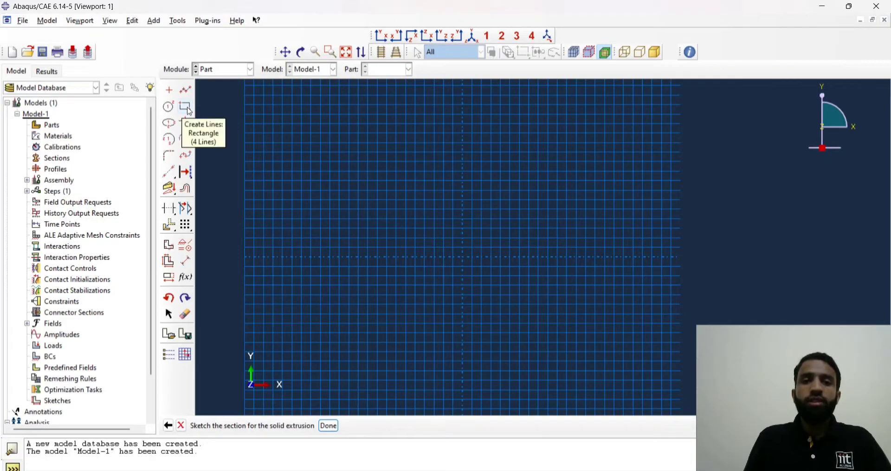
# Step: Sketch the rectangular cross-section and dimension it 300 wide by 400 tall
pyautogui.click(185, 107)
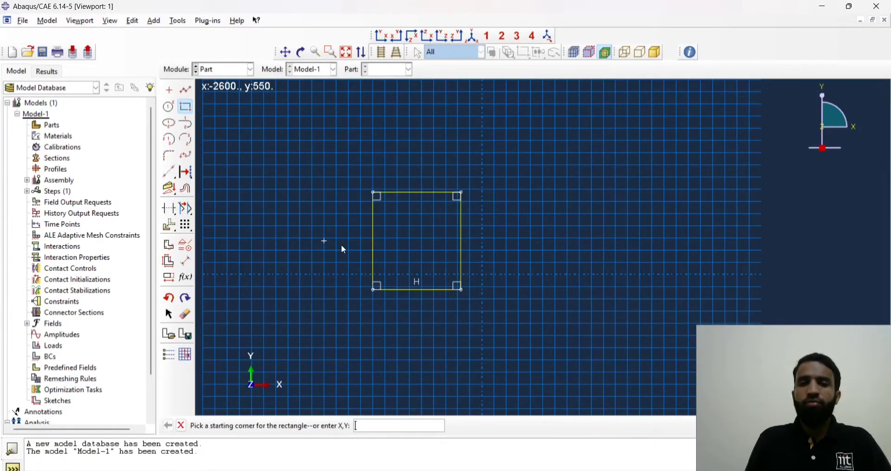
pyautogui.moveTo(380, 197)
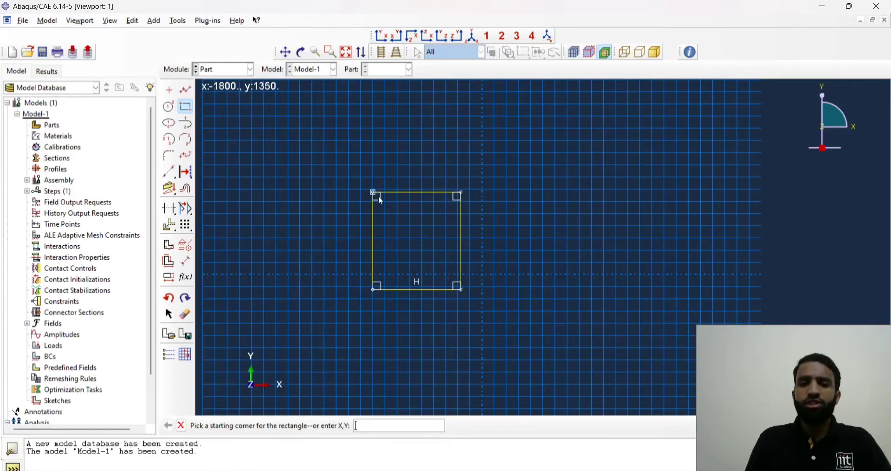
pyautogui.moveTo(370, 316)
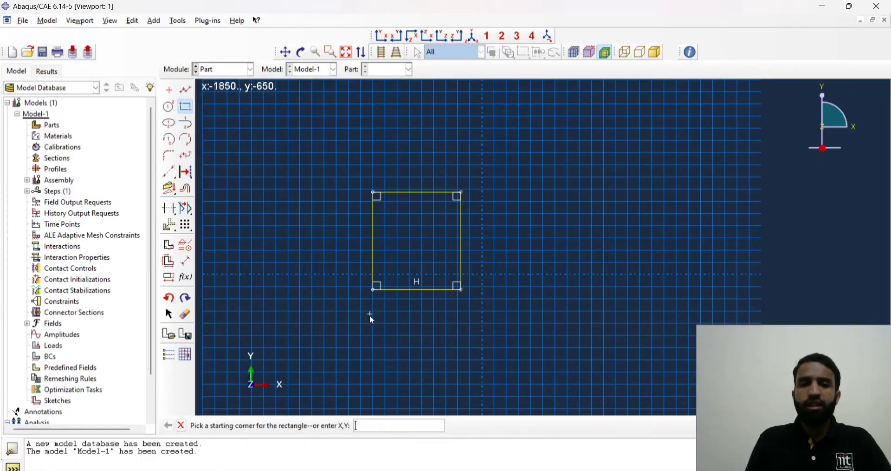
pyautogui.moveTo(186, 266)
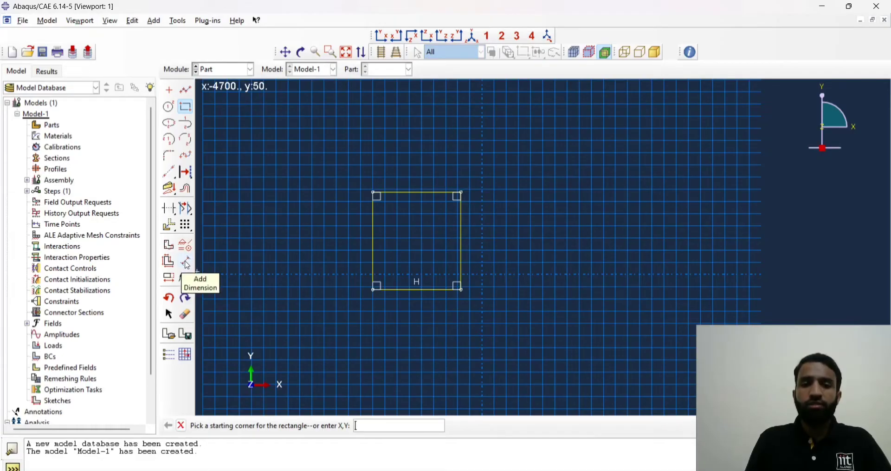
pyautogui.click(185, 261)
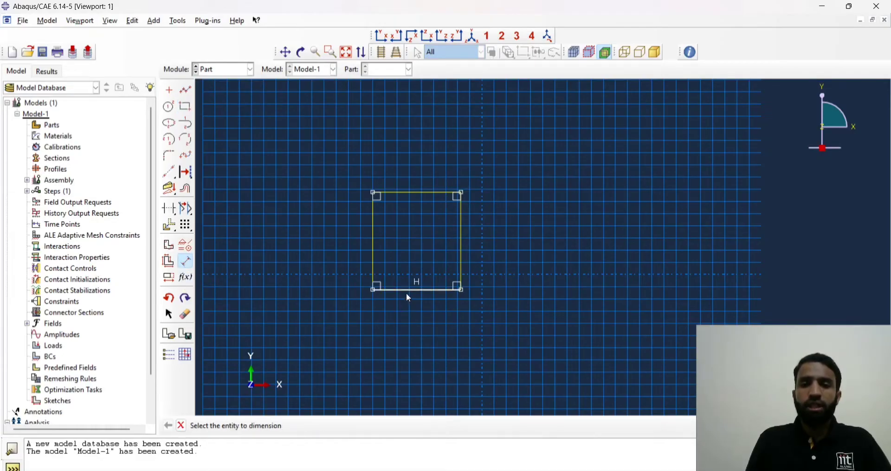
pyautogui.click(416, 288)
pyautogui.write('3')
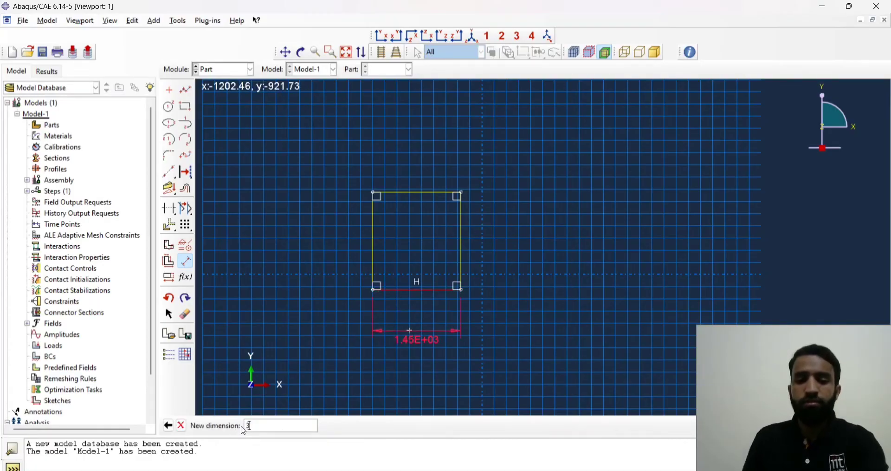
pyautogui.press('Return')
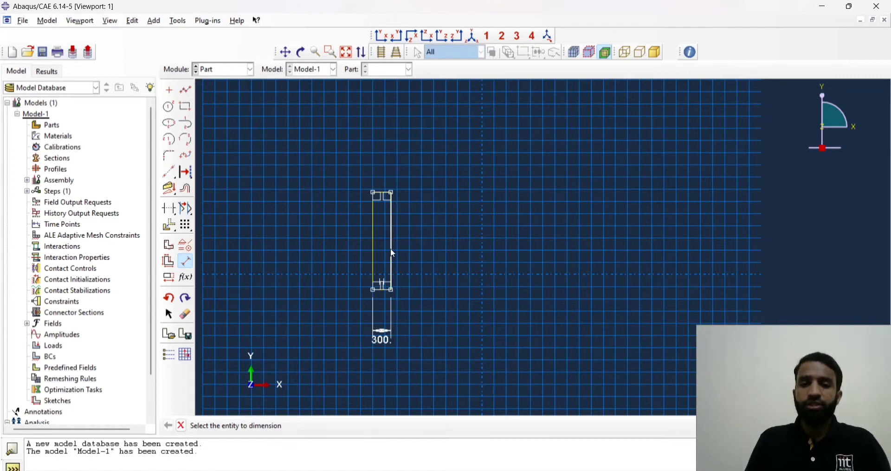
pyautogui.click(391, 242)
pyautogui.write('40')
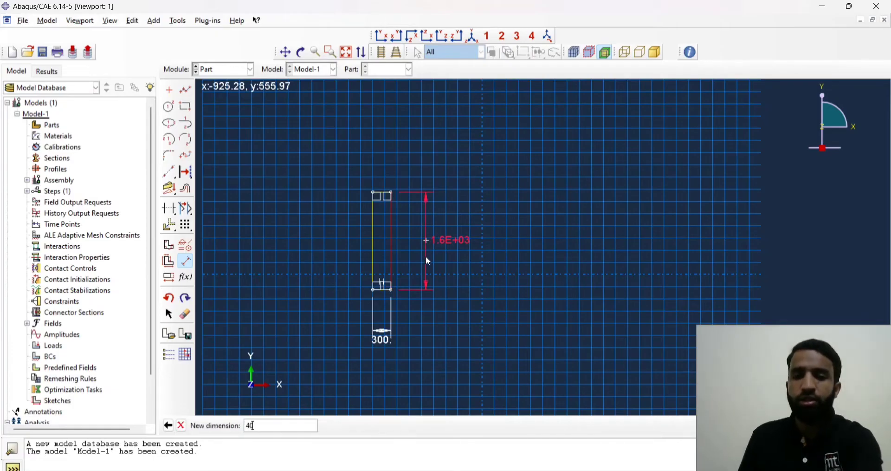
pyautogui.press('Return')
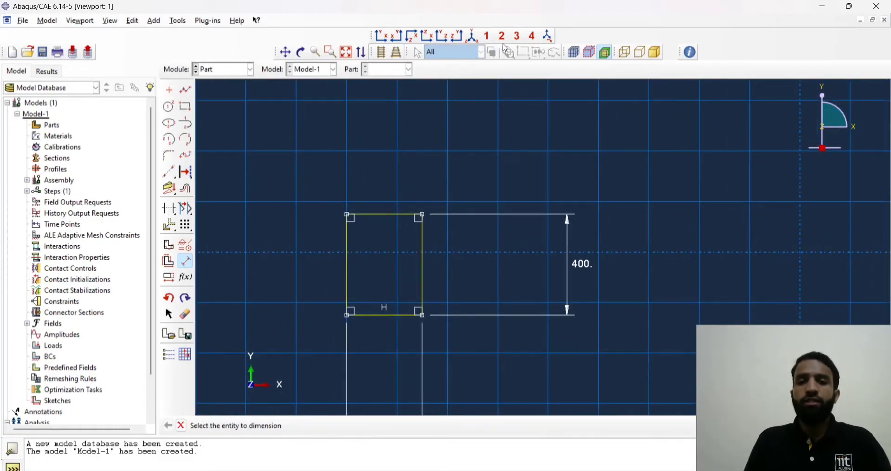
pyautogui.moveTo(300, 402)
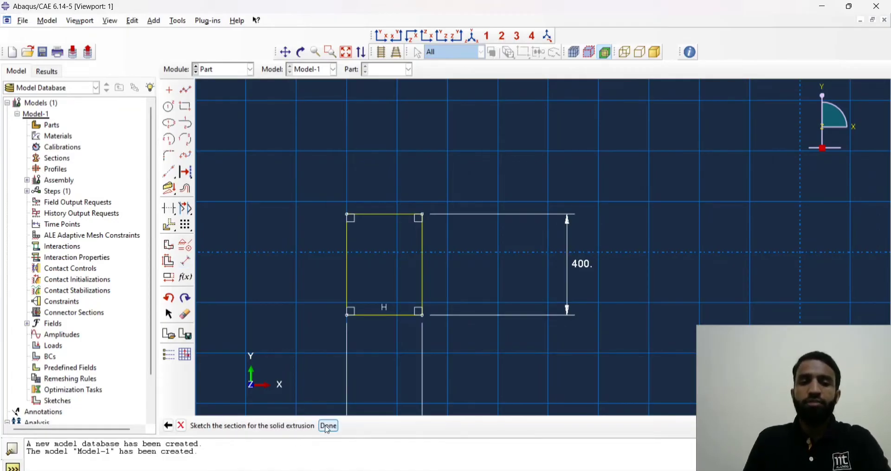
# Step: Finish the sketch and extrude the cross-section to a depth of 5000
pyautogui.click(328, 425)
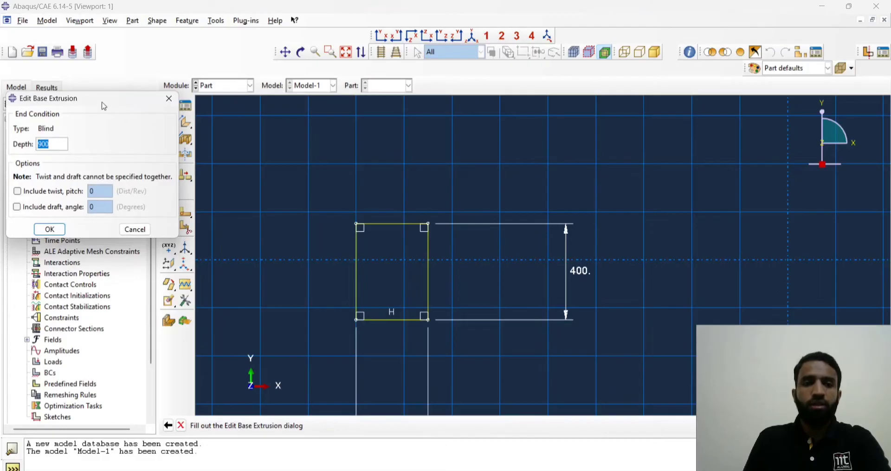
pyautogui.moveTo(102, 97); pyautogui.dragTo(277, 153)
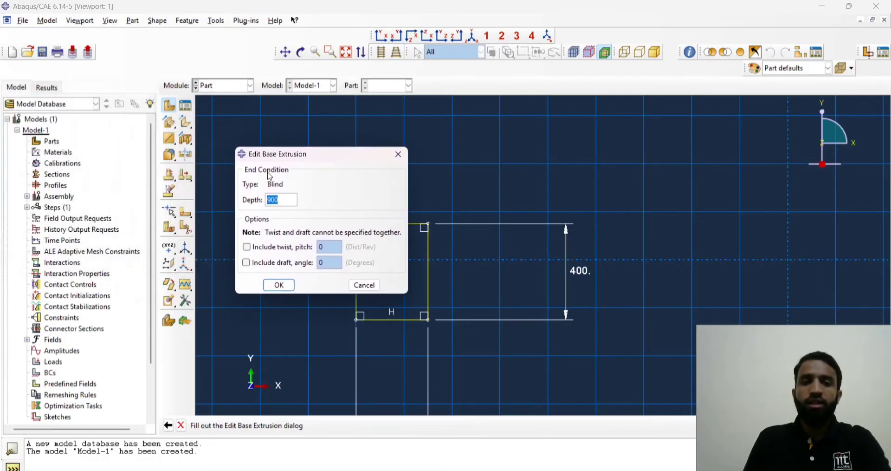
pyautogui.moveTo(283, 206)
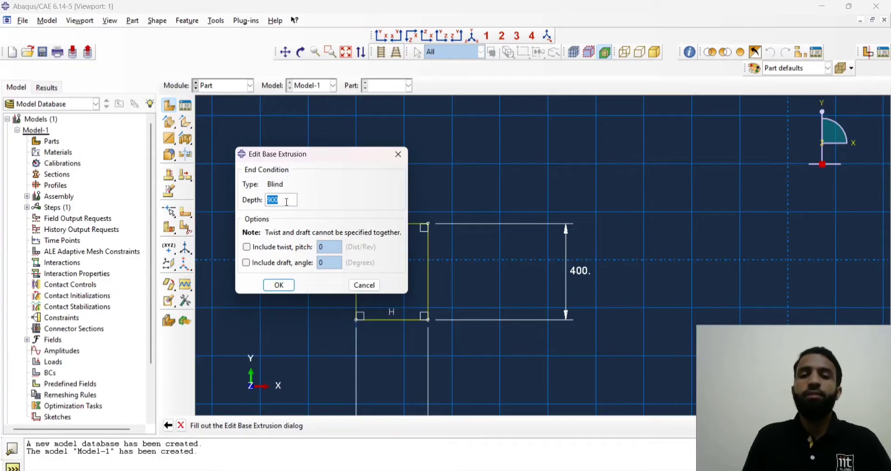
pyautogui.moveTo(279, 153); pyautogui.dragTo(199, 144)
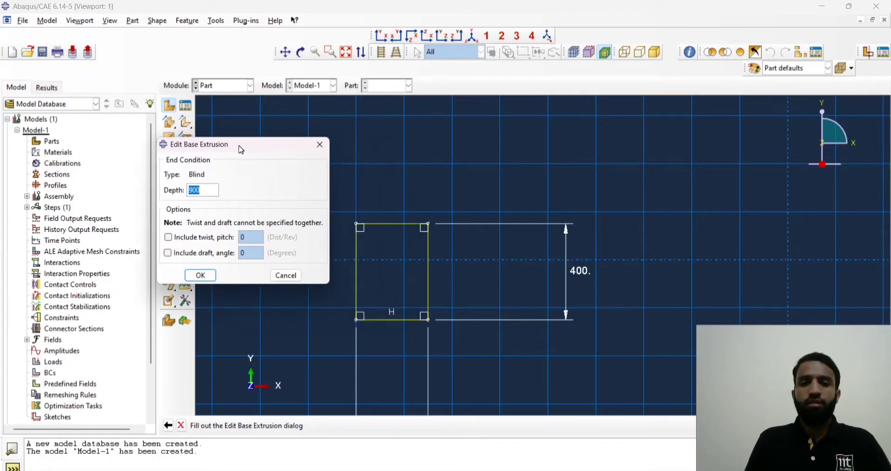
pyautogui.moveTo(239, 144); pyautogui.dragTo(159, 156)
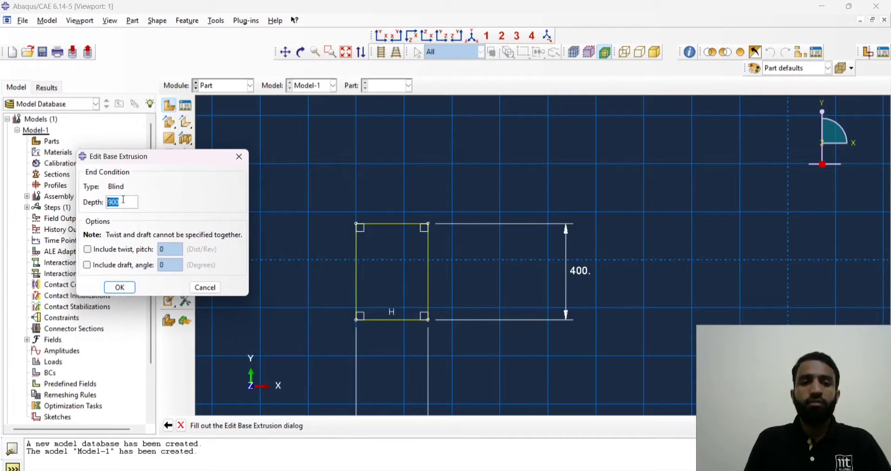
pyautogui.write('500')
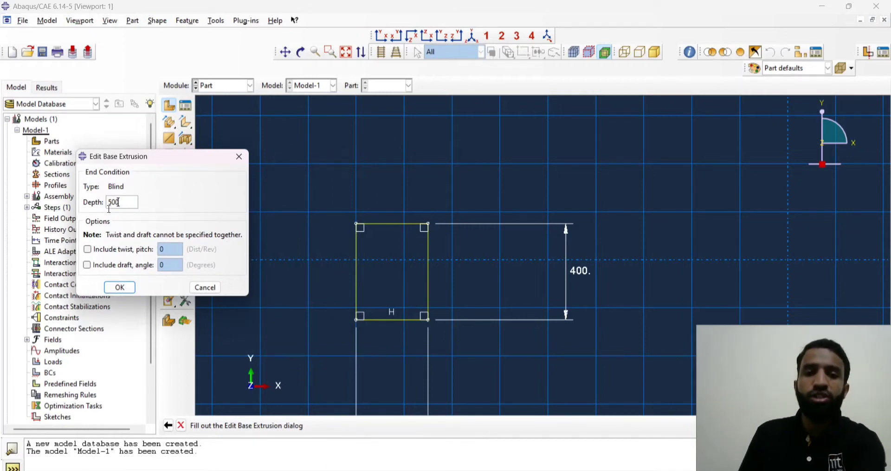
pyautogui.write('0')
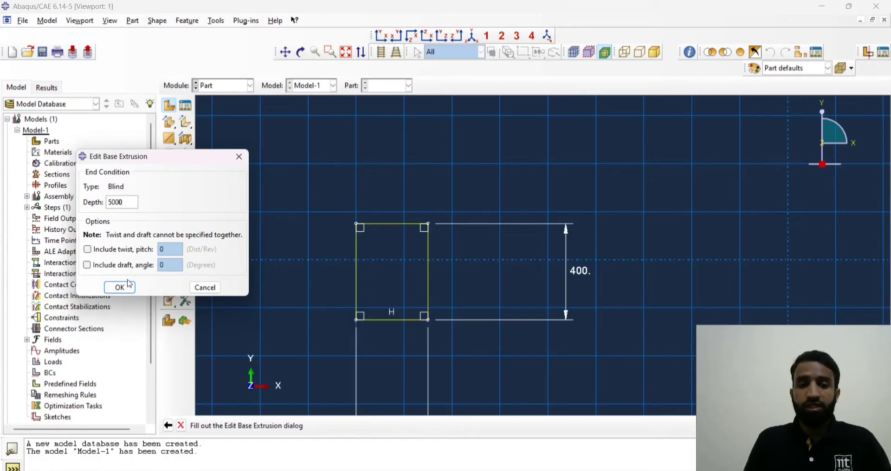
pyautogui.click(119, 287)
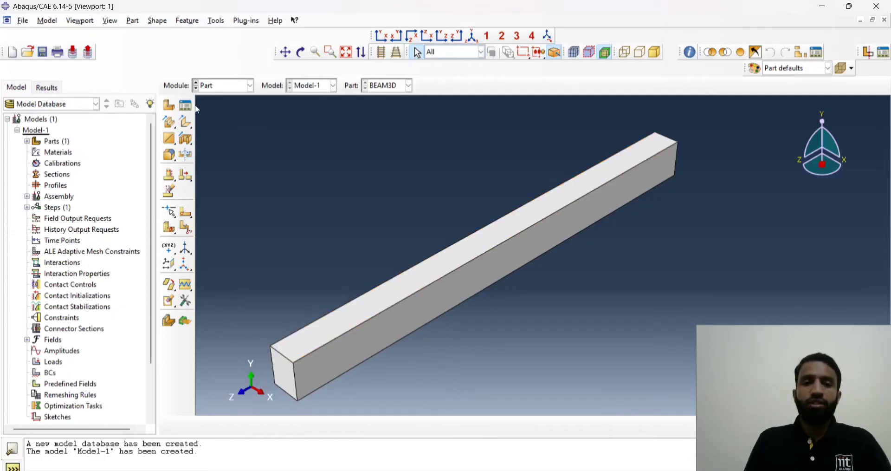
# Step: In the Property module, start a new material named STEEL
pyautogui.click(249, 86)
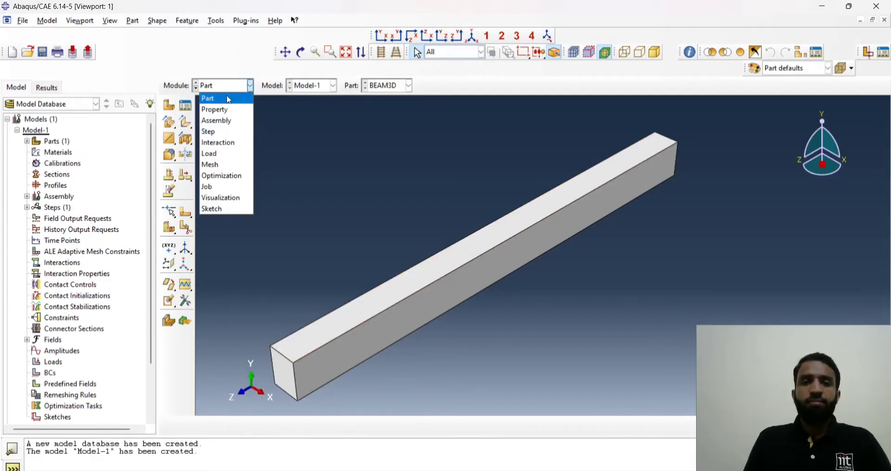
pyautogui.click(214, 110)
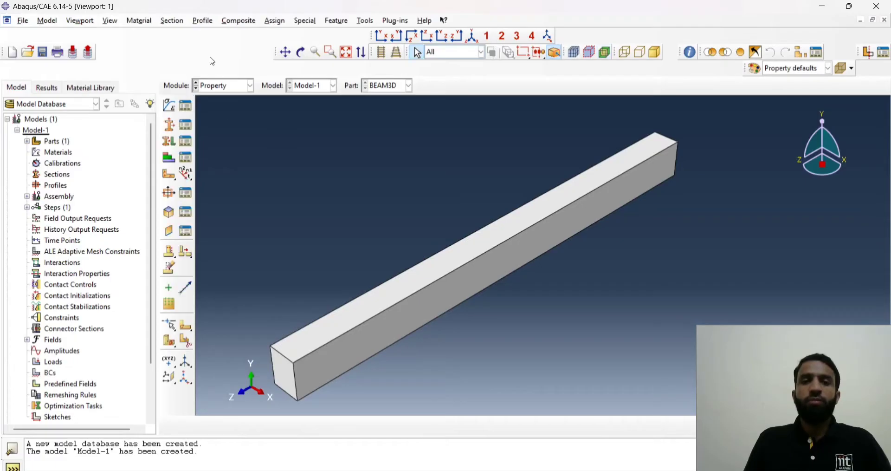
pyautogui.moveTo(169, 106)
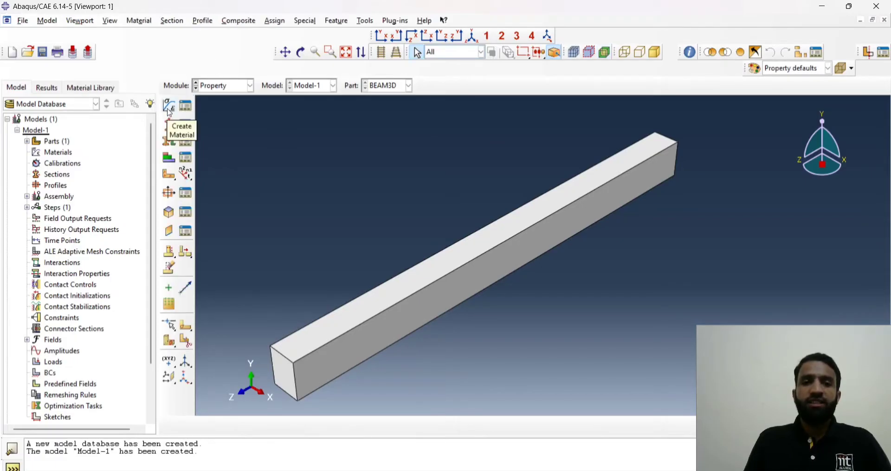
pyautogui.click(169, 107)
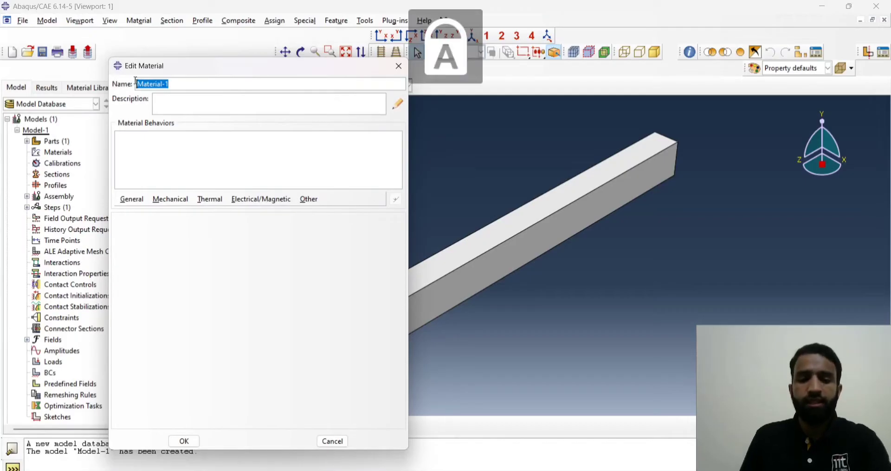
pyautogui.write('STE')
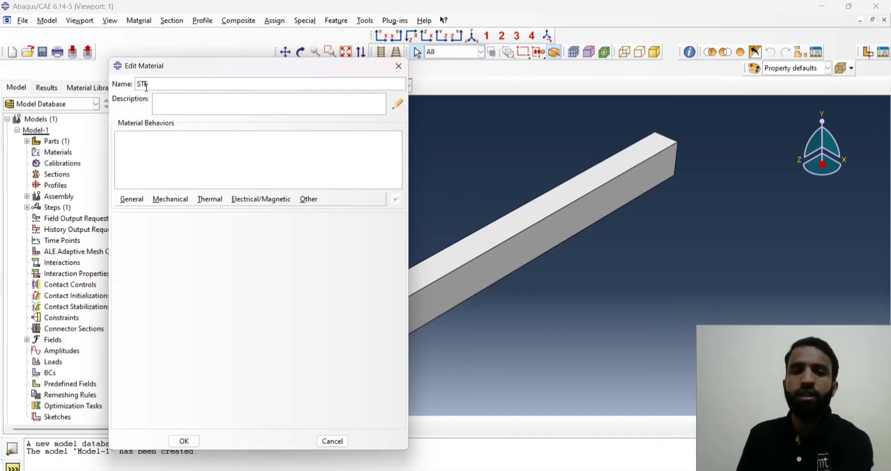
pyautogui.write('EL')
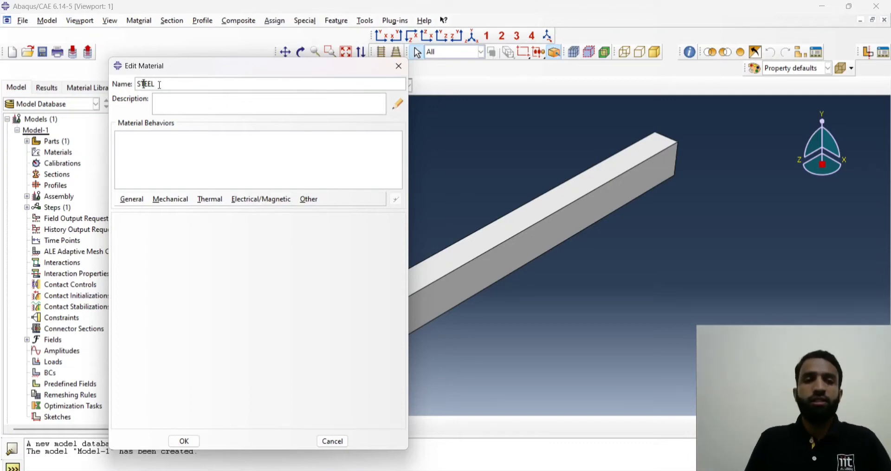
# Step: Add a General > Density behaviour with mass density 7800e-12
pyautogui.click(131, 199)
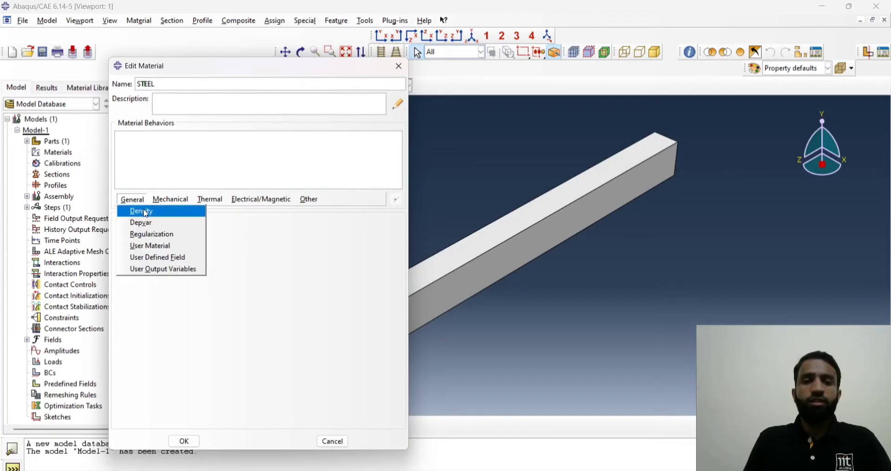
pyautogui.click(140, 211)
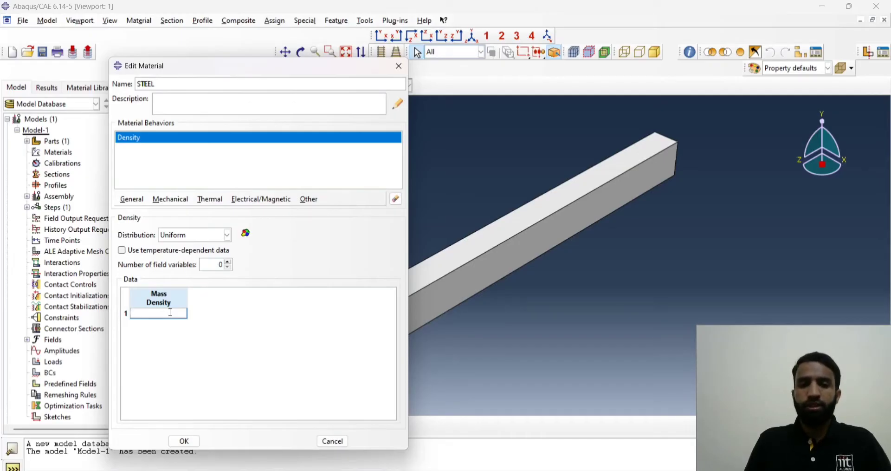
pyautogui.moveTo(230, 316)
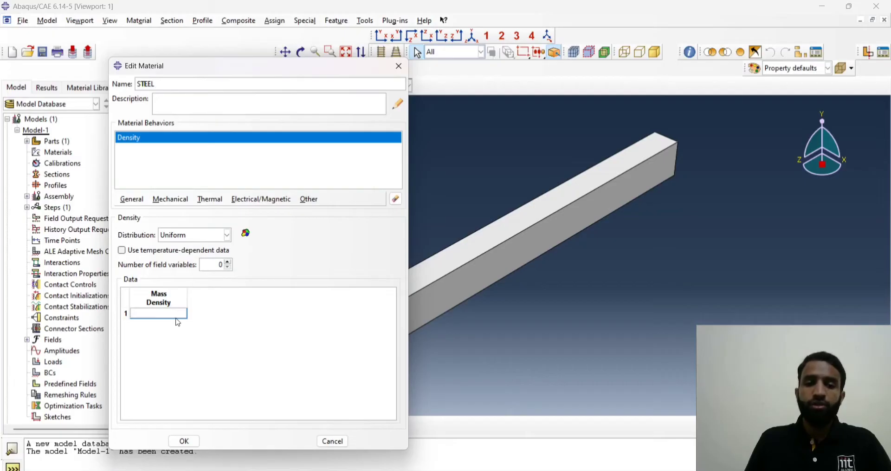
pyautogui.write('78')
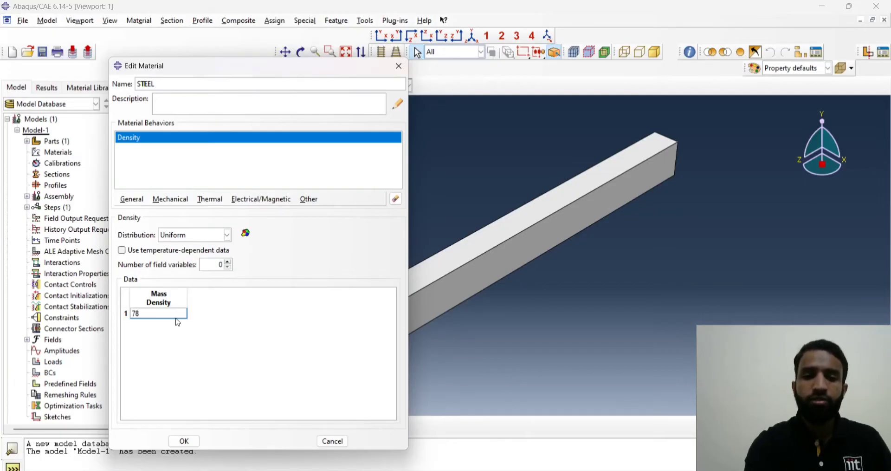
pyautogui.write('00')
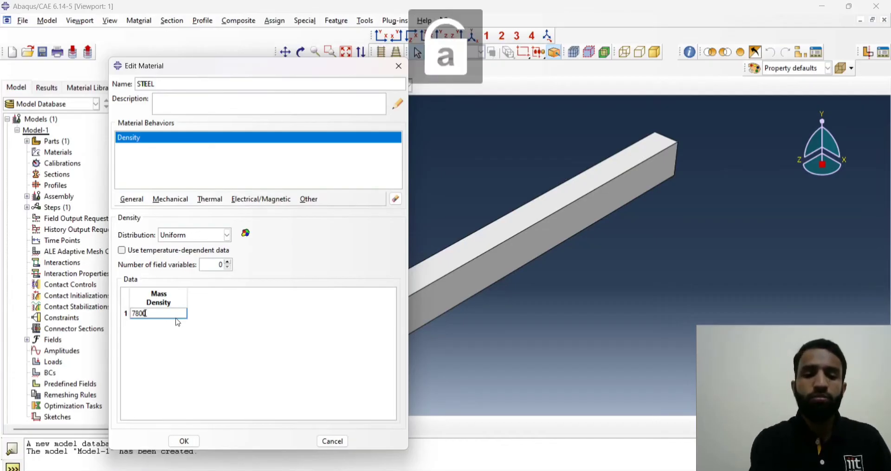
pyautogui.write('e-')
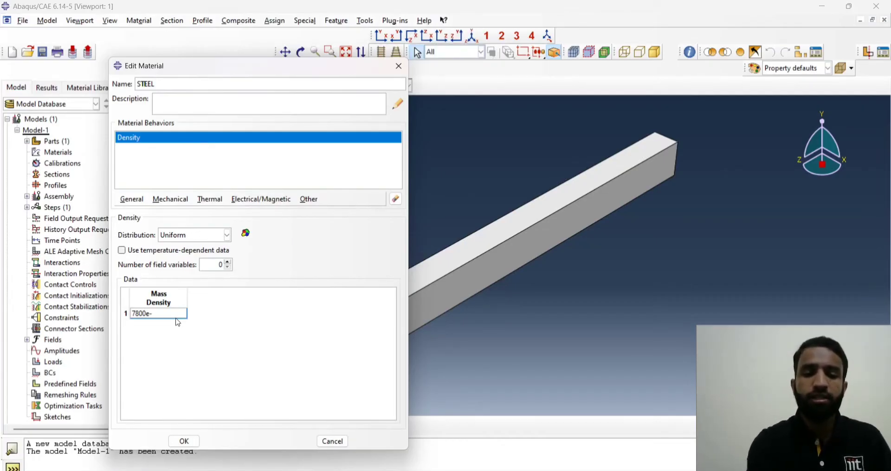
pyautogui.write('12')
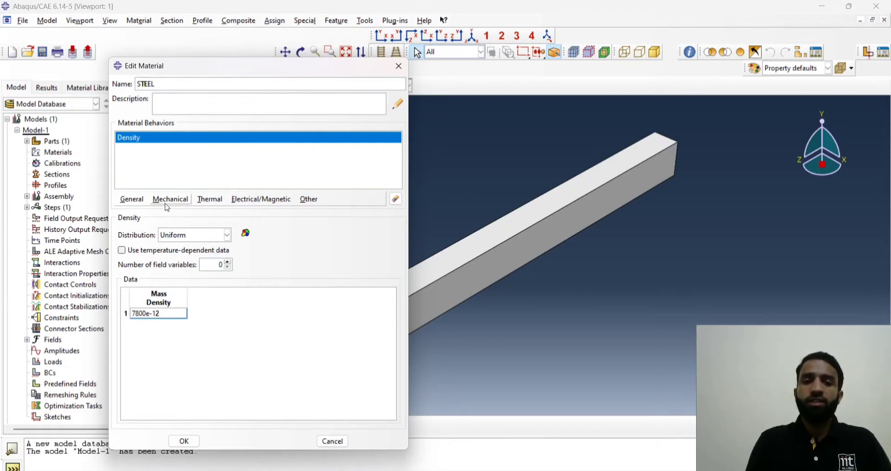
pyautogui.moveTo(170, 212)
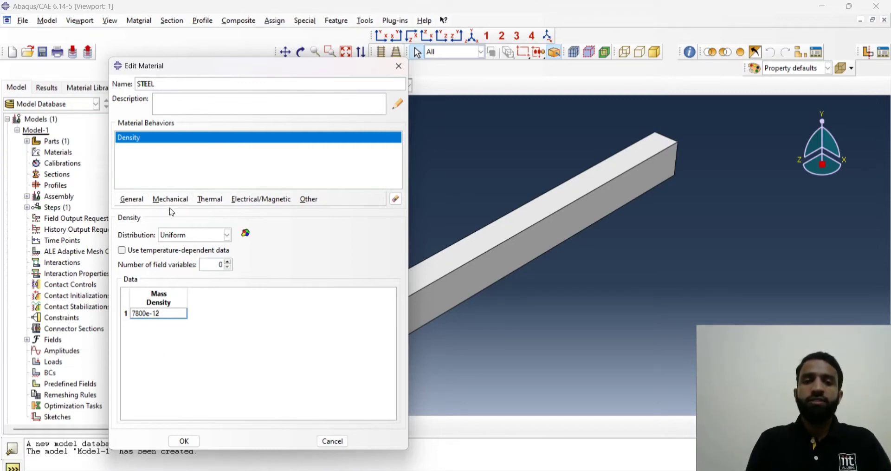
# Step: Add an isotropic Elastic behaviour with Young's modulus 2e5 and Poisson's ratio 0.3
pyautogui.click(170, 199)
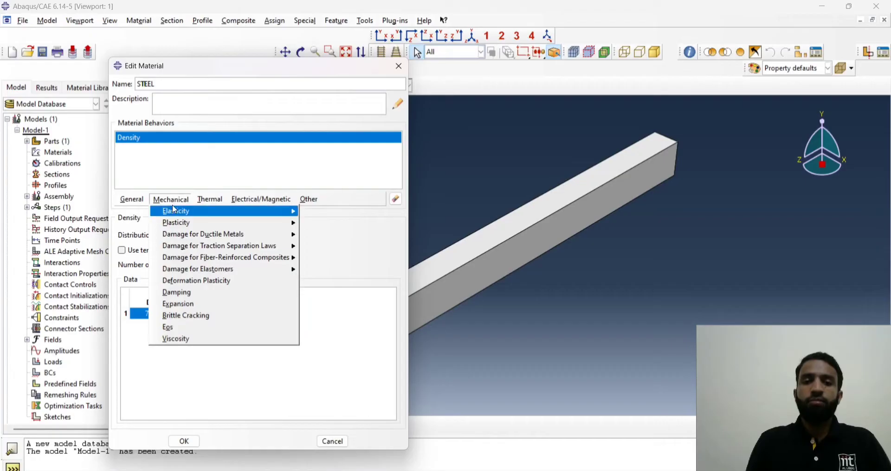
pyautogui.moveTo(175, 211)
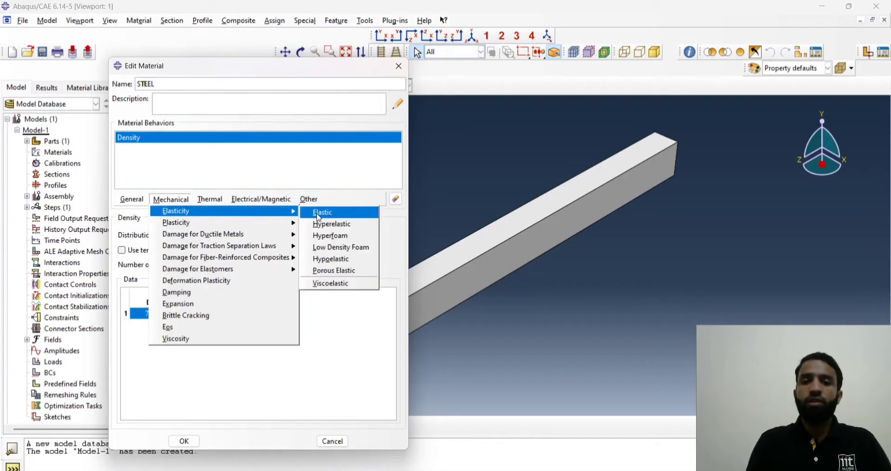
pyautogui.click(322, 211)
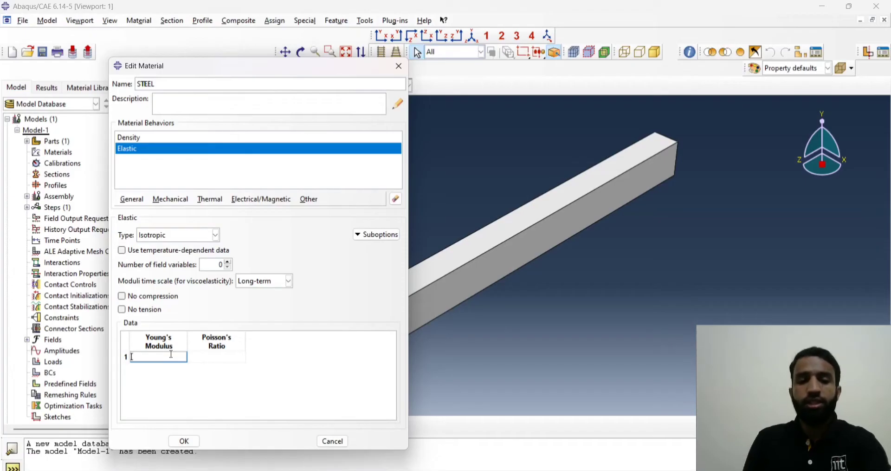
pyautogui.write('2')
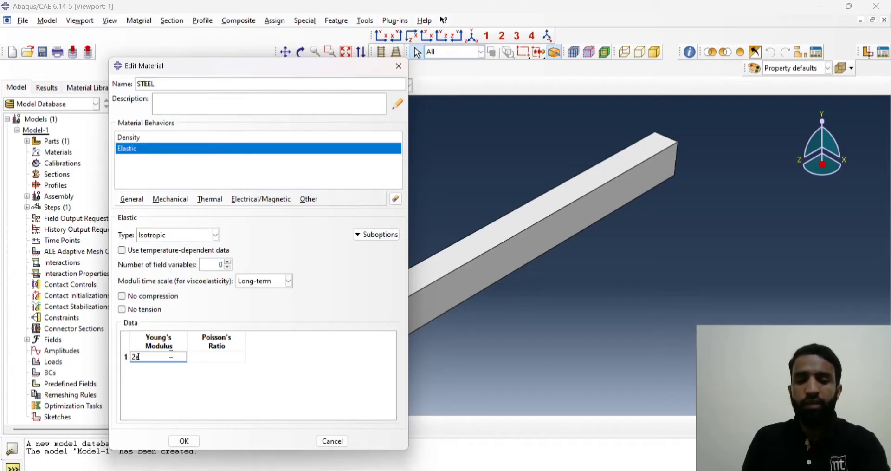
pyautogui.write('e5')
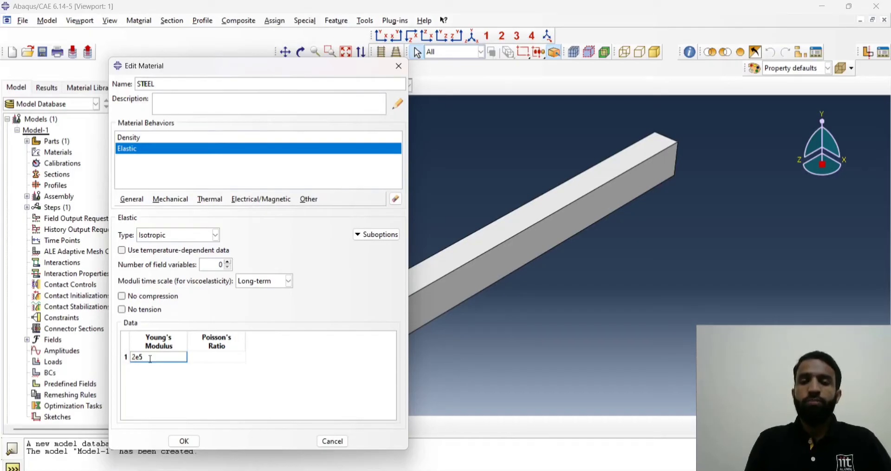
pyautogui.moveTo(169, 346)
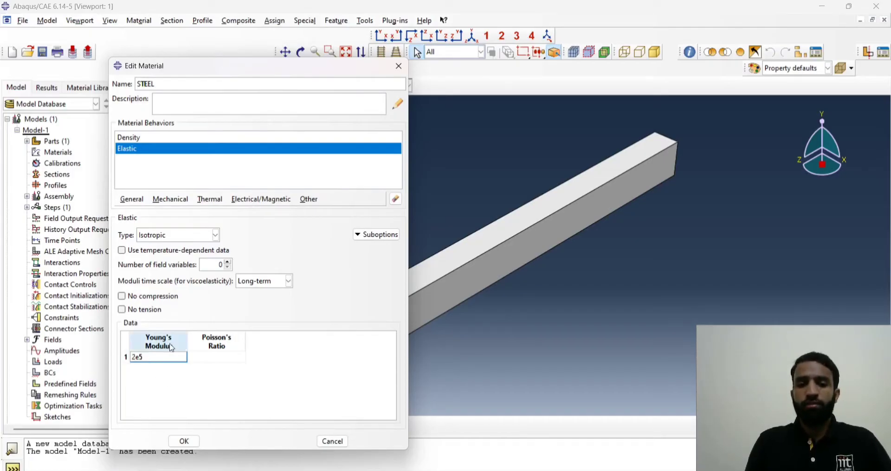
pyautogui.click(216, 356)
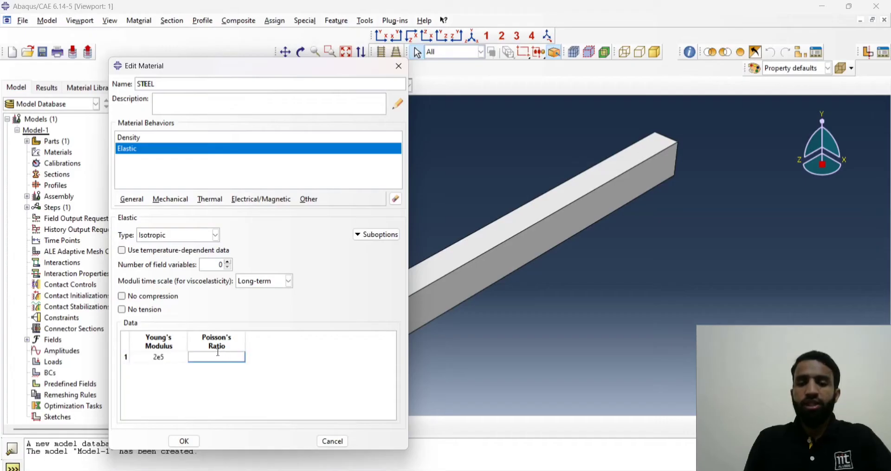
pyautogui.write('0.3')
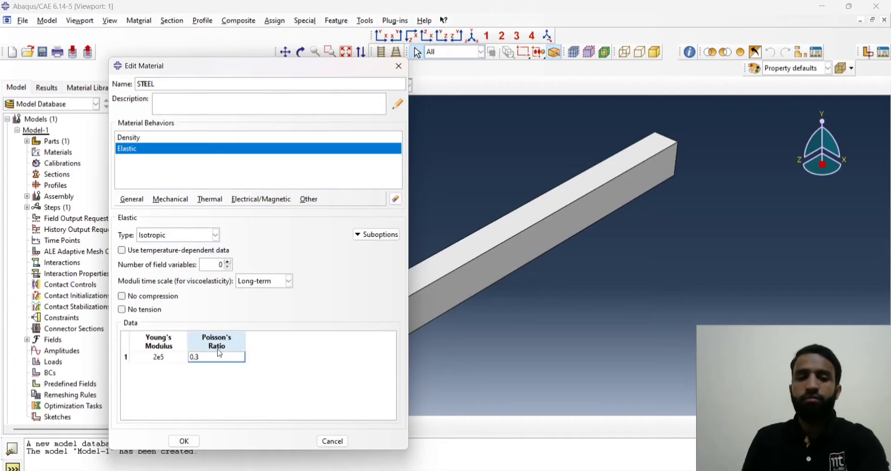
pyautogui.click(217, 356)
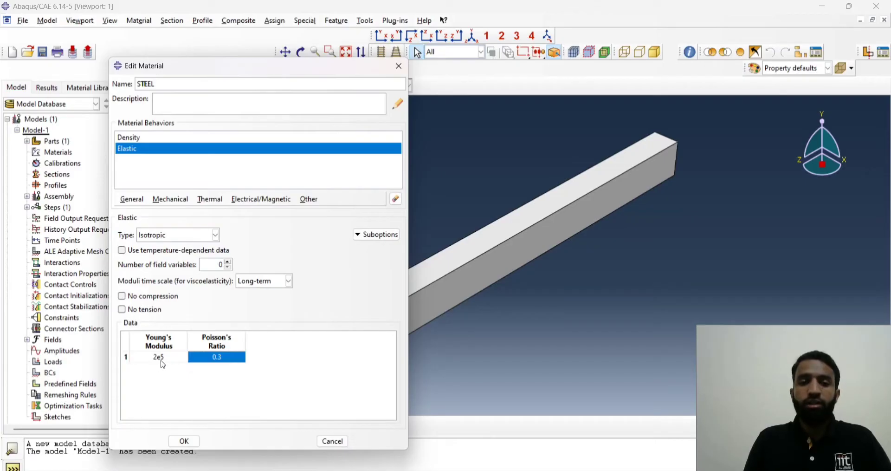
pyautogui.moveTo(166, 357)
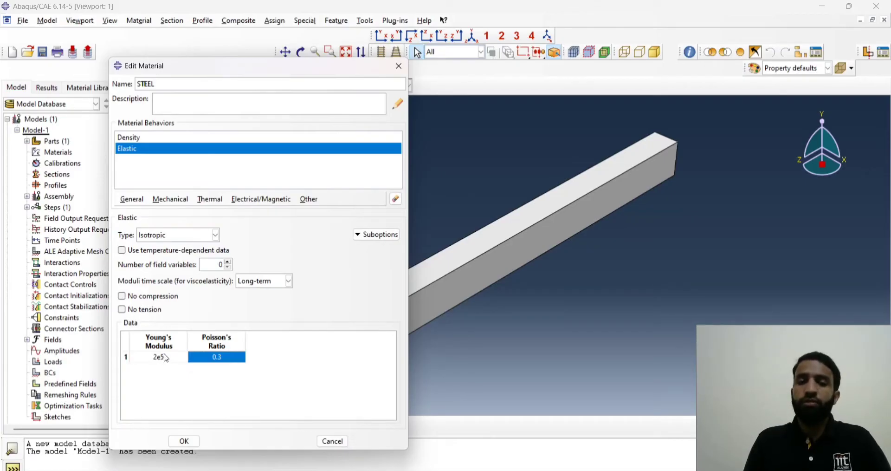
pyautogui.moveTo(169, 364)
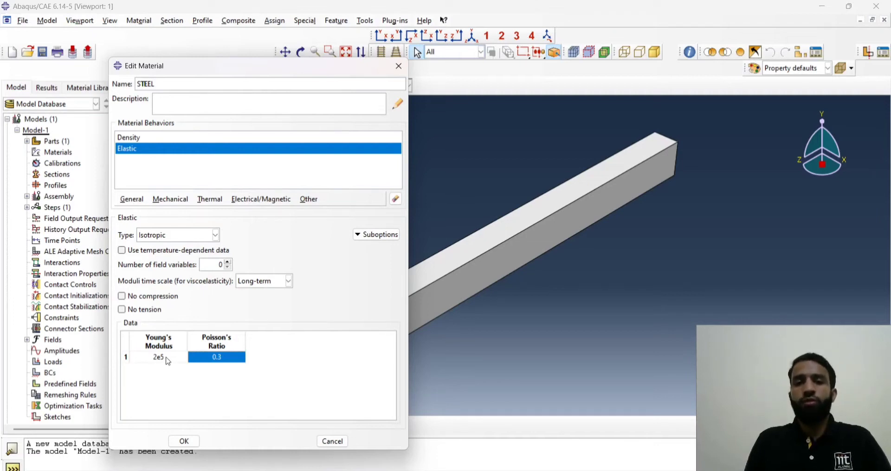
pyautogui.moveTo(102, 193)
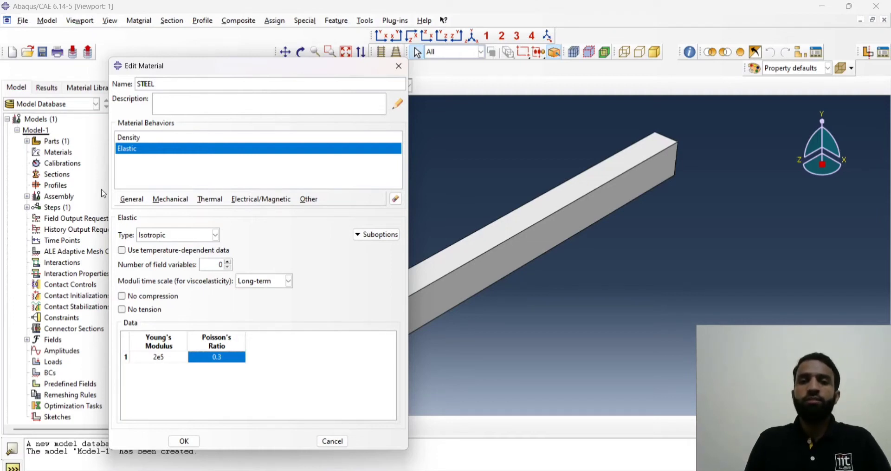
pyautogui.moveTo(163, 165)
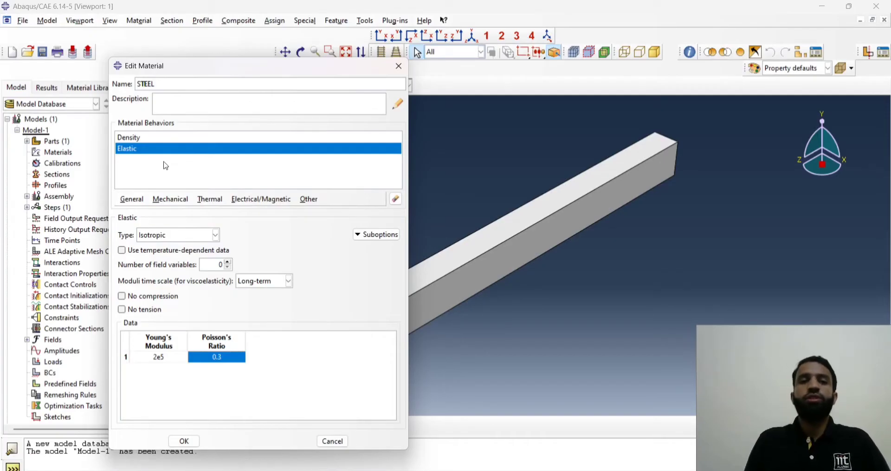
pyautogui.moveTo(184, 441)
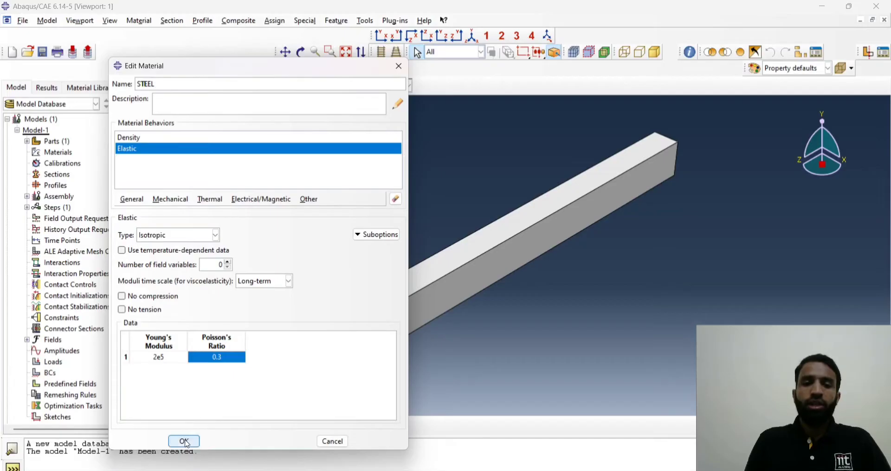
# Step: Save the STEEL material and dismiss the Material Manager
pyautogui.click(183, 441)
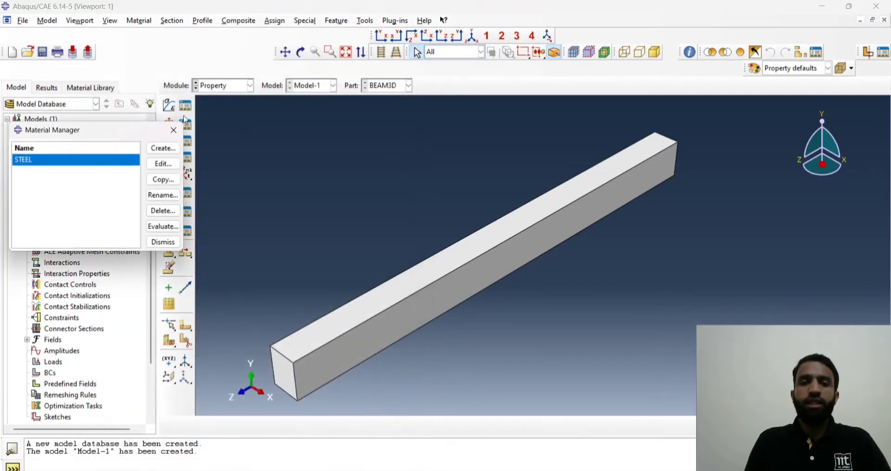
pyautogui.click(162, 241)
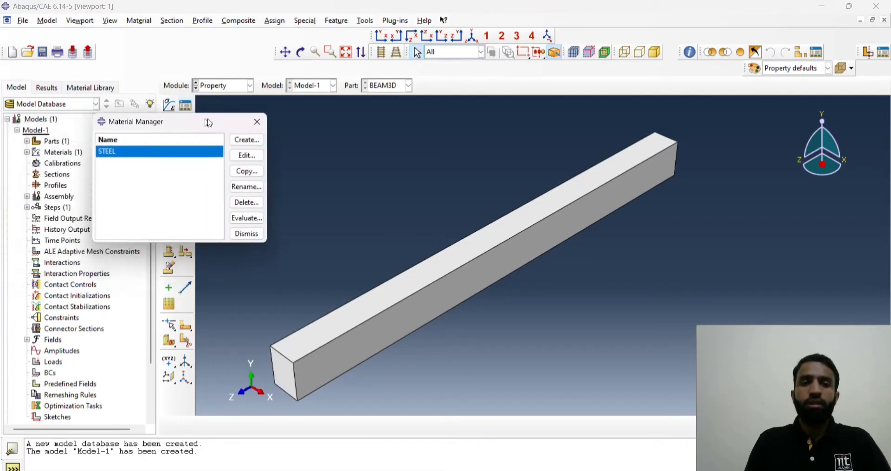
pyautogui.click(245, 233)
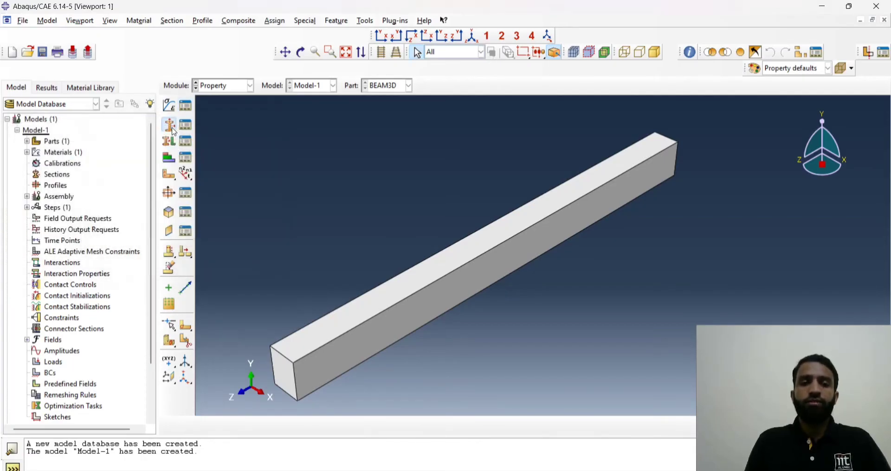
# Step: Start a solid homogeneous section named steelsolid
pyautogui.click(168, 123)
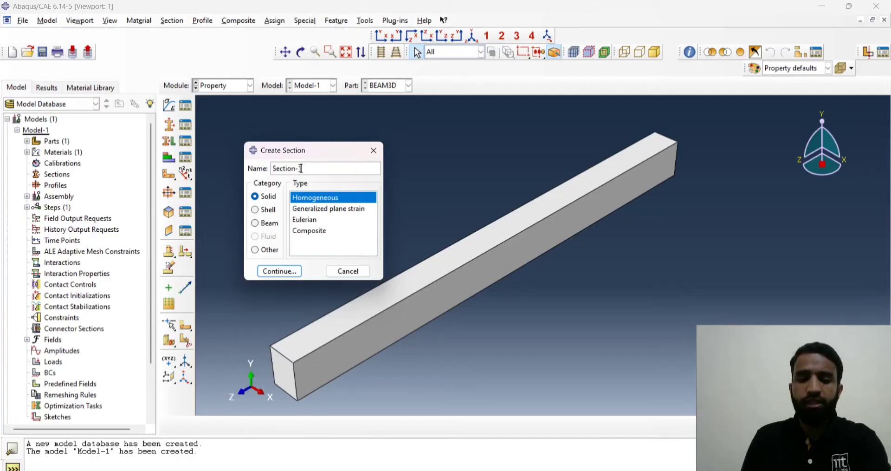
pyautogui.write('stee')
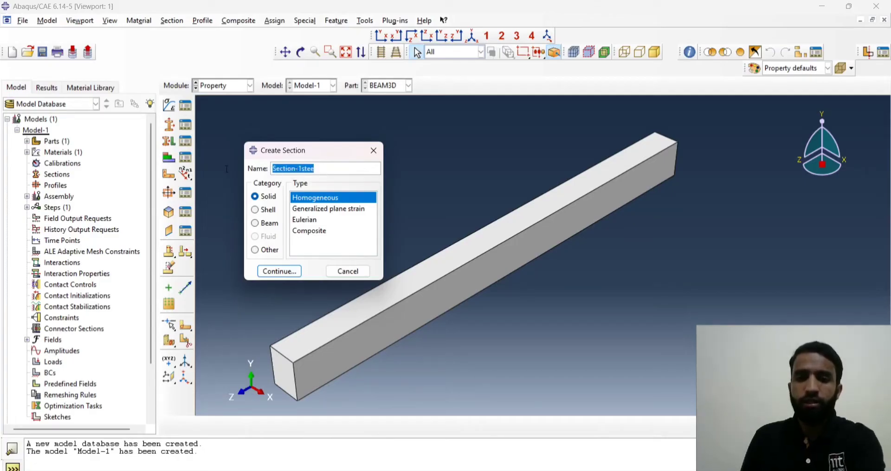
pyautogui.write('steel')
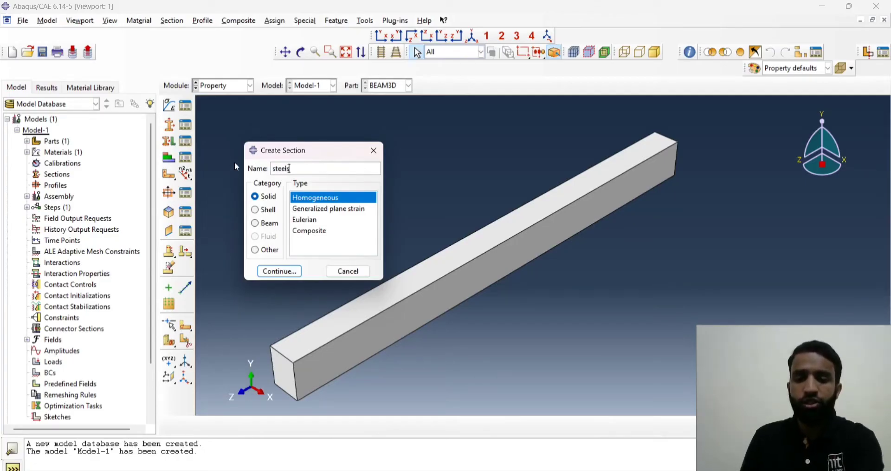
pyautogui.write('solid')
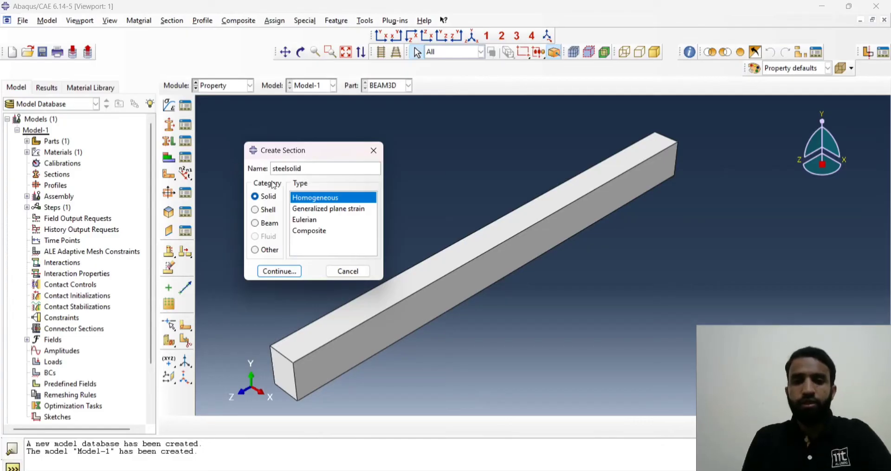
pyautogui.moveTo(285, 209)
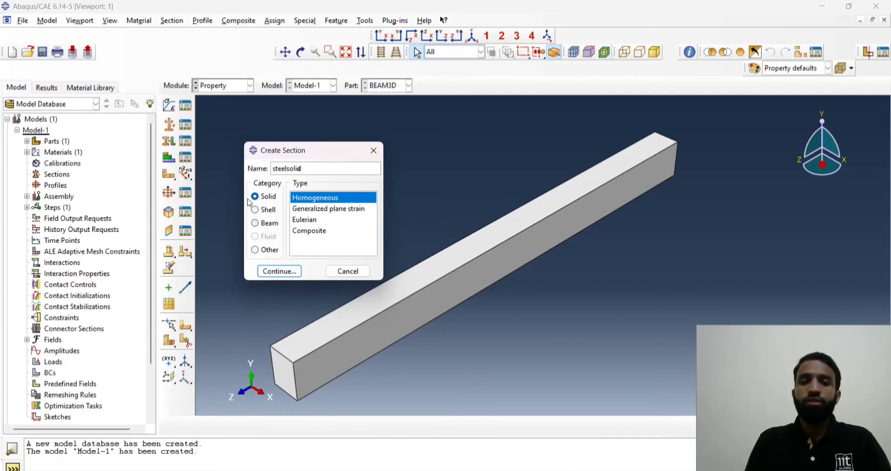
pyautogui.click(279, 270)
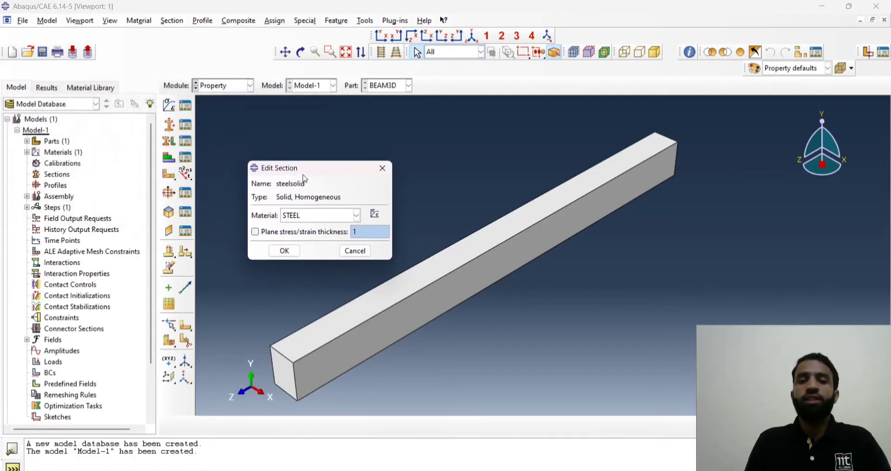
pyautogui.moveTo(272, 225)
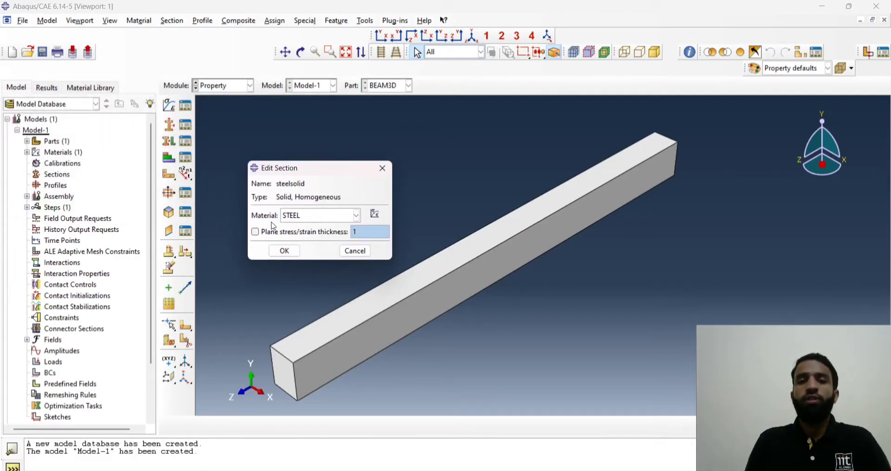
pyautogui.moveTo(312, 250)
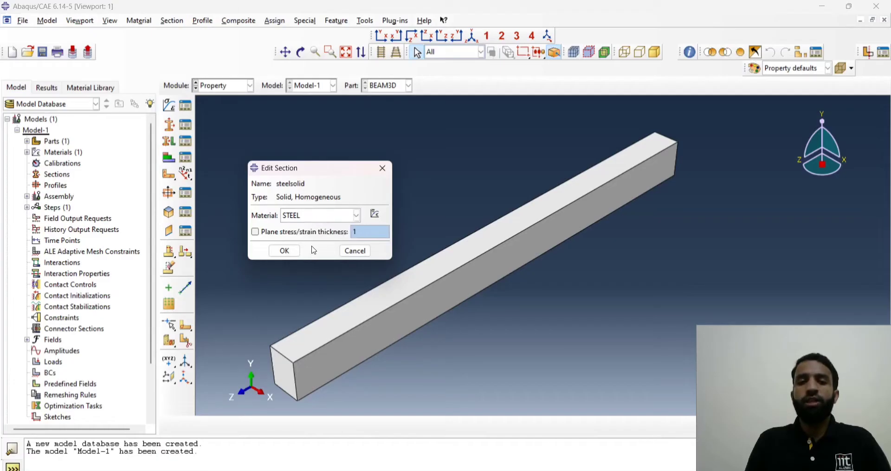
# Step: Assign material STEEL to steelsolid and dismiss the Section Manager
pyautogui.click(284, 250)
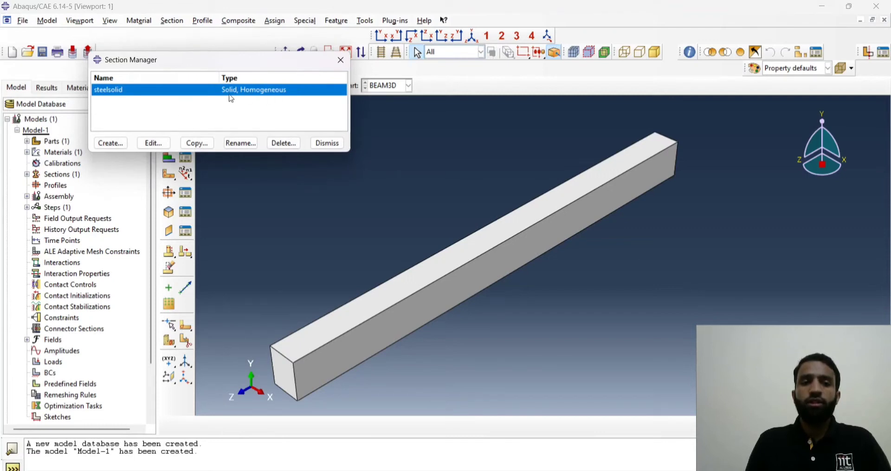
pyautogui.click(327, 143)
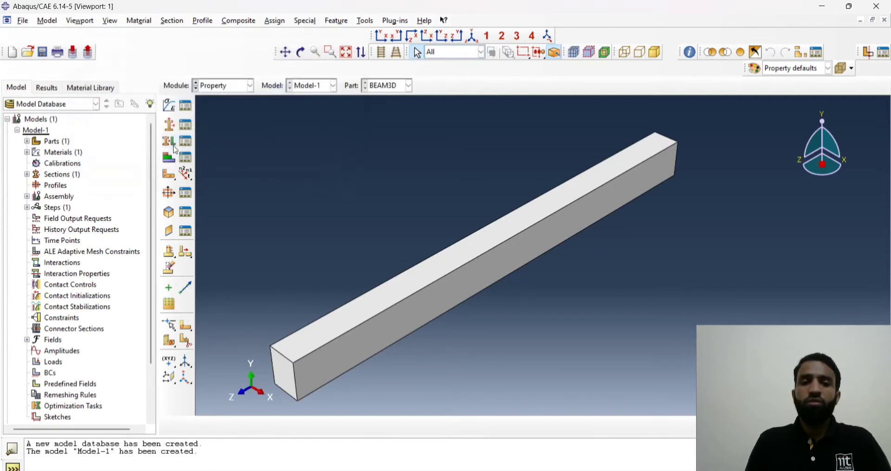
pyautogui.moveTo(168, 158)
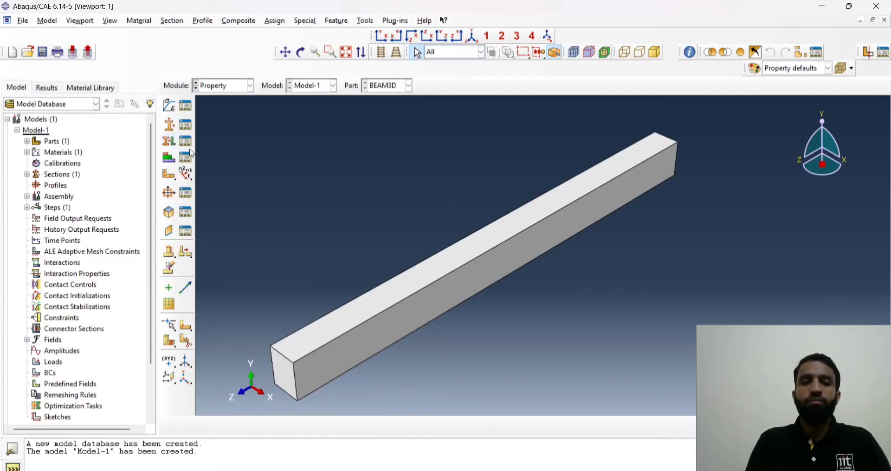
# Step: Assign the steelsolid section to the whole BEAM3D body
pyautogui.click(168, 140)
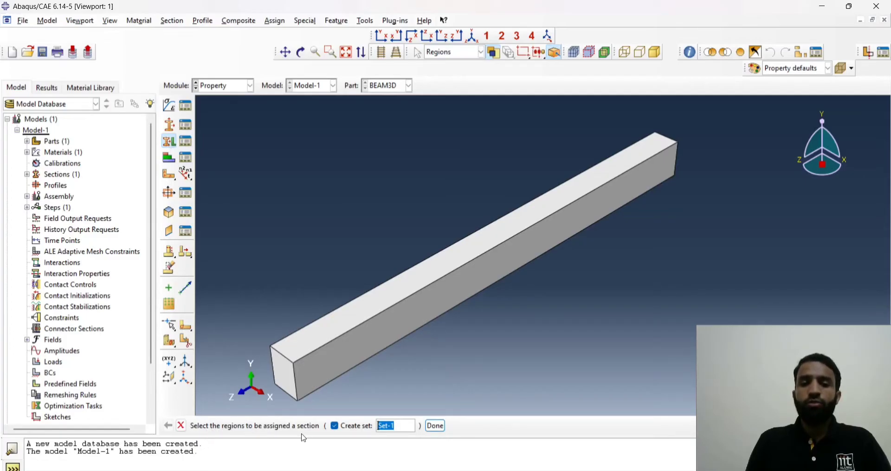
pyautogui.click(472, 257)
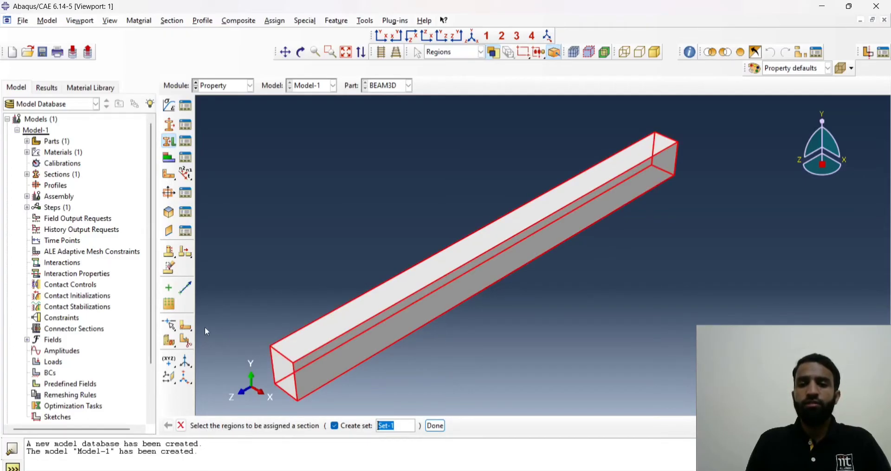
pyautogui.click(435, 425)
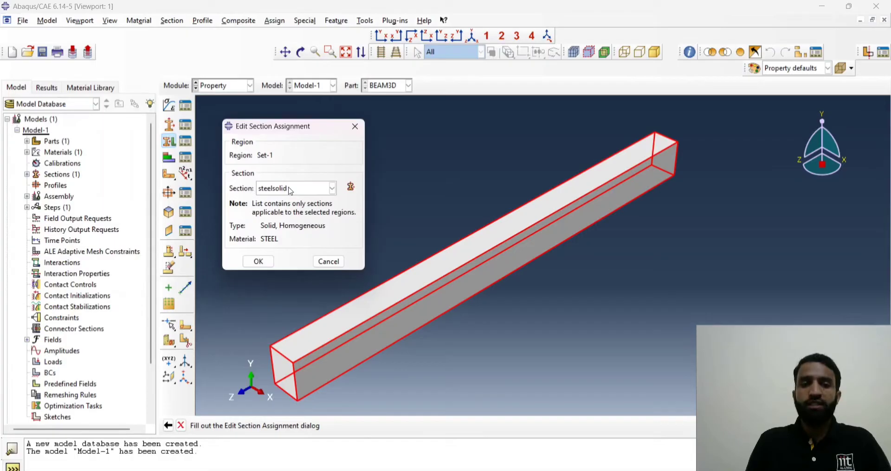
pyautogui.click(332, 187)
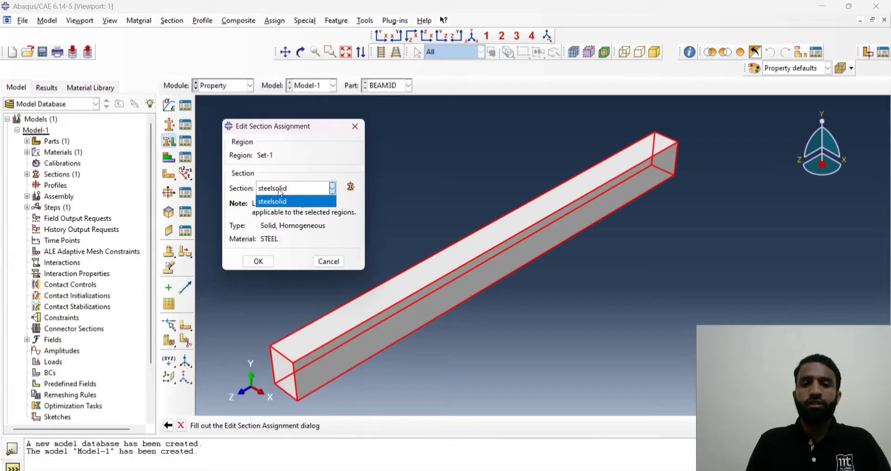
pyautogui.click(273, 201)
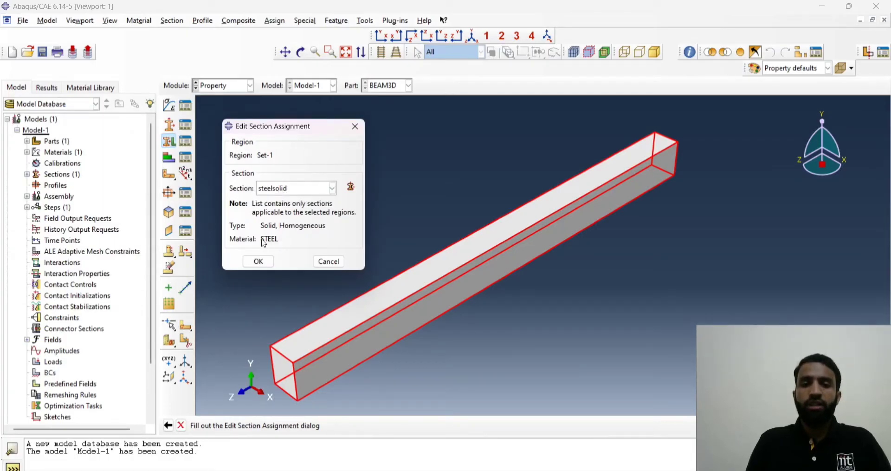
pyautogui.click(257, 261)
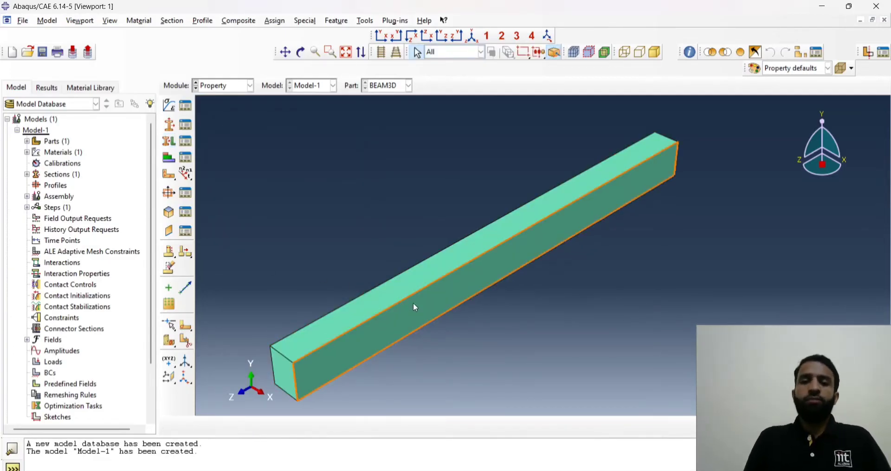
pyautogui.moveTo(387, 304)
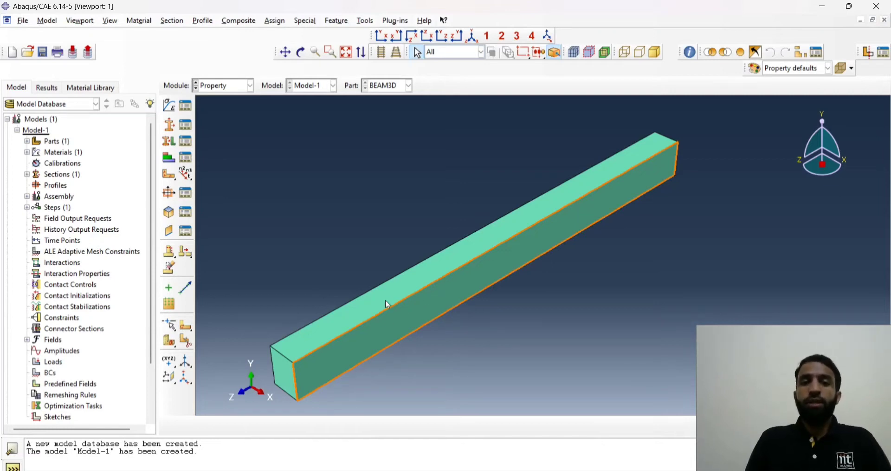
pyautogui.click(249, 85)
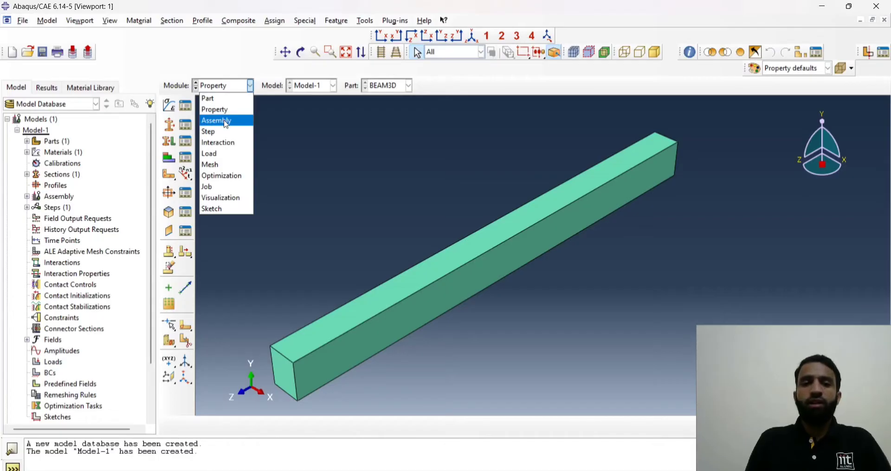
# Step: In the Assembly module, create an independent (mesh on instance) instance of BEAM3D
pyautogui.click(216, 119)
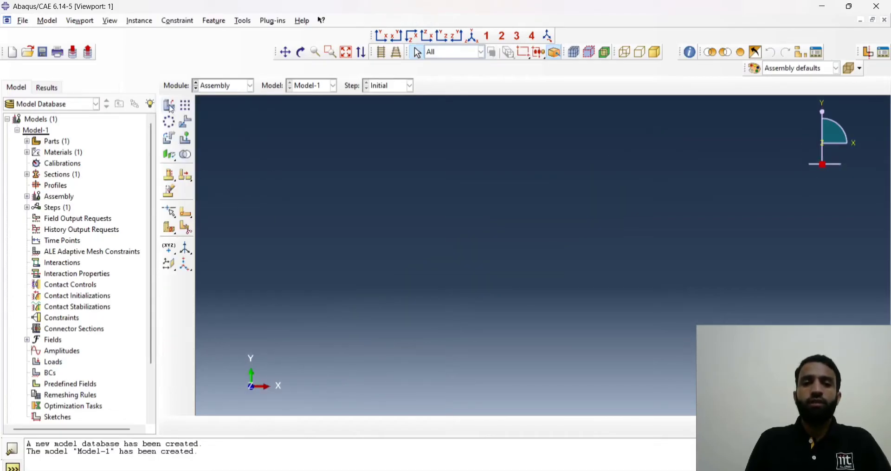
pyautogui.click(169, 105)
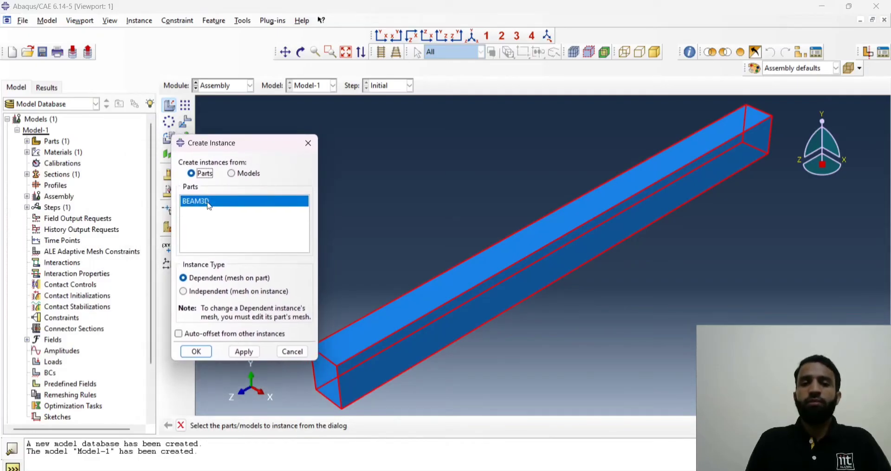
pyautogui.moveTo(488, 277)
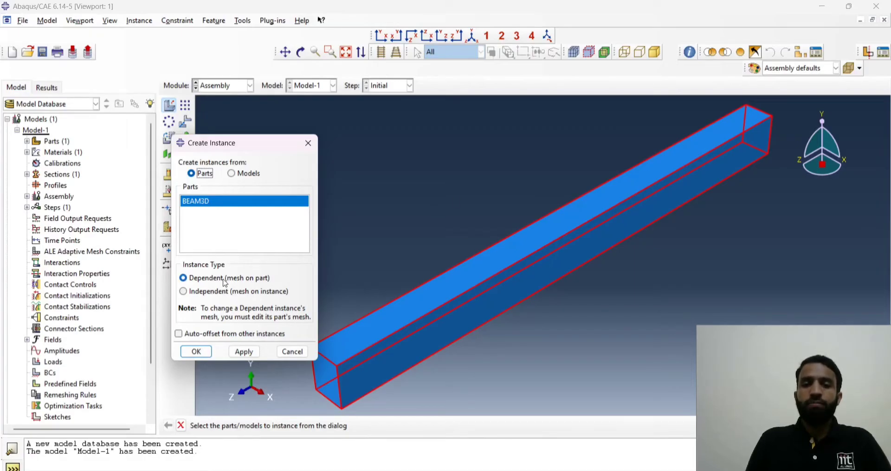
pyautogui.moveTo(211, 282)
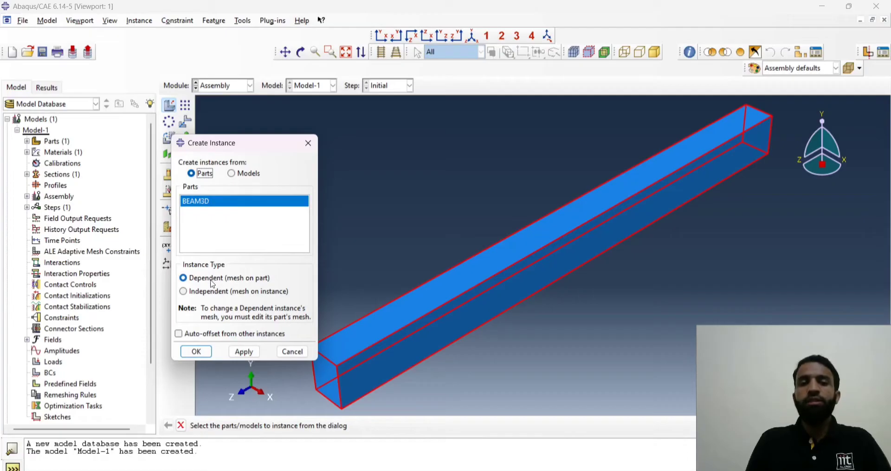
pyautogui.moveTo(395, 300)
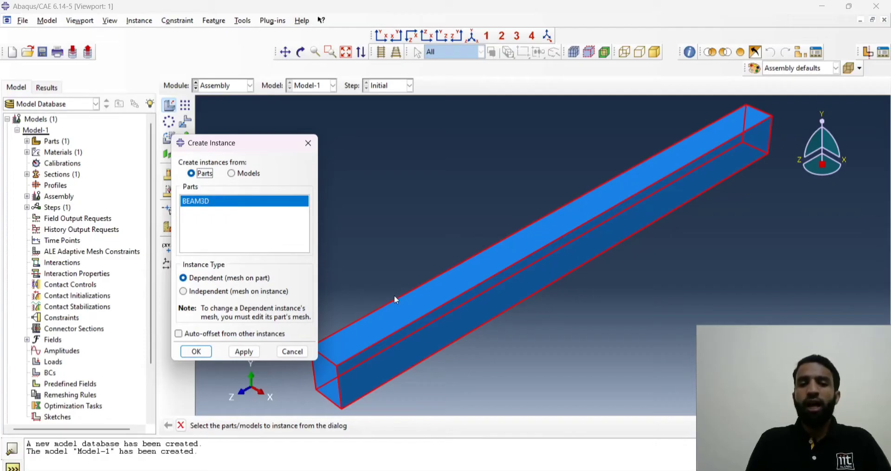
pyautogui.moveTo(274, 285)
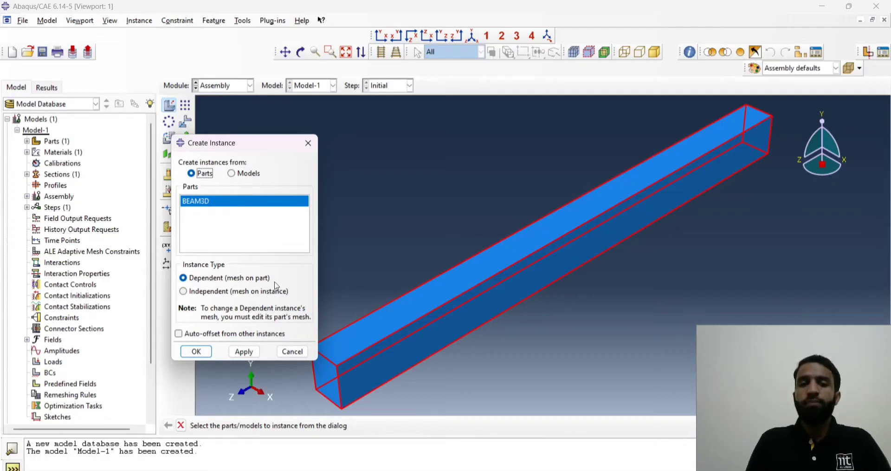
pyautogui.moveTo(274, 92)
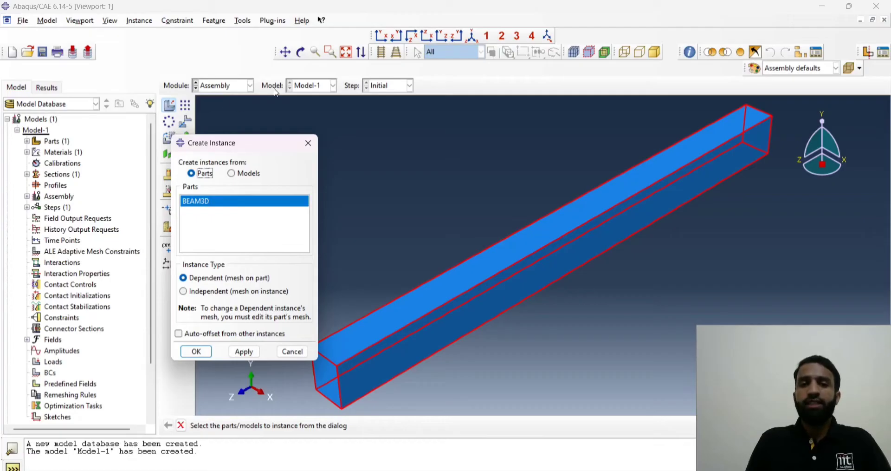
pyautogui.moveTo(218, 273)
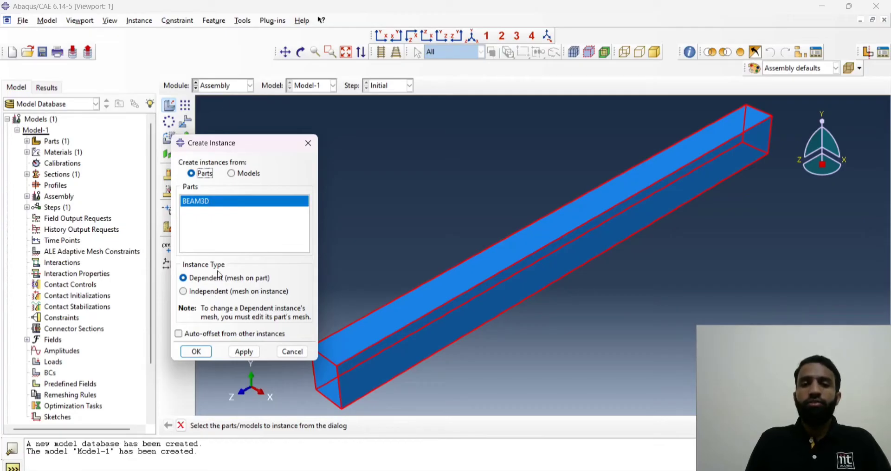
pyautogui.click(184, 290)
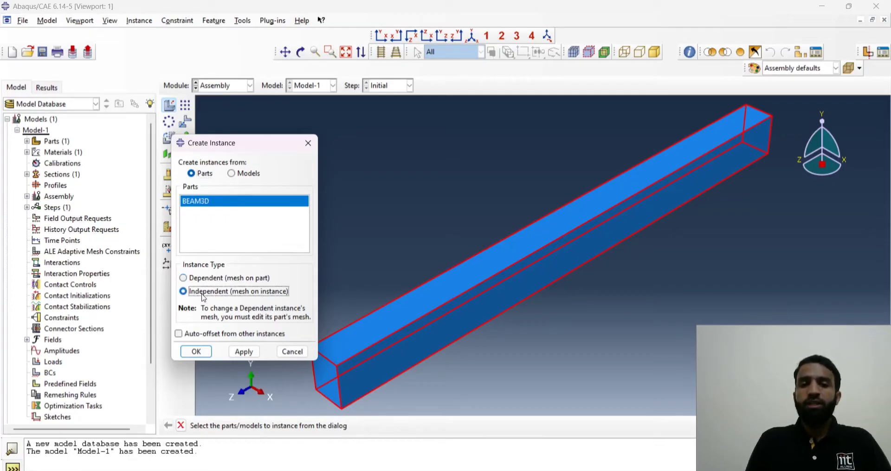
pyautogui.moveTo(404, 348)
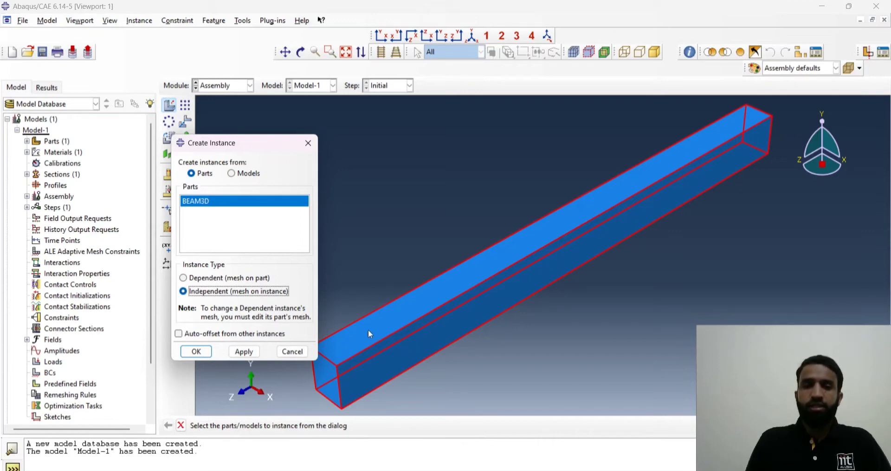
pyautogui.moveTo(196, 351)
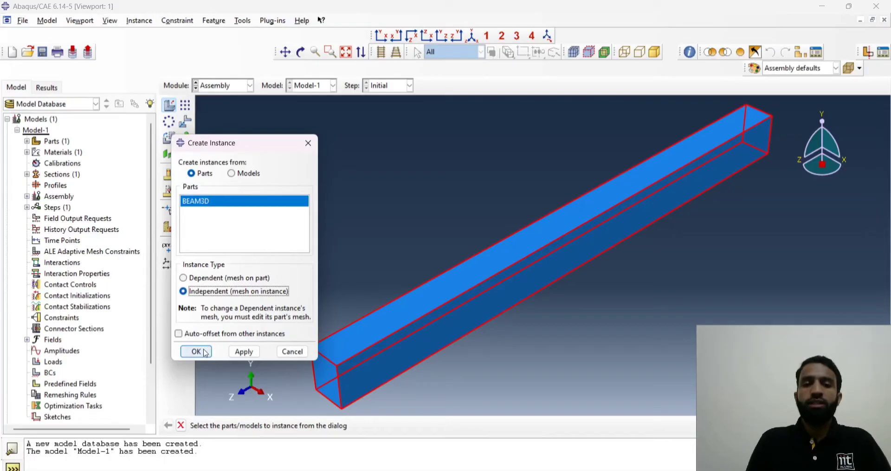
pyautogui.click(196, 351)
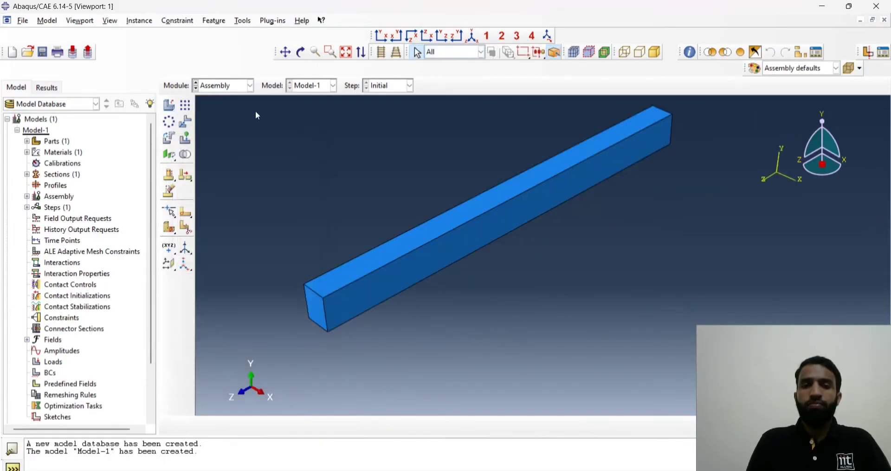
# Step: In the Step module, create a Static, General step Step-1 with Nlgeom off
pyautogui.click(249, 85)
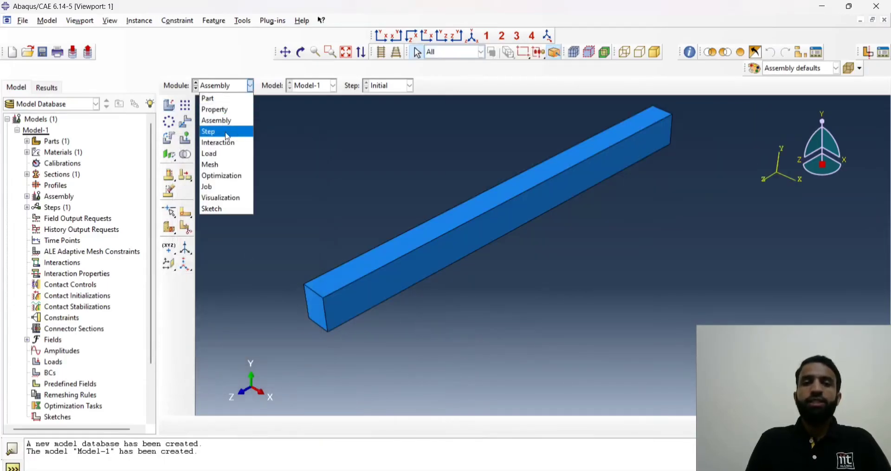
pyautogui.click(208, 131)
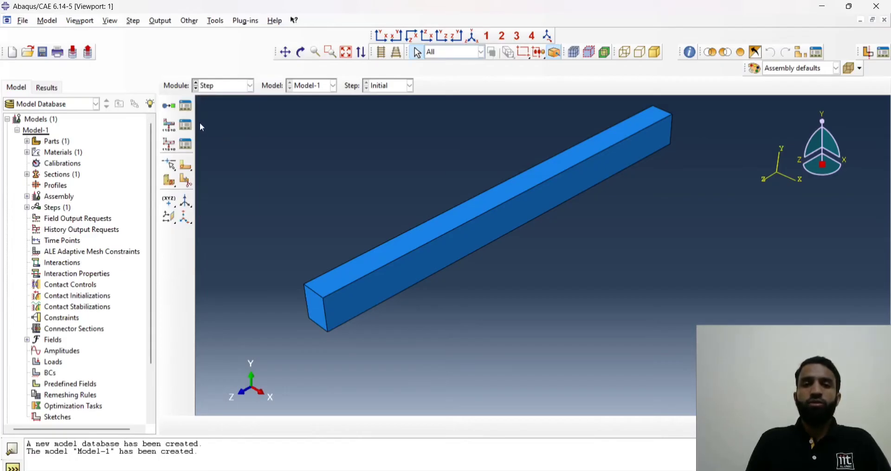
pyautogui.moveTo(218, 141)
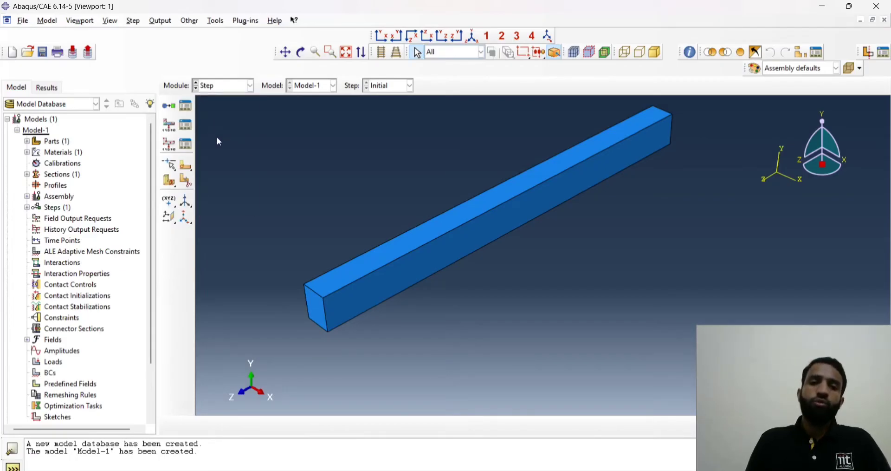
pyautogui.moveTo(169, 105)
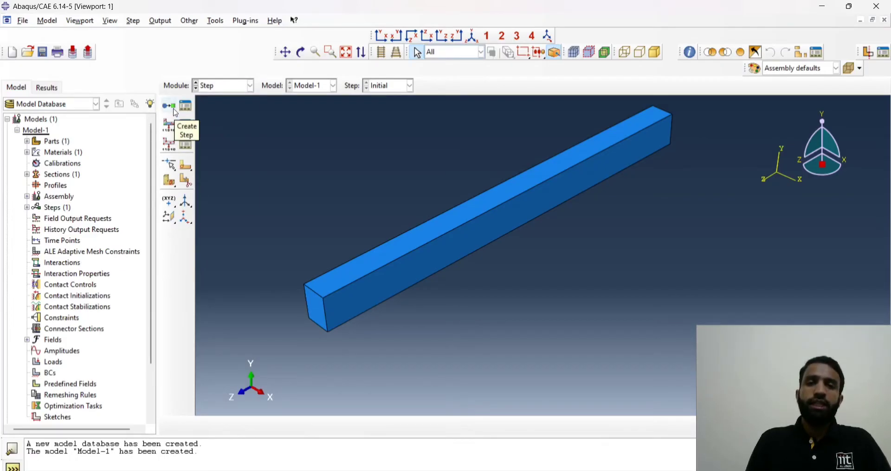
pyautogui.click(169, 107)
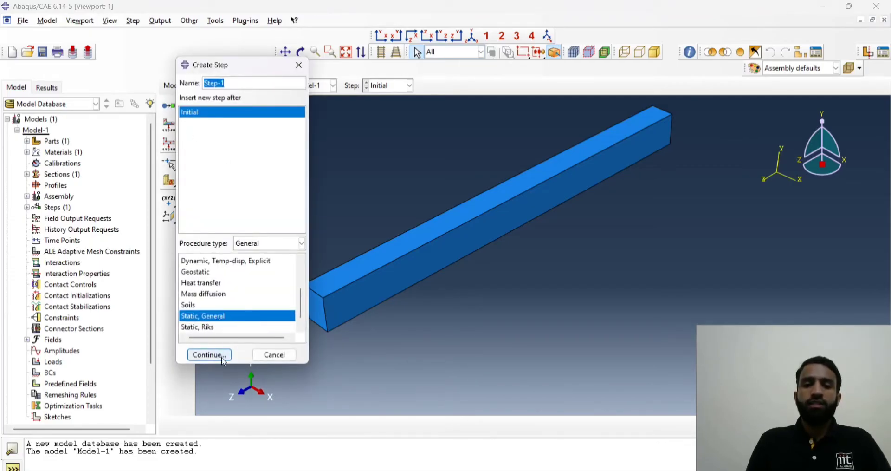
pyautogui.click(209, 354)
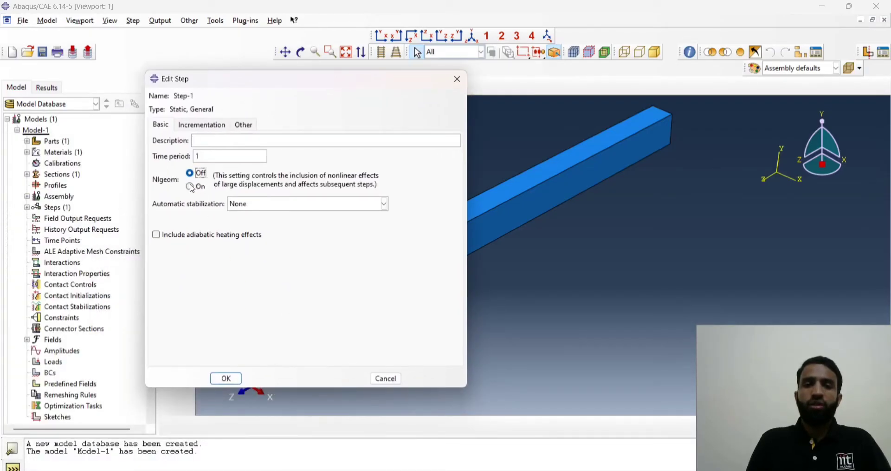
pyautogui.moveTo(196, 188)
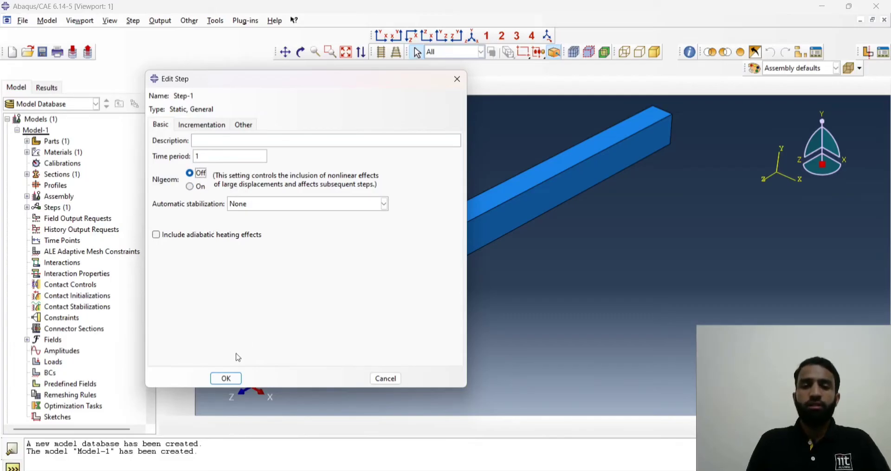
pyautogui.click(226, 378)
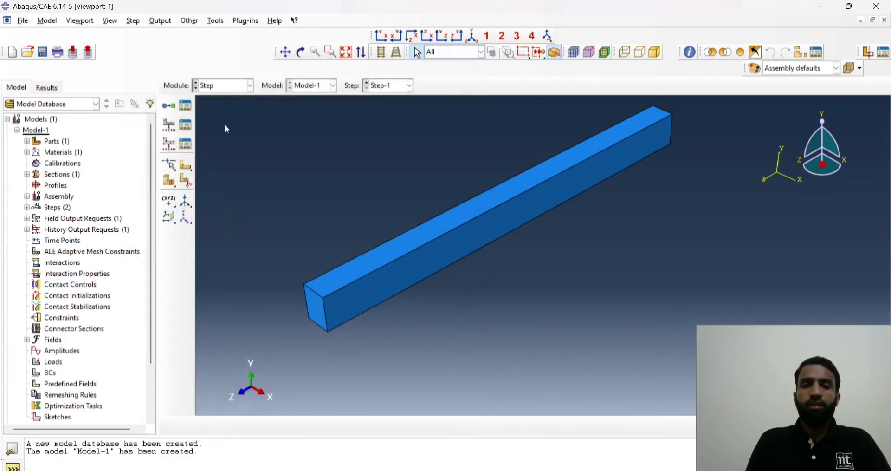
pyautogui.moveTo(219, 121)
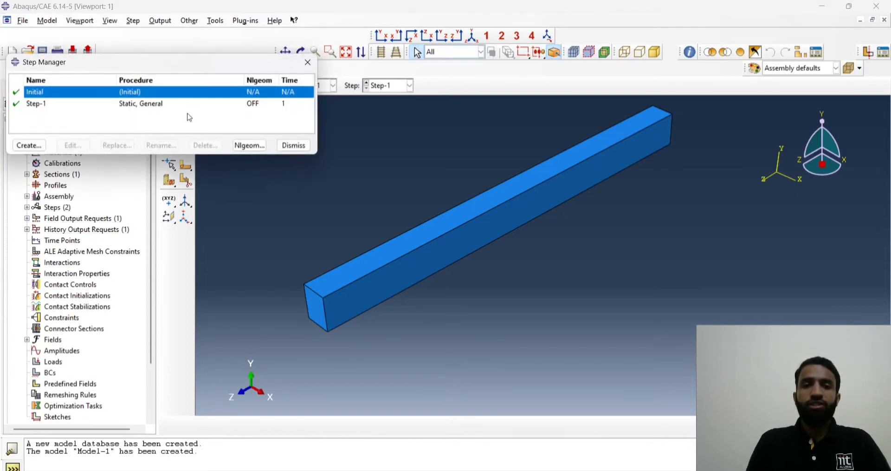
# Step: Switch the module to Load so loads can be applied in Step-1
pyautogui.click(249, 85)
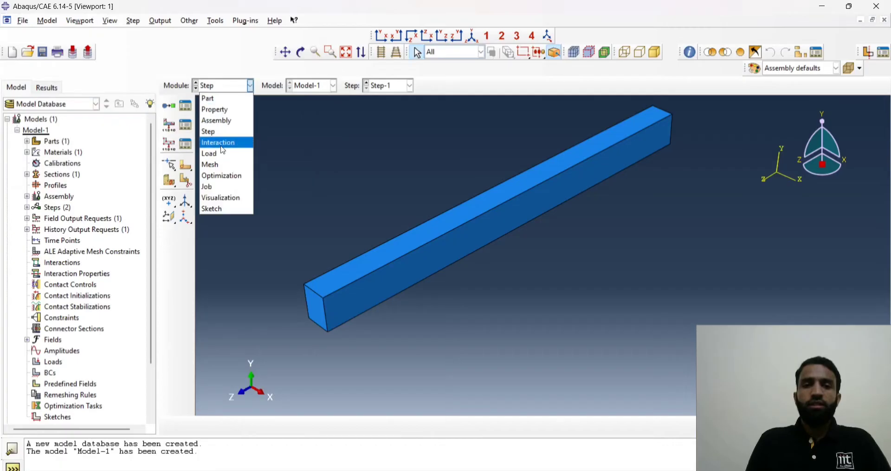
pyautogui.moveTo(222, 143)
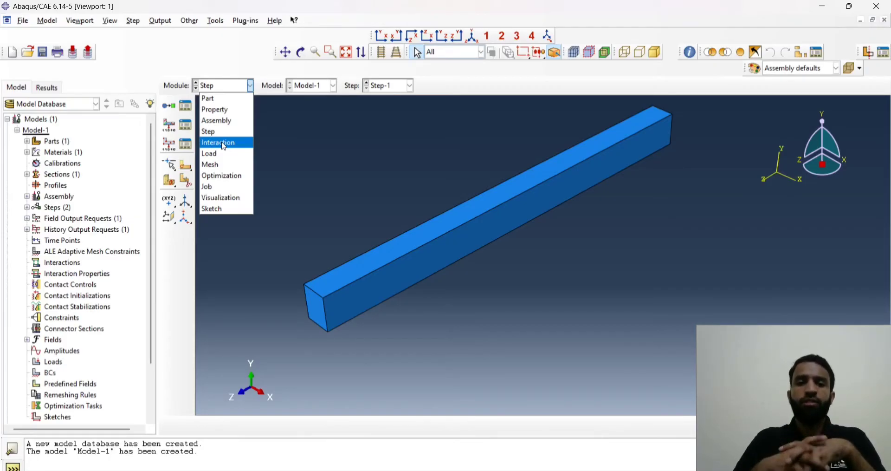
pyautogui.moveTo(221, 153)
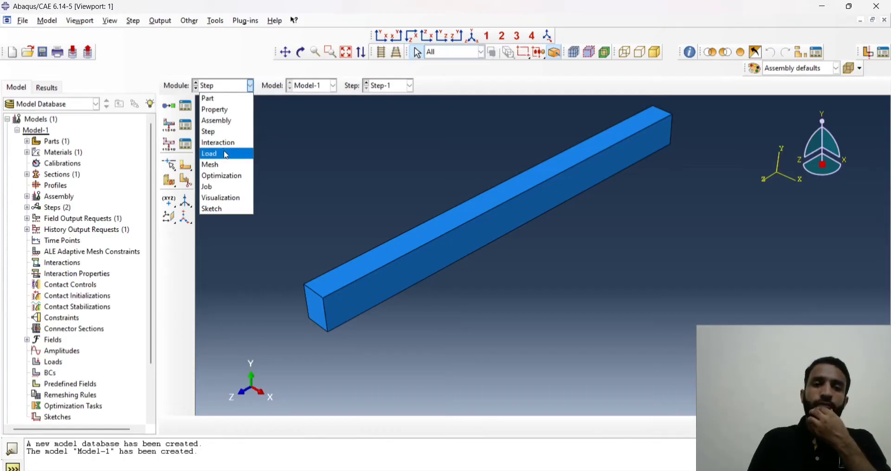
pyautogui.click(209, 153)
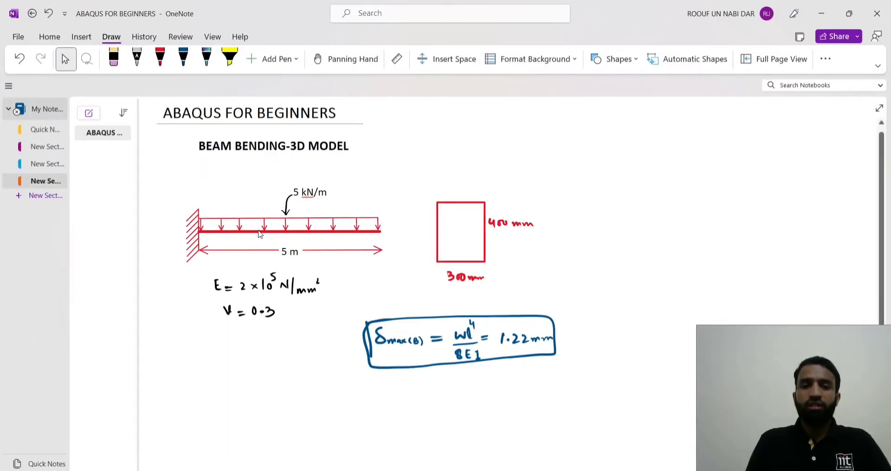
pyautogui.moveTo(267, 227)
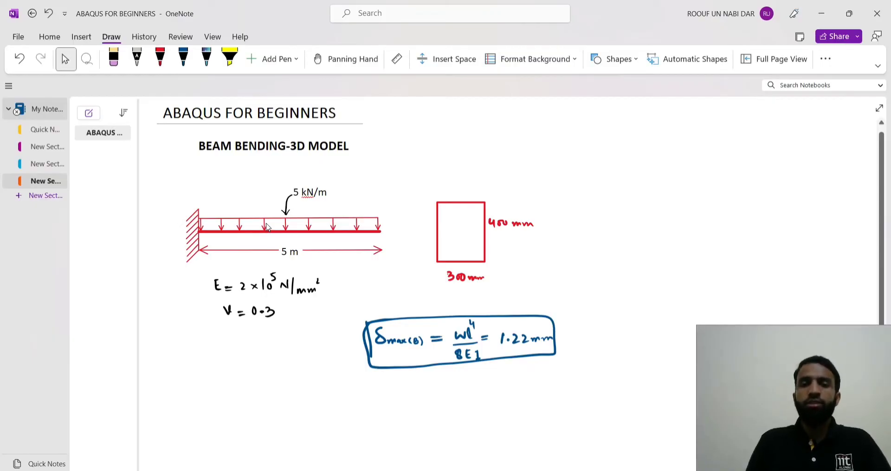
pyautogui.moveTo(305, 222)
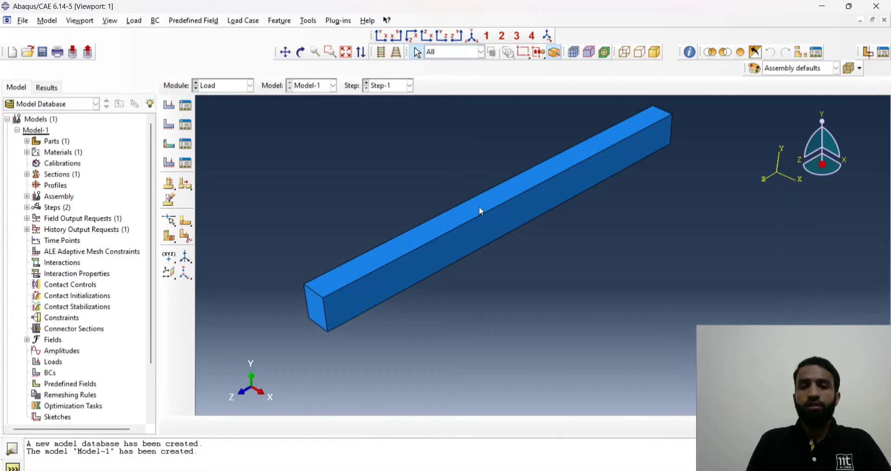
pyautogui.moveTo(249, 149)
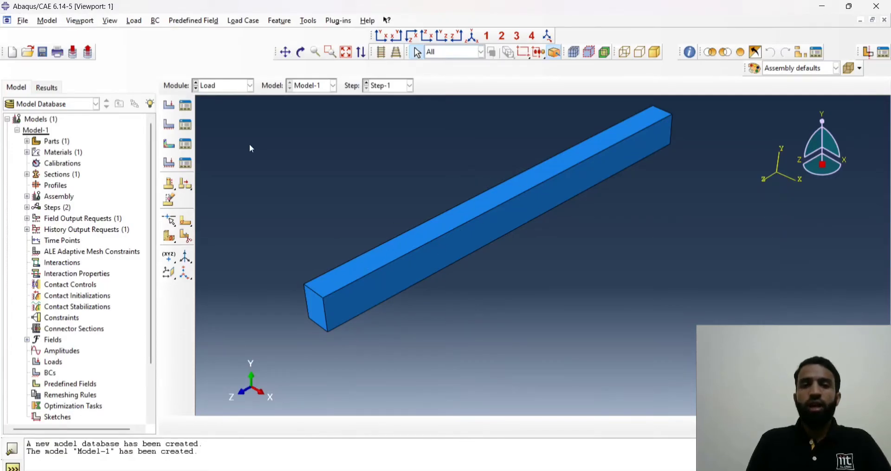
# Step: Create a Pressure load and pick the beam's top face as its region
pyautogui.click(168, 105)
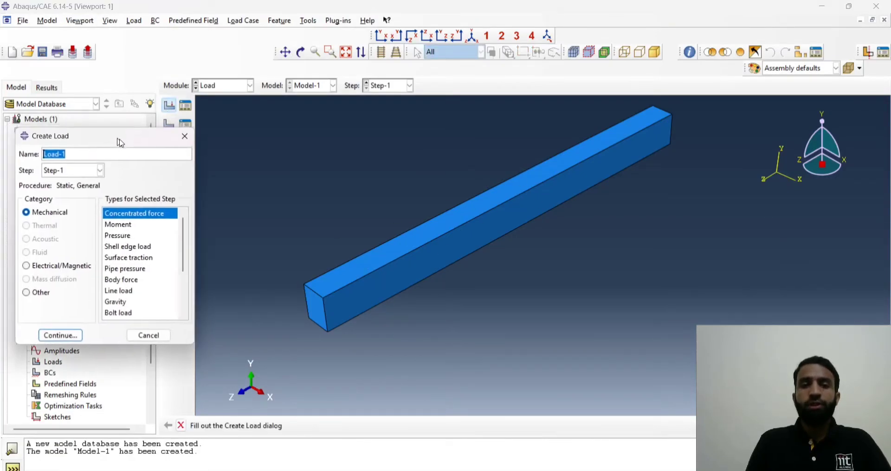
pyautogui.click(196, 225)
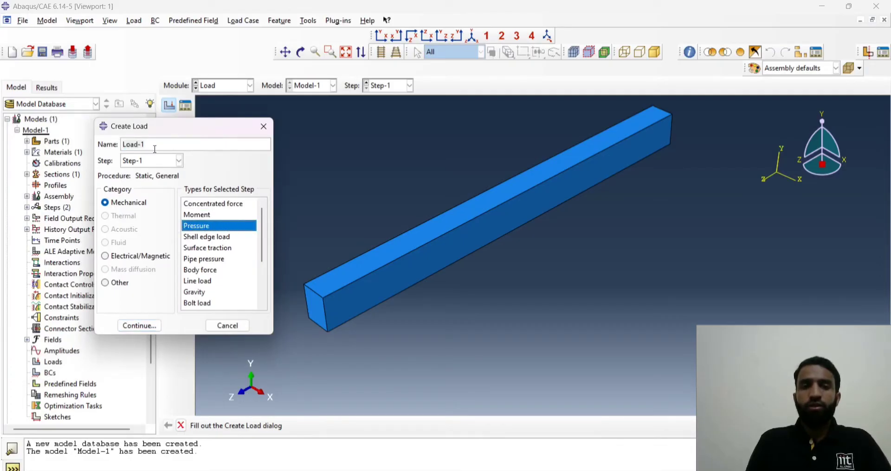
pyautogui.click(138, 325)
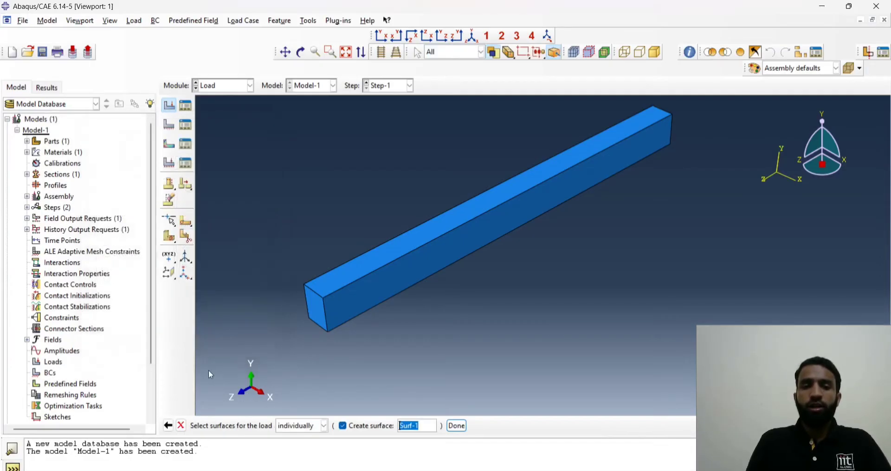
pyautogui.moveTo(249, 436)
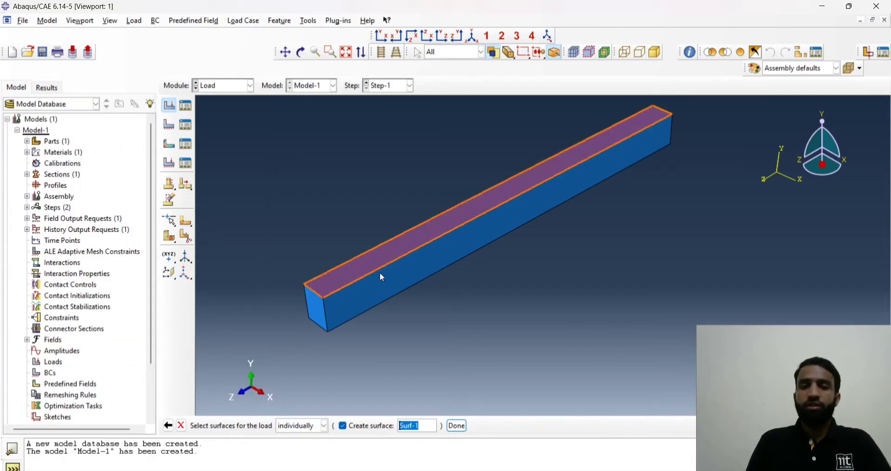
pyautogui.click(344, 424)
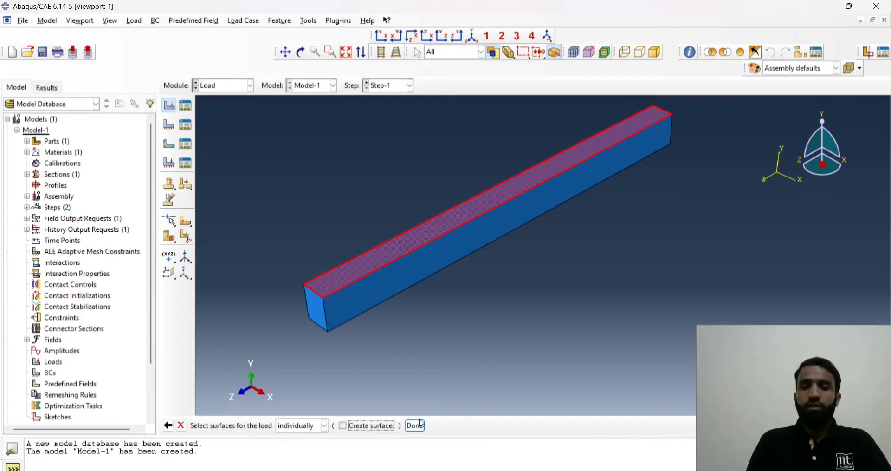
pyautogui.click(414, 425)
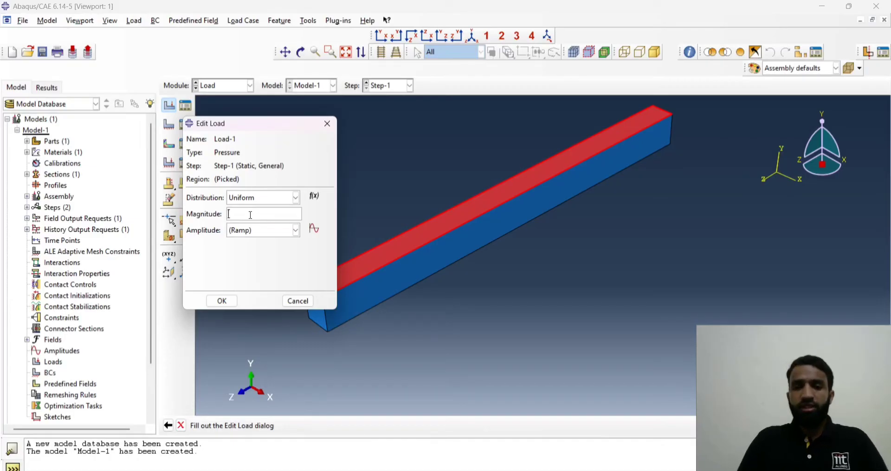
pyautogui.moveTo(263, 225)
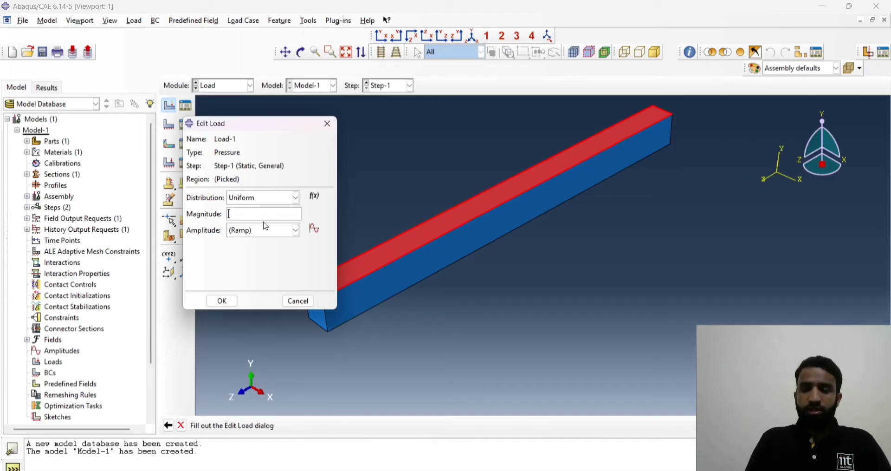
pyautogui.moveTo(483, 170)
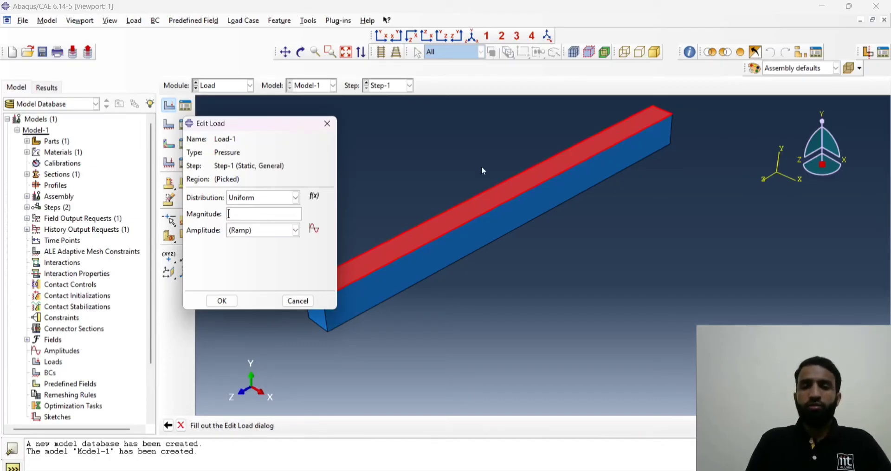
pyautogui.moveTo(478, 207)
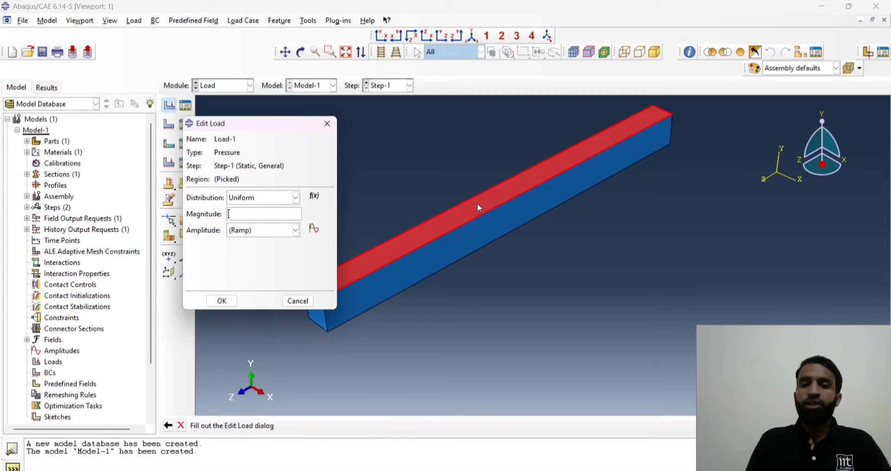
pyautogui.moveTo(480, 209)
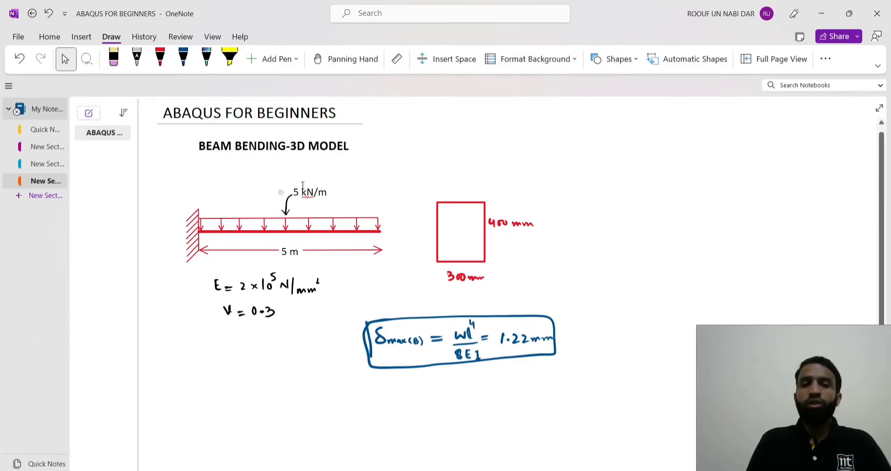
pyautogui.moveTo(719, 209)
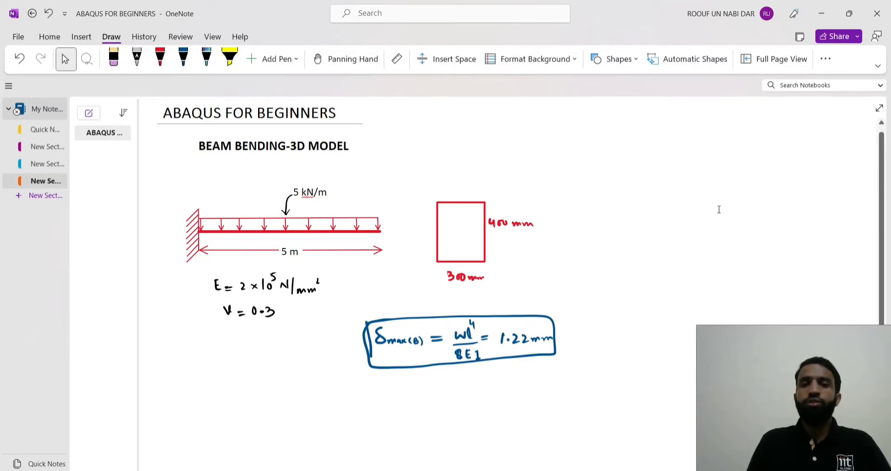
pyautogui.moveTo(671, 217)
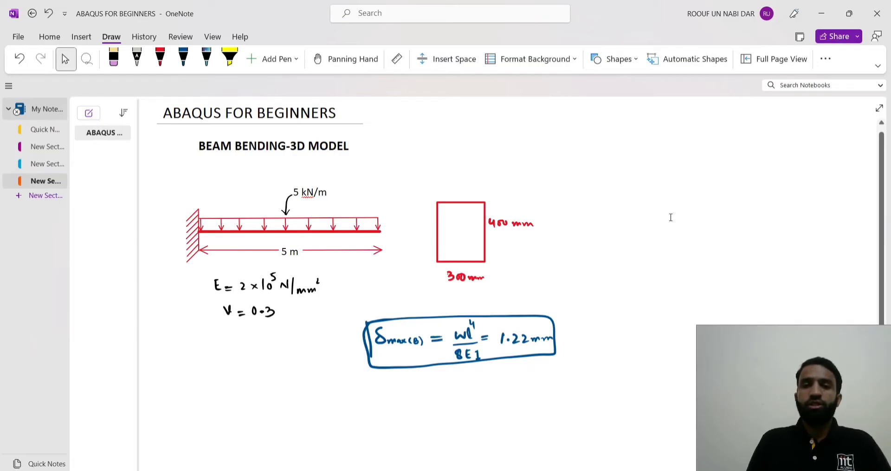
pyautogui.moveTo(795, 222)
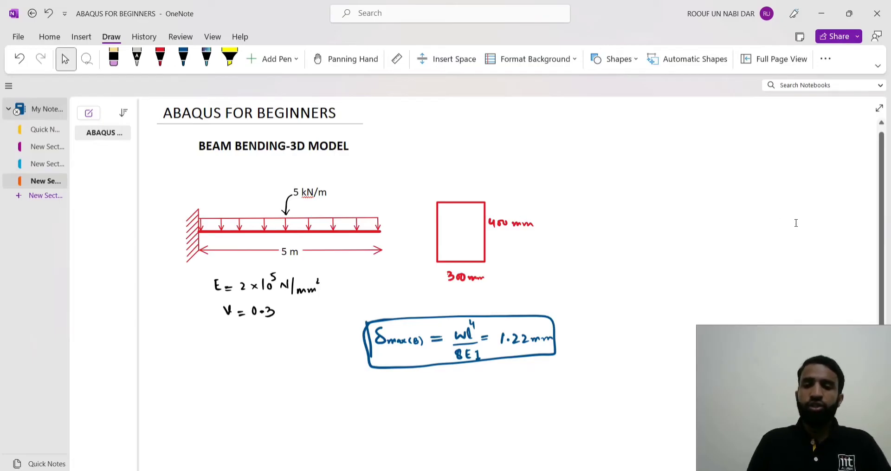
# Step: Handwrite in blue ink 5 kN/m ÷ 300 mm width = 0.01667 N/mm² pressure
pyautogui.click(183, 58)
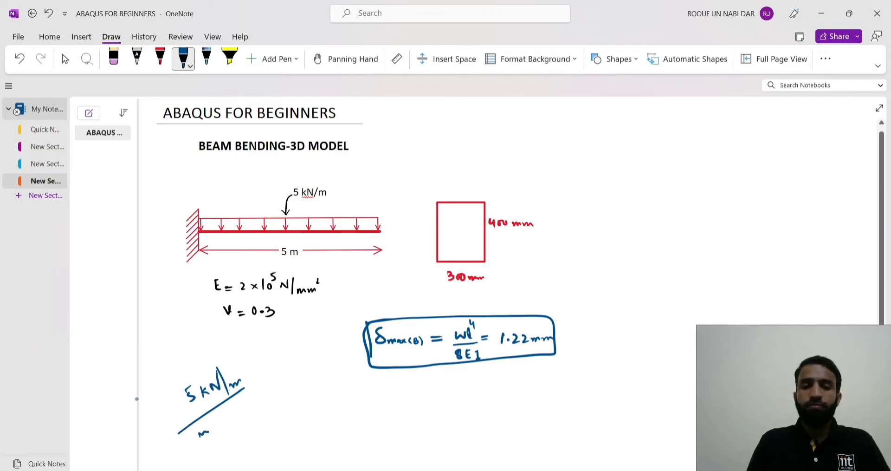
pyautogui.moveTo(196, 429); pyautogui.dragTo(250, 415)
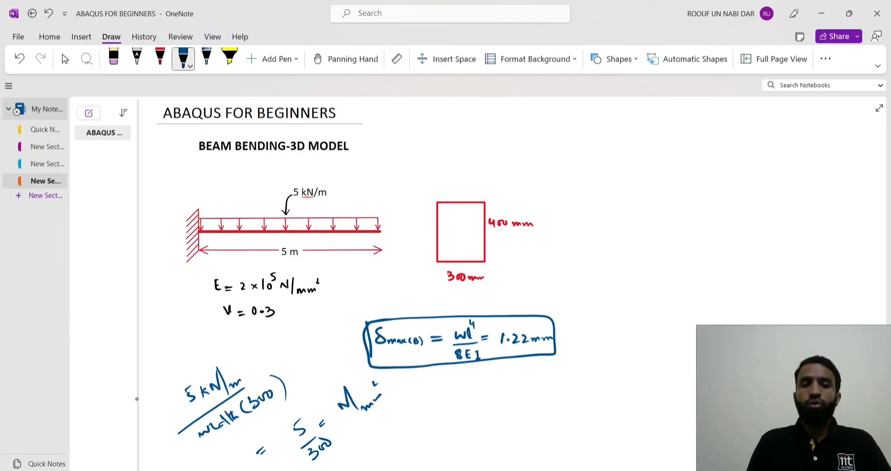
pyautogui.click(65, 58)
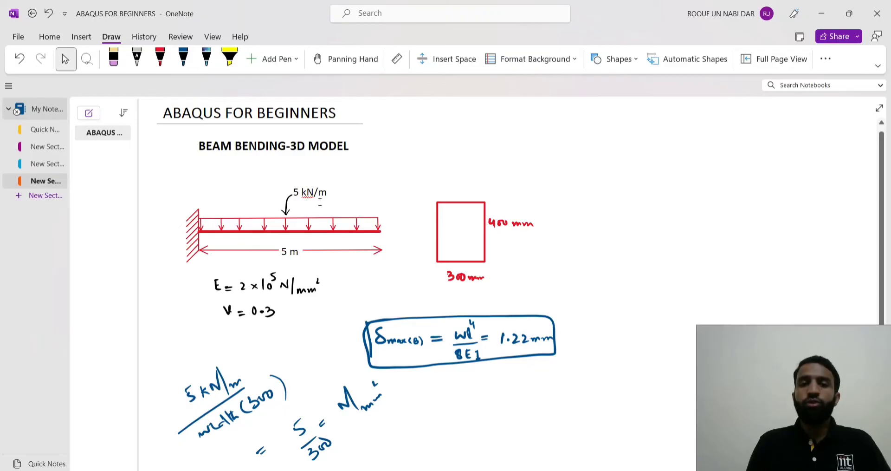
pyautogui.moveTo(378, 236)
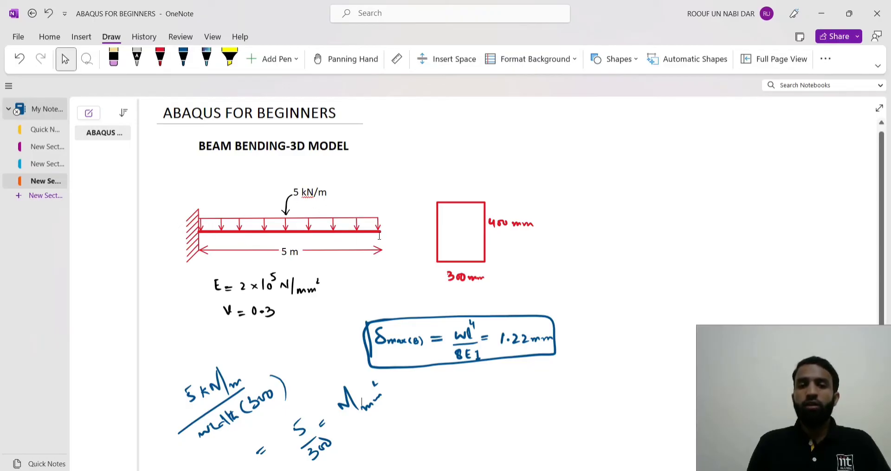
pyautogui.moveTo(343, 256)
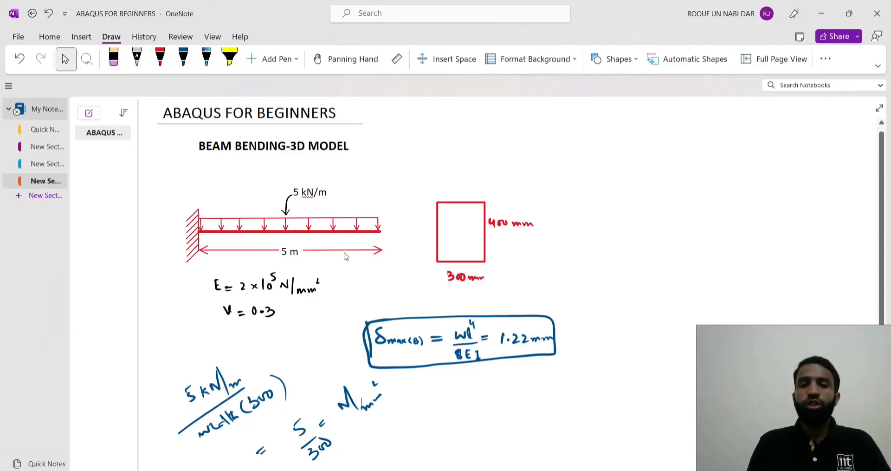
pyautogui.moveTo(410, 234)
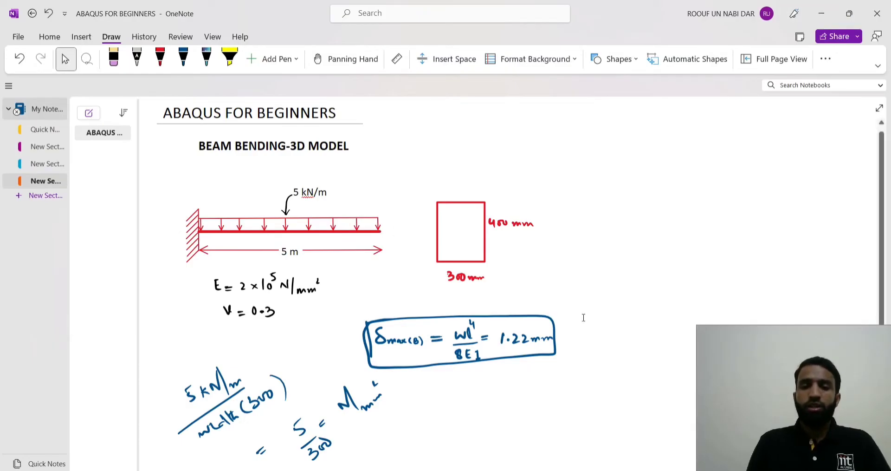
pyautogui.click(183, 59)
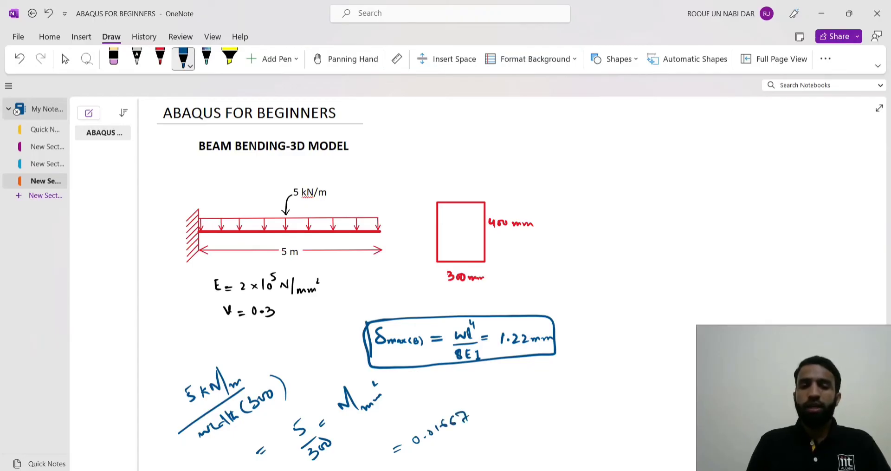
pyautogui.moveTo(472, 410); pyautogui.dragTo(512, 404)
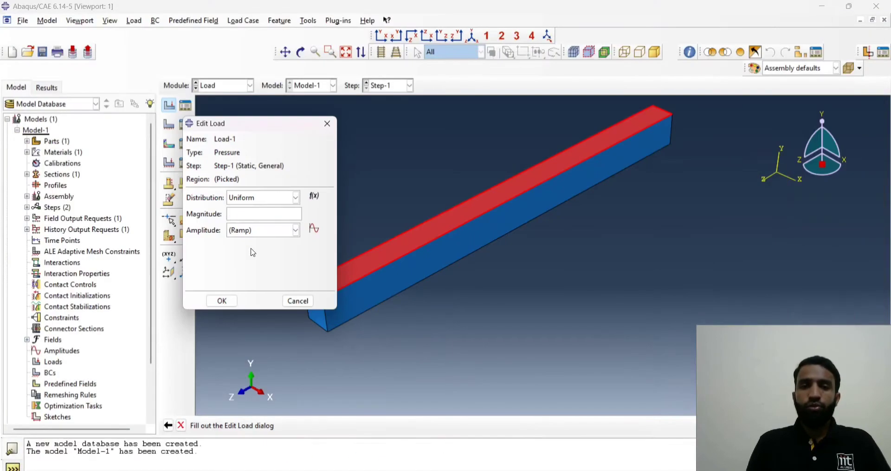
# Step: Set Load-1's pressure magnitude to 0.01667 and confirm the load
pyautogui.write('0')
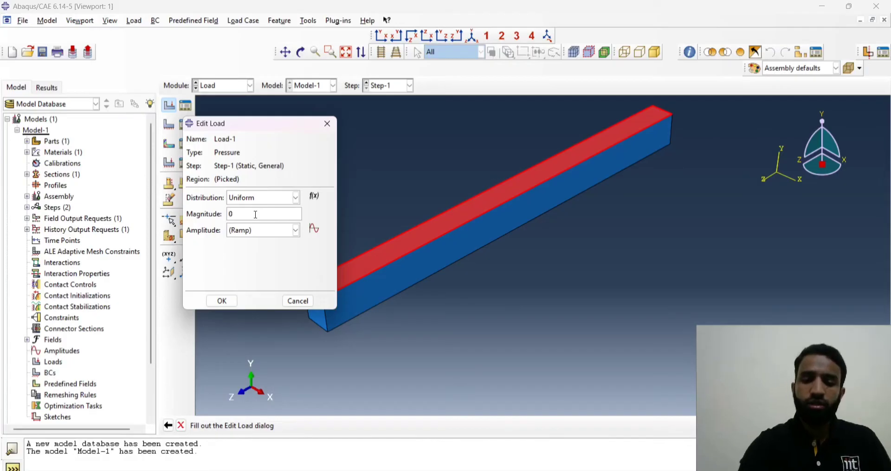
pyautogui.write('.0')
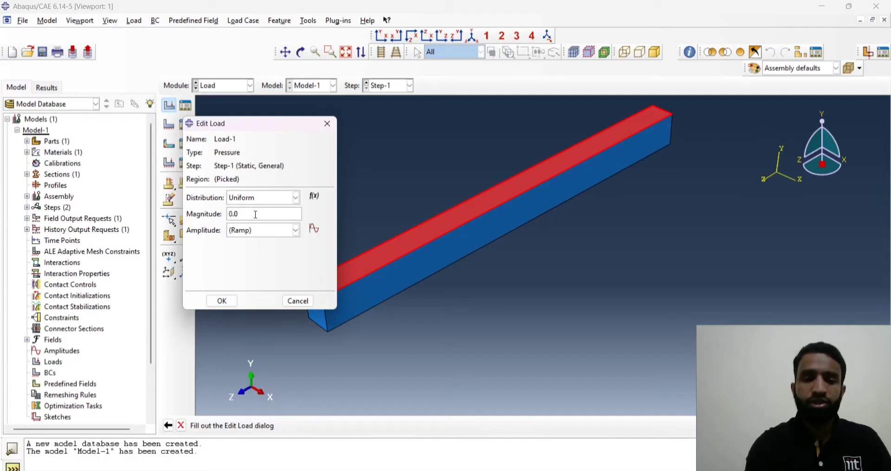
pyautogui.write('0.016')
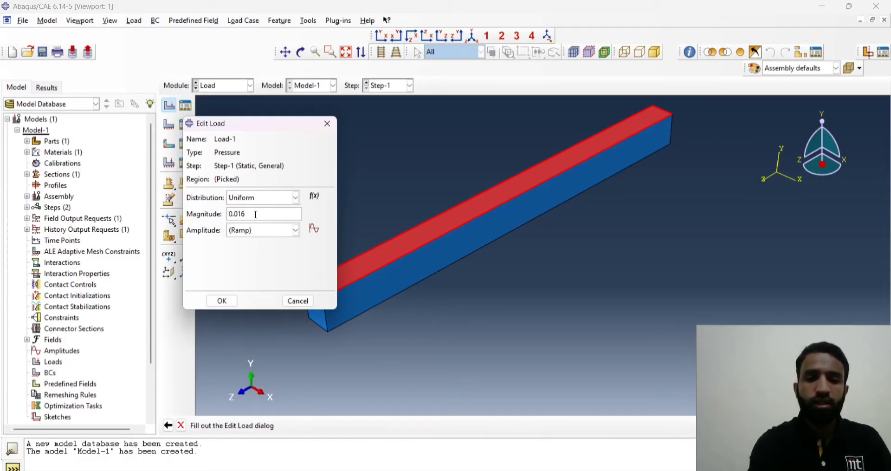
pyautogui.write('6')
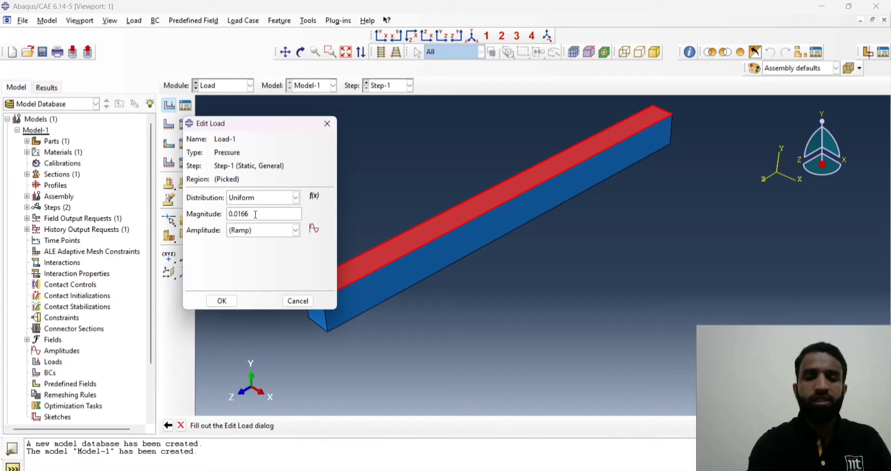
pyautogui.write('7')
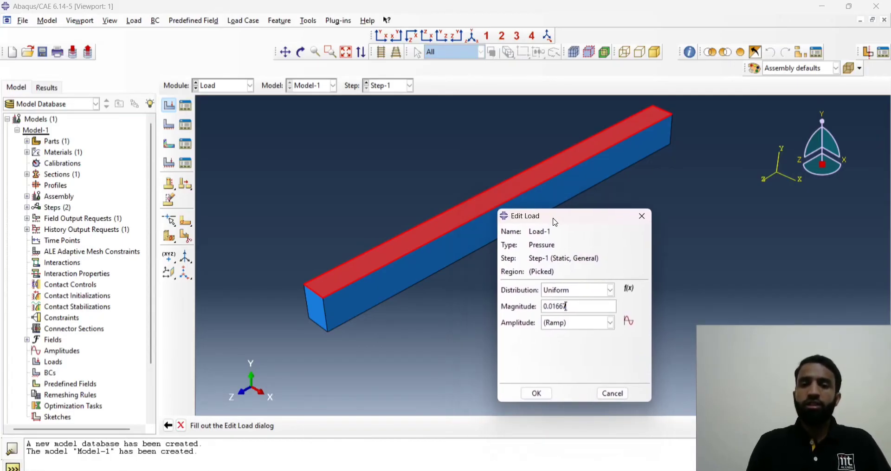
pyautogui.moveTo(486, 214)
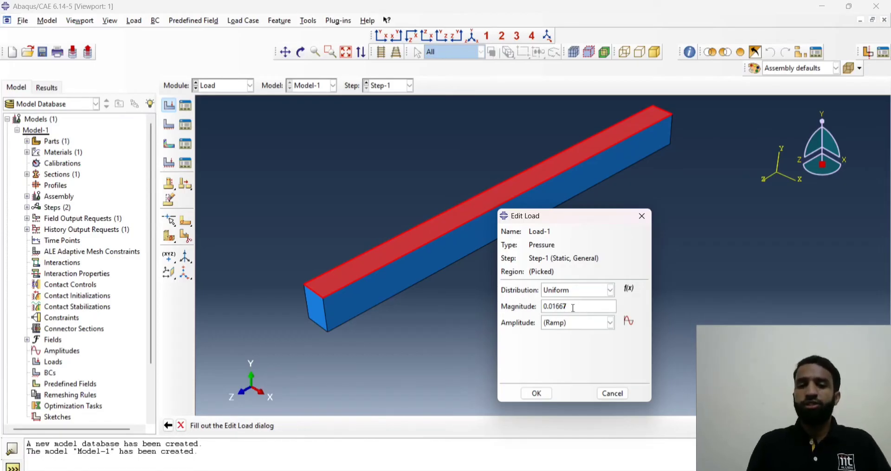
pyautogui.click(535, 393)
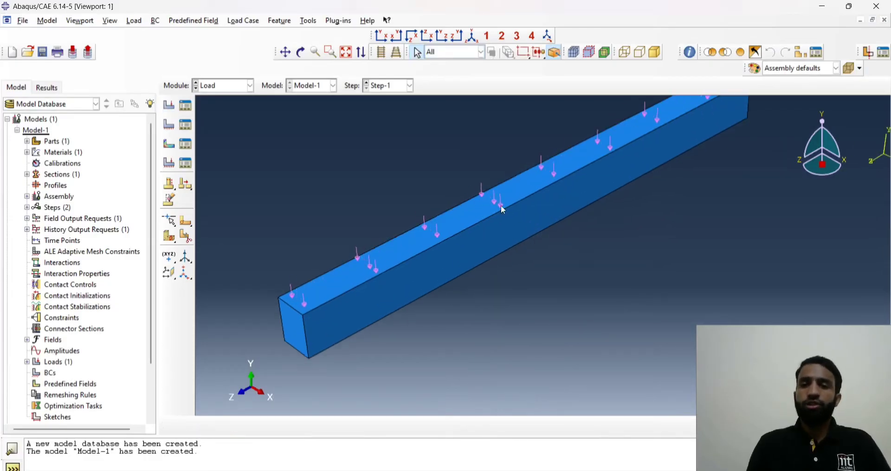
# Step: Fit the loaded beam in view and start a new boundary condition
pyautogui.moveTo(501, 211); pyautogui.dragTo(437, 231)
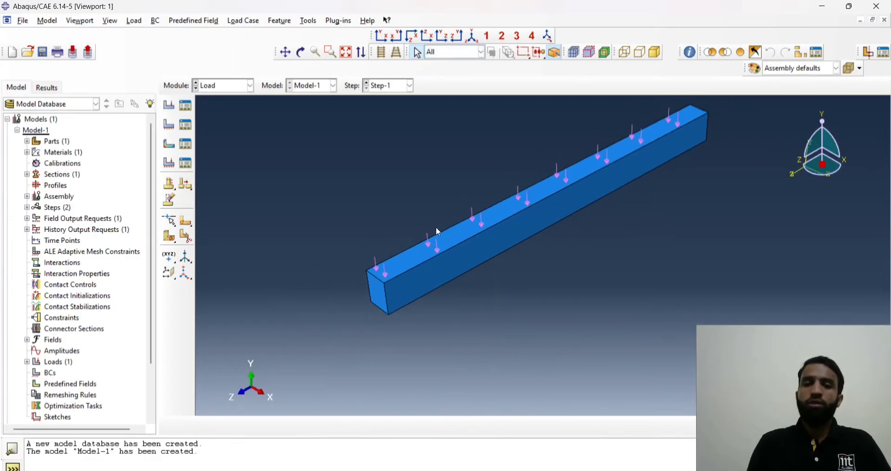
pyautogui.moveTo(202, 146)
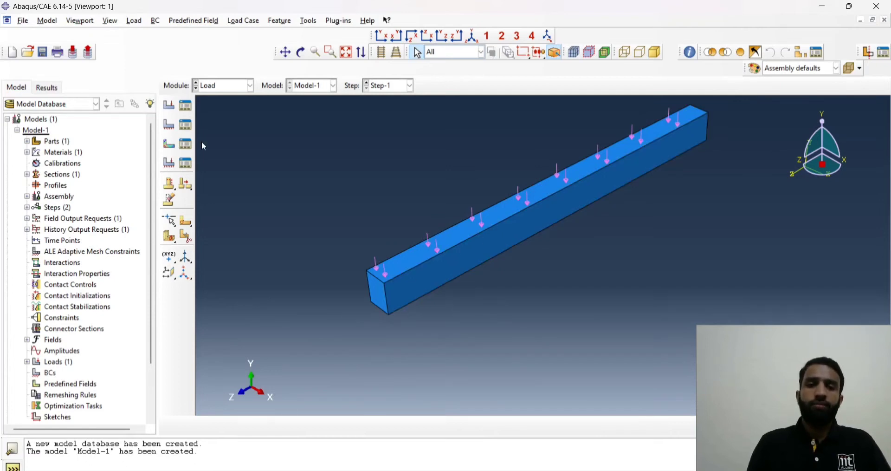
pyautogui.click(248, 85)
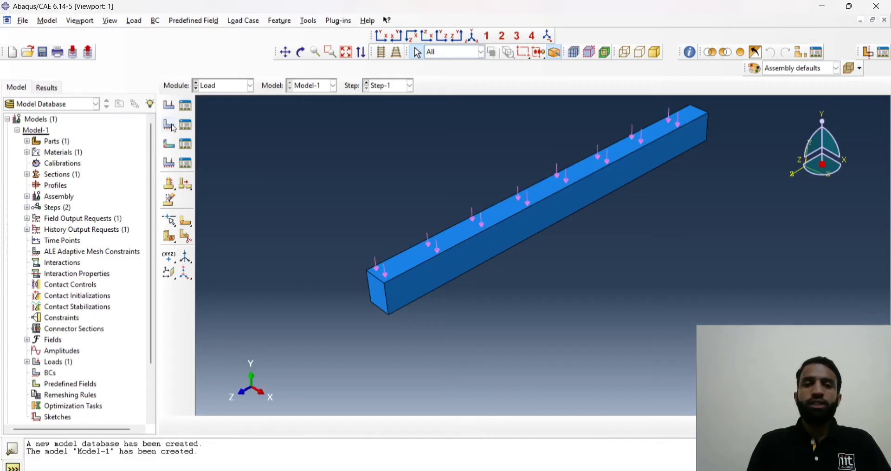
pyautogui.moveTo(370, 300)
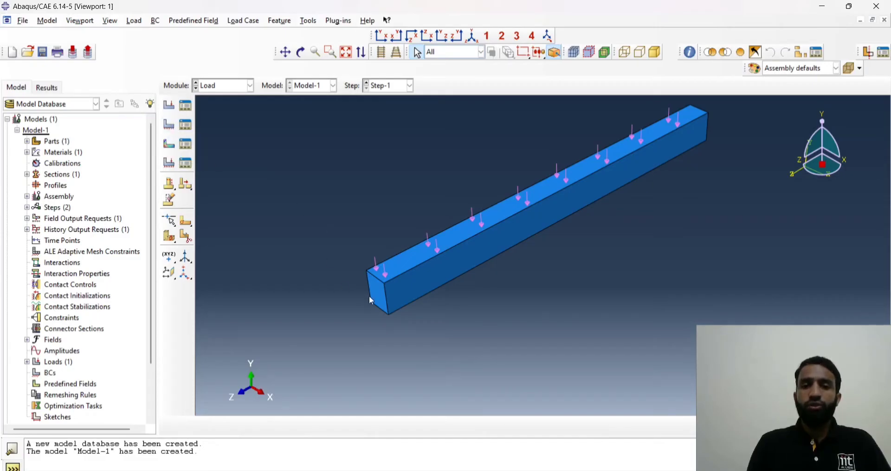
pyautogui.moveTo(374, 335)
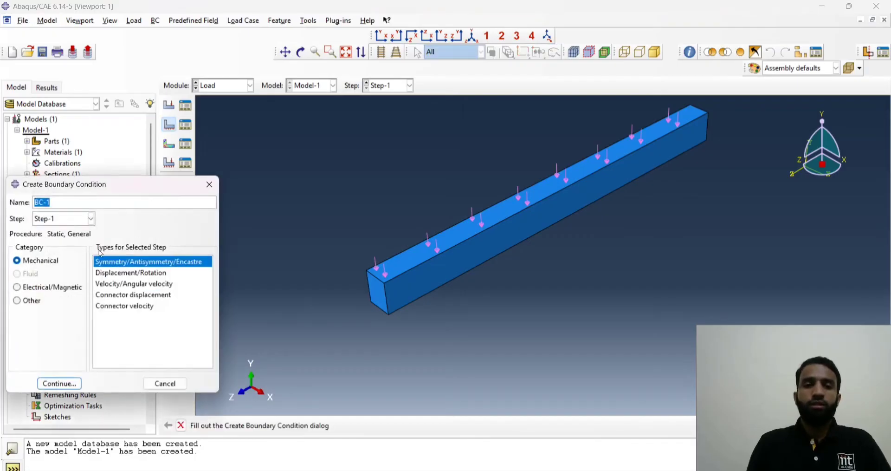
# Step: Keep Symmetry/Antisymmetry/Encastre and pick the beam's near end face as the region
pyautogui.click(166, 383)
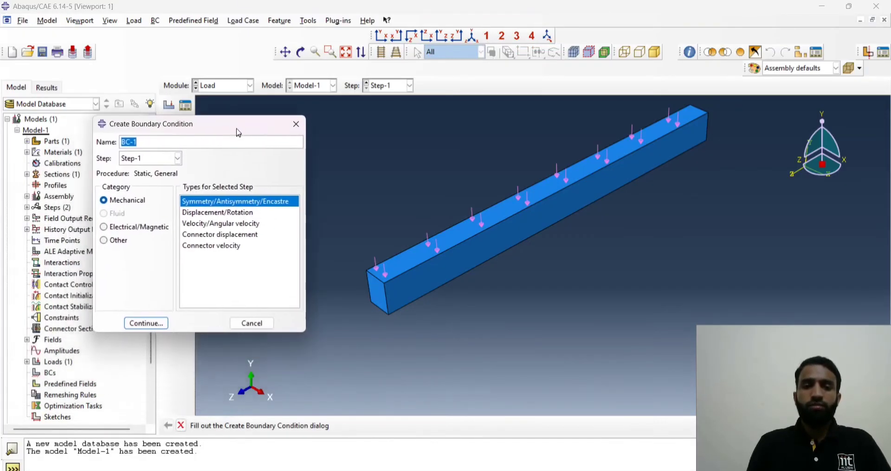
pyautogui.moveTo(233, 231)
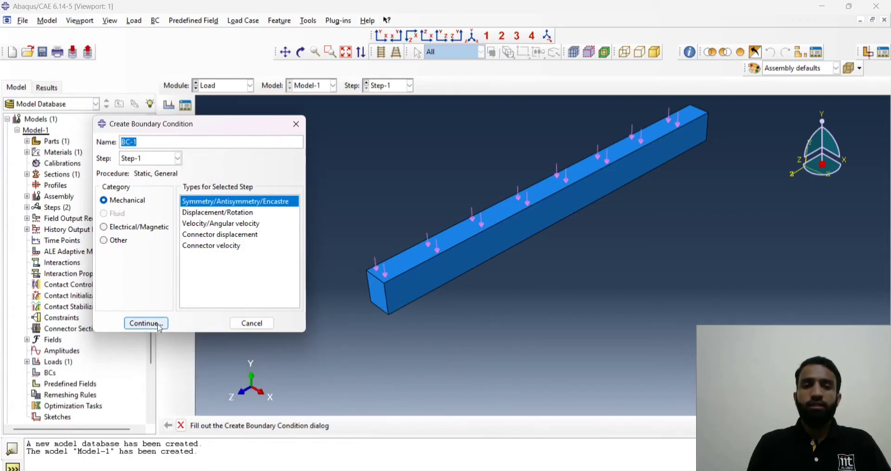
pyautogui.click(144, 323)
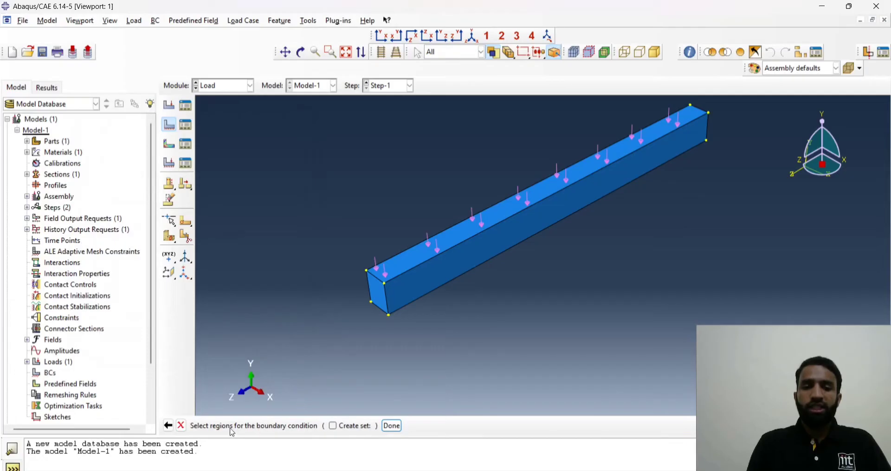
pyautogui.moveTo(268, 439)
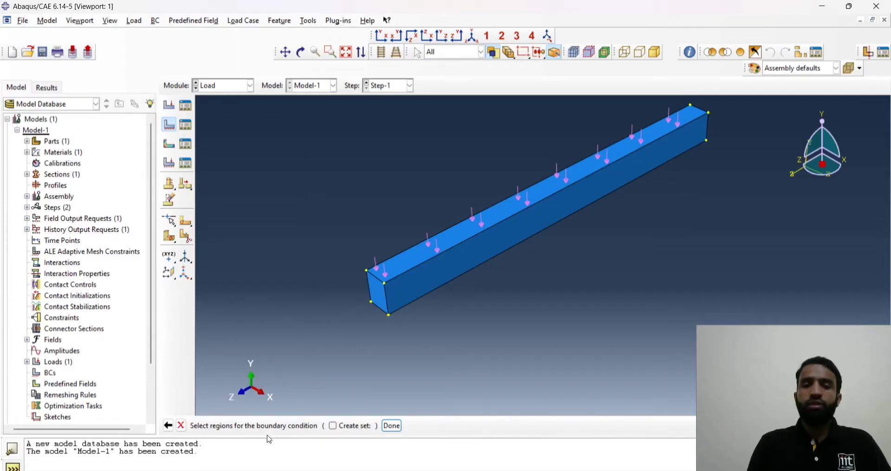
pyautogui.click(376, 290)
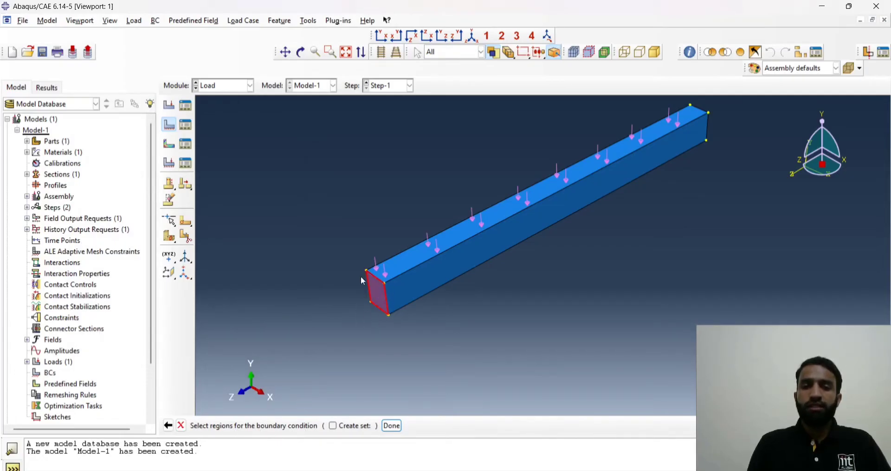
pyautogui.moveTo(364, 317)
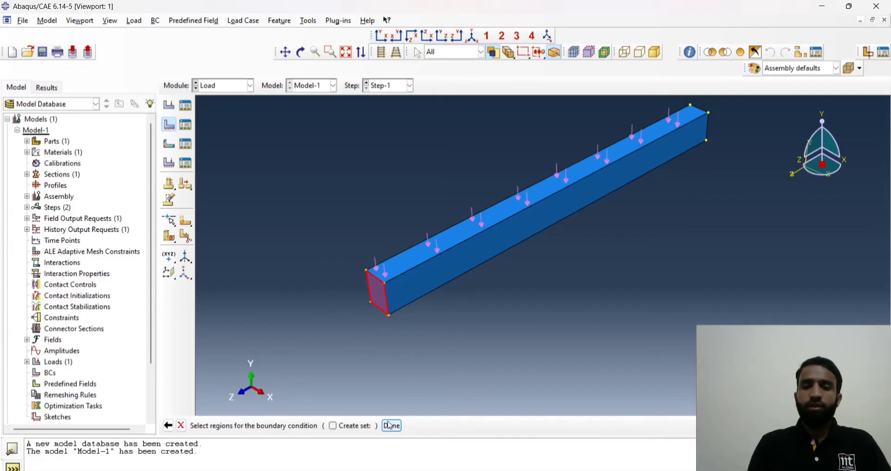
pyautogui.click(391, 426)
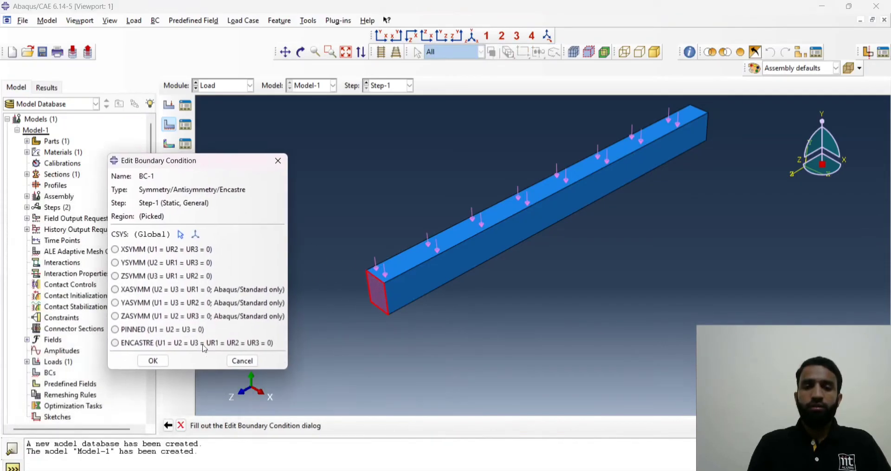
# Step: Apply ENCASTRE full fixity to the end face, creating BC-1
pyautogui.moveTo(159, 161); pyautogui.dragTo(231, 146)
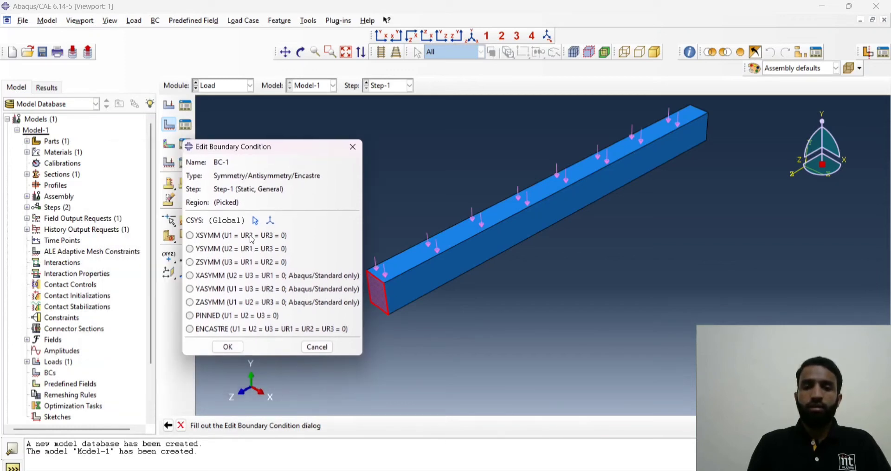
pyautogui.moveTo(201, 268)
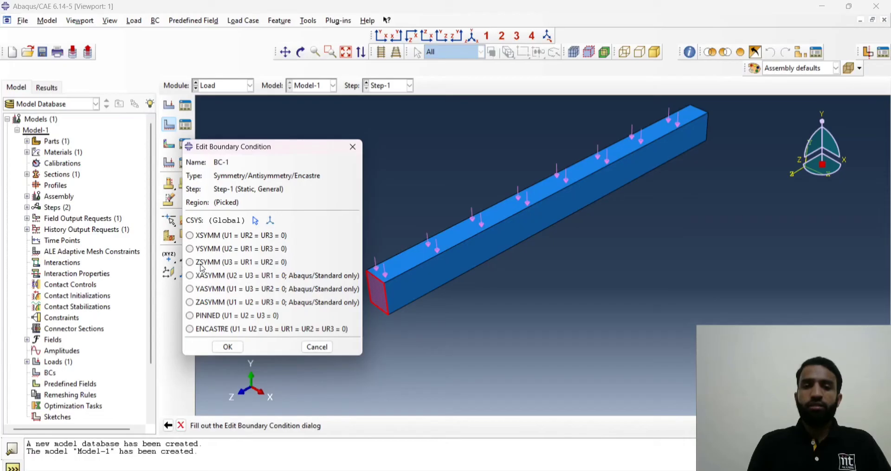
pyautogui.click(189, 328)
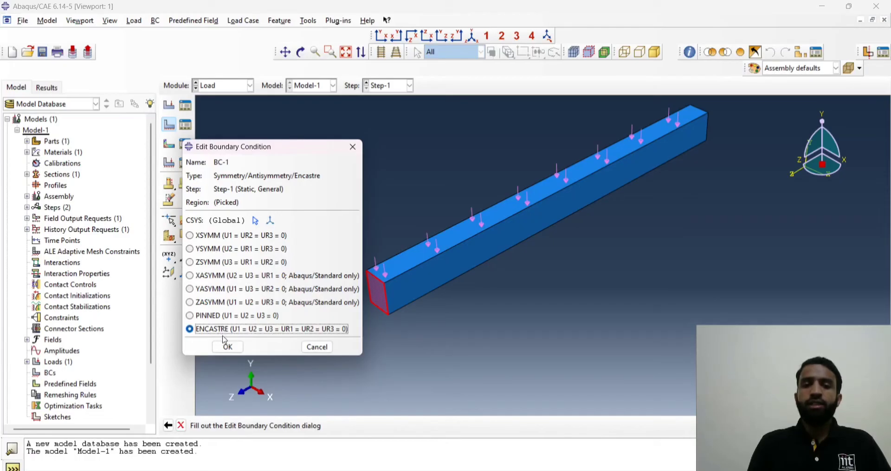
pyautogui.moveTo(244, 338)
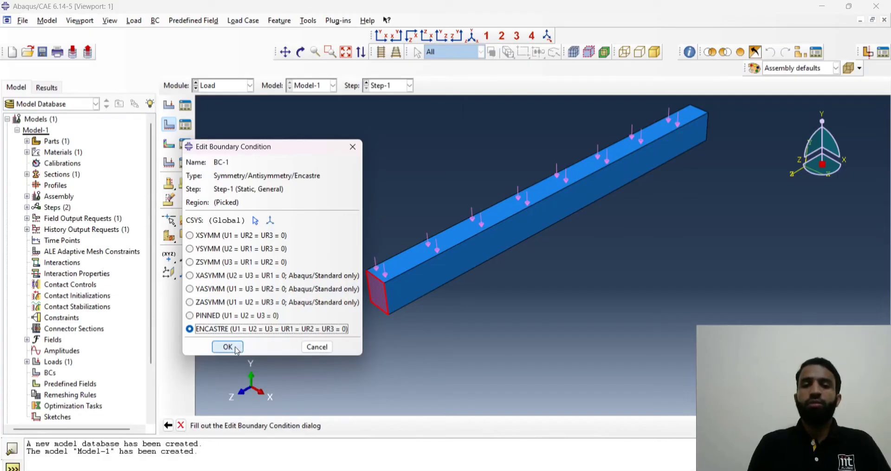
pyautogui.click(227, 347)
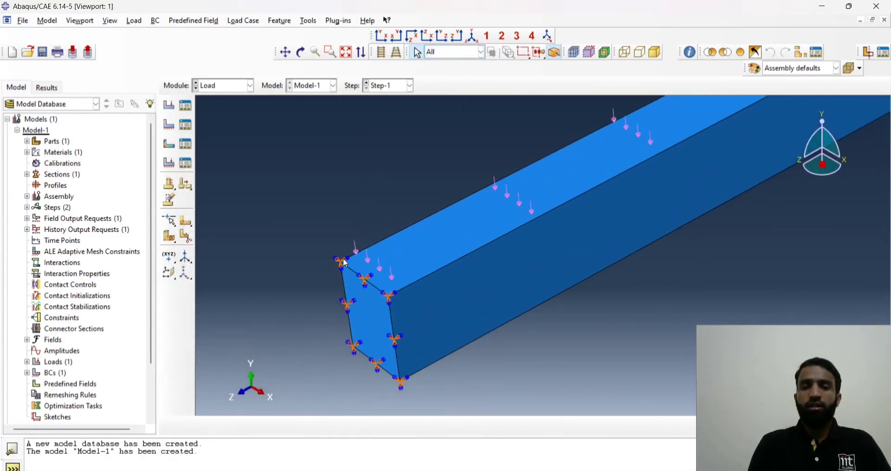
pyautogui.moveTo(318, 327)
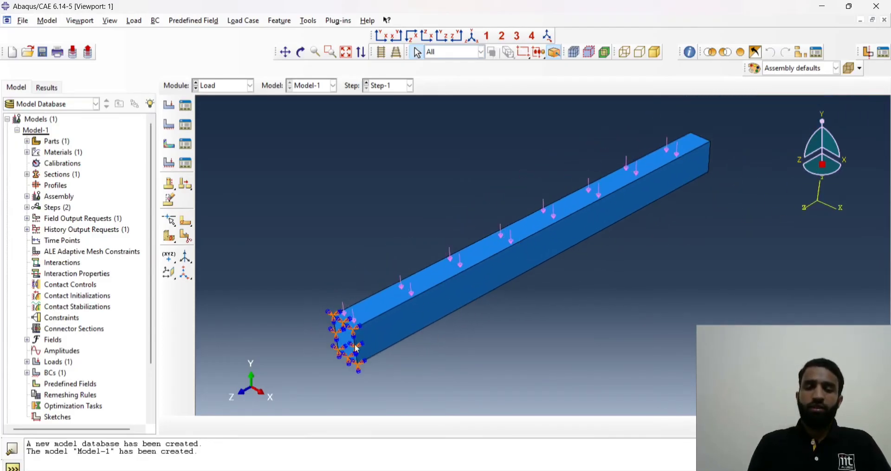
# Step: Switch to the Mesh module and bring up the global seed settings
pyautogui.click(249, 84)
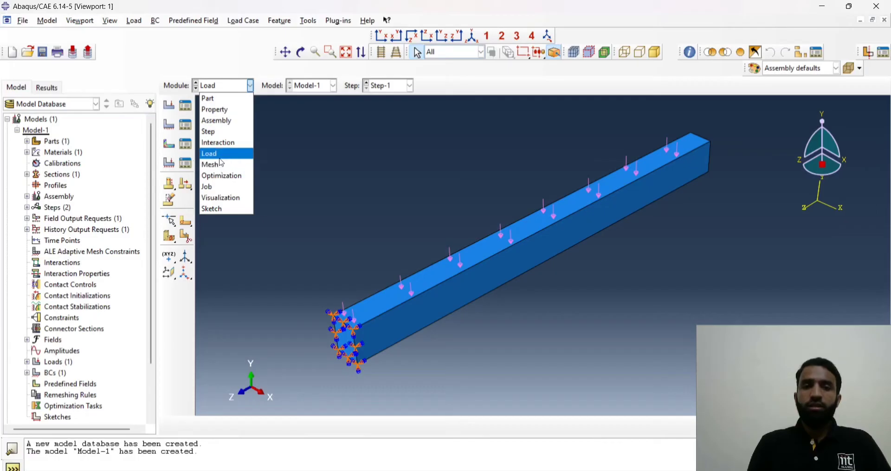
pyautogui.click(211, 163)
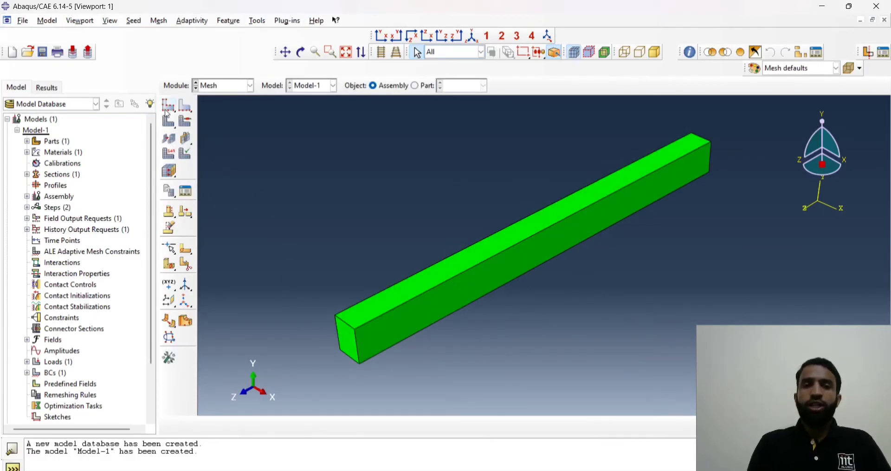
pyautogui.moveTo(168, 106)
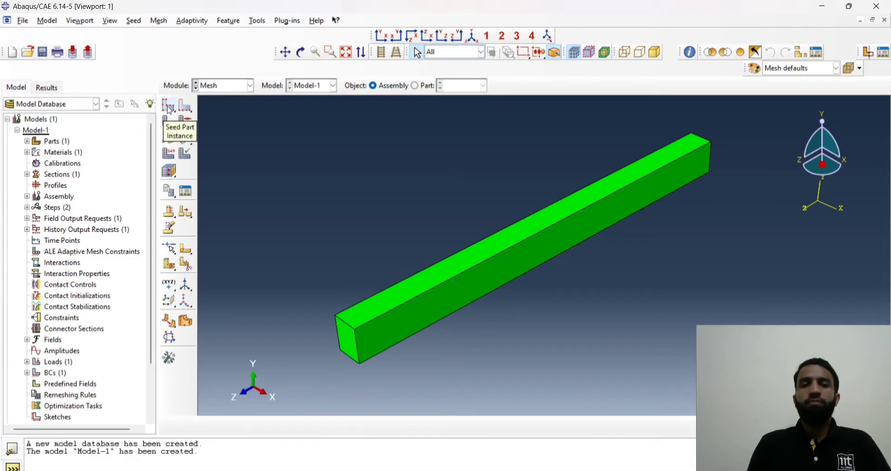
pyautogui.click(168, 107)
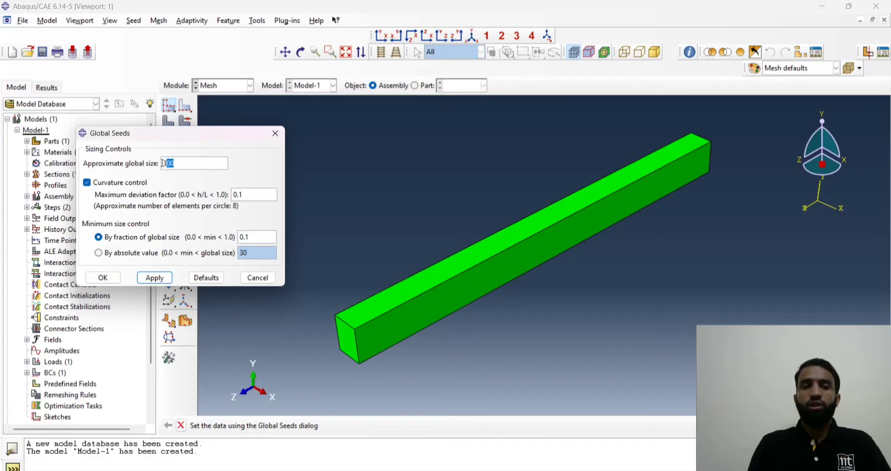
# Step: Assign global seeds of approximate size 50 to the beam instance
pyautogui.write('50')
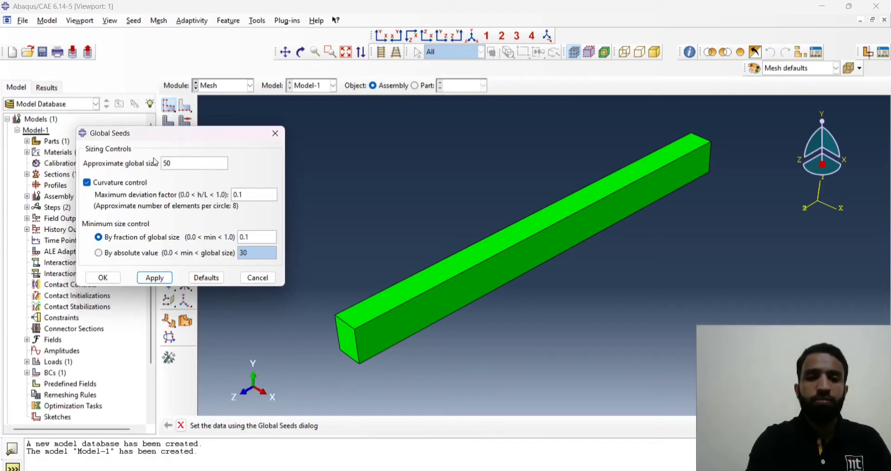
pyautogui.click(154, 277)
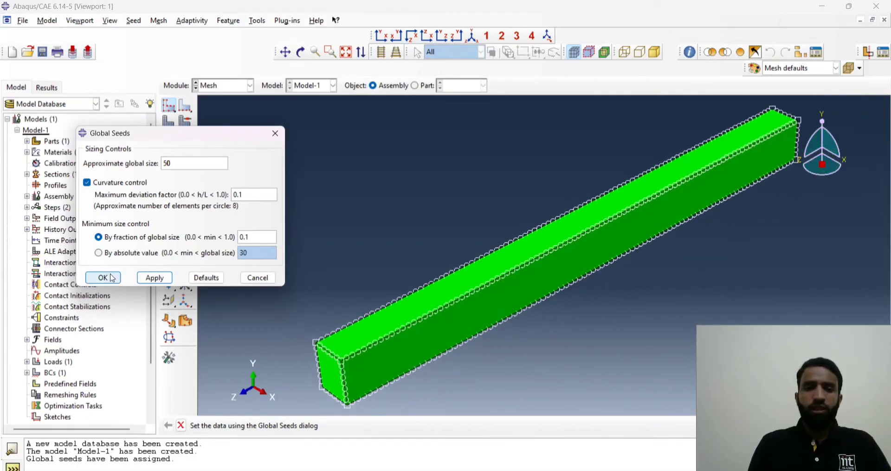
pyautogui.click(103, 277)
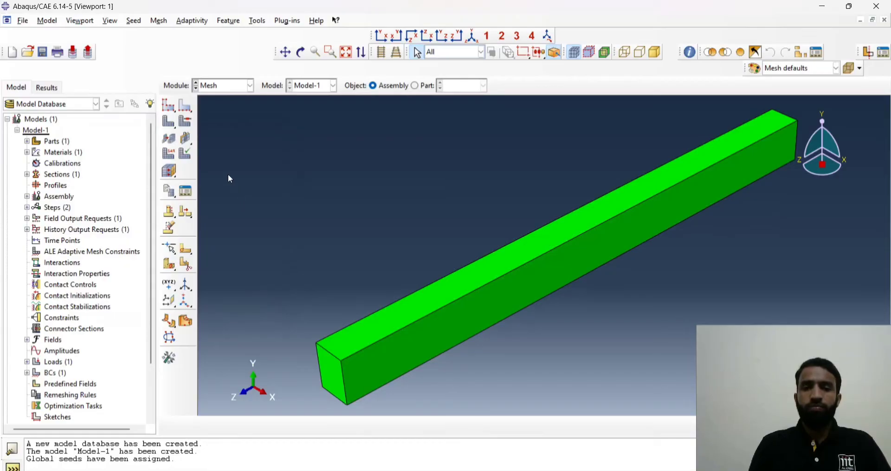
pyautogui.click(168, 107)
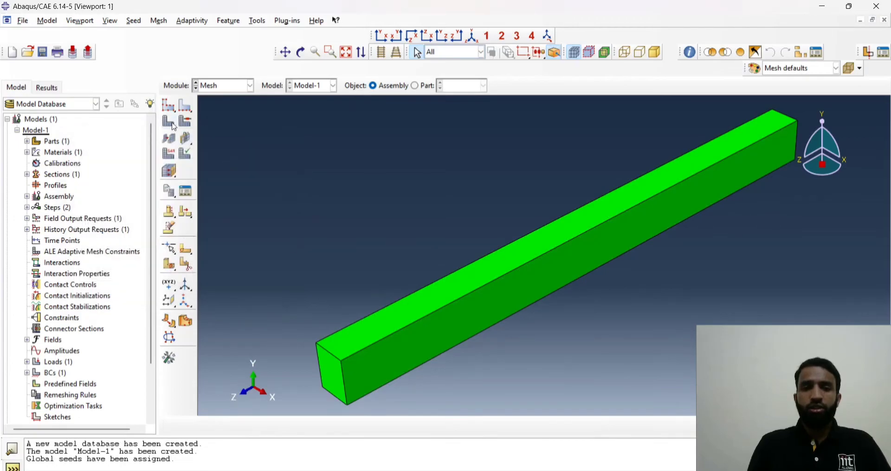
pyautogui.moveTo(174, 125)
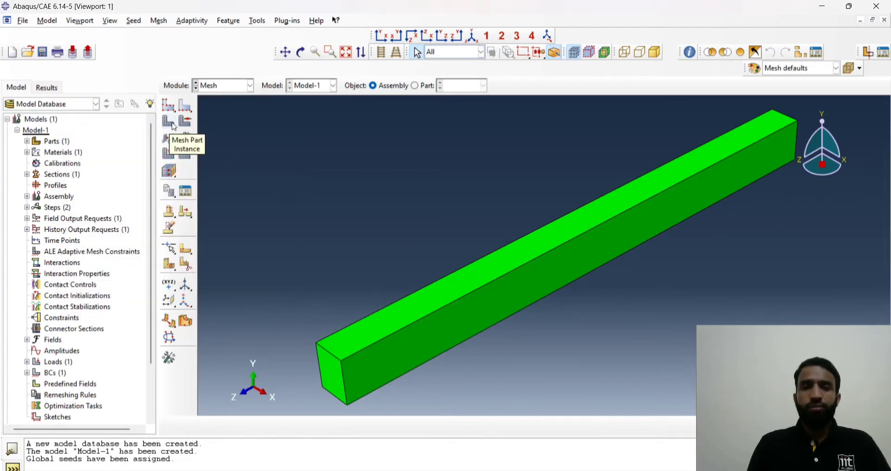
# Step: Mesh the beam instance, generating 4800 elements
pyautogui.click(169, 121)
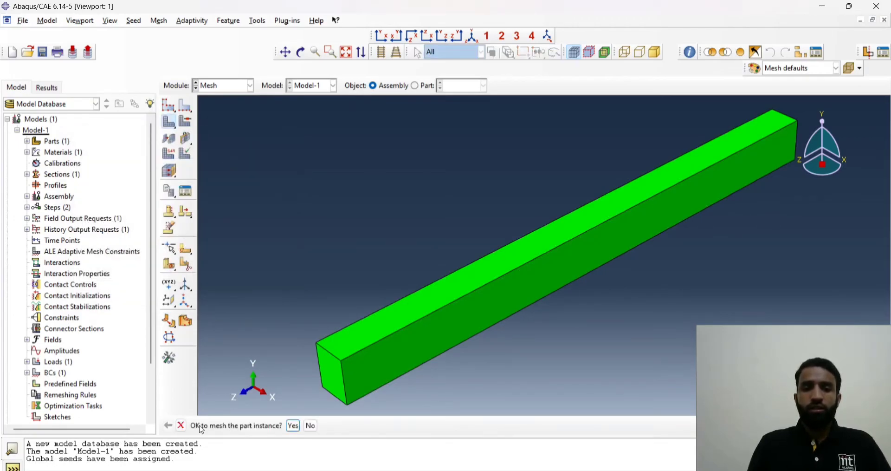
pyautogui.click(293, 425)
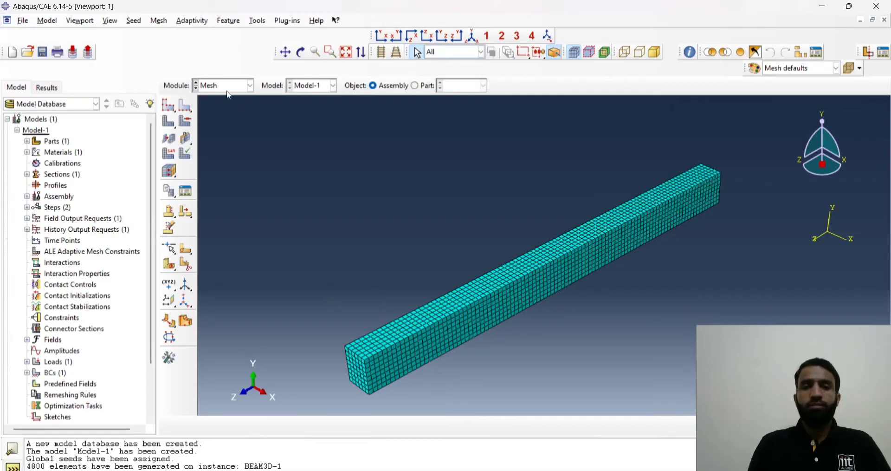
pyautogui.click(249, 84)
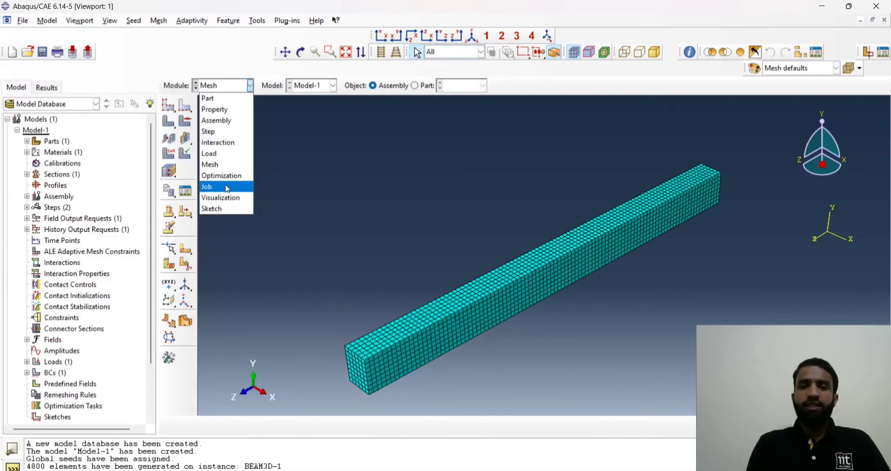
# Step: In the Job module, create job steel3d for Model-1 with default settings
pyautogui.click(207, 187)
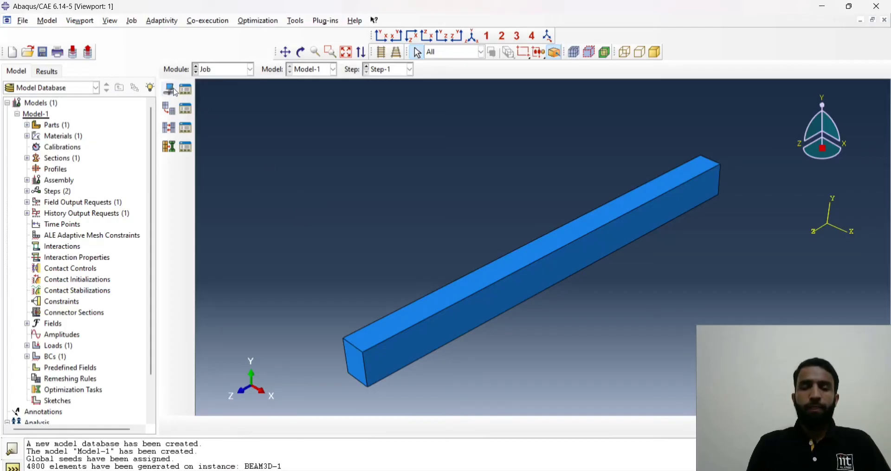
pyautogui.moveTo(169, 89)
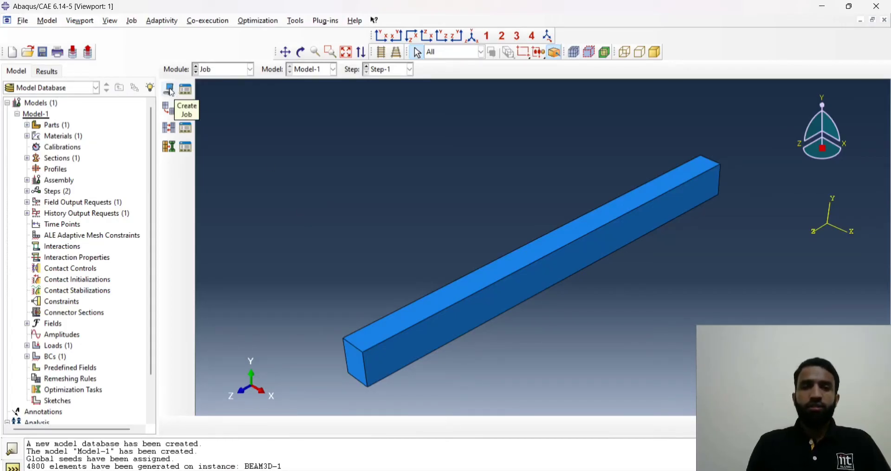
pyautogui.click(169, 89)
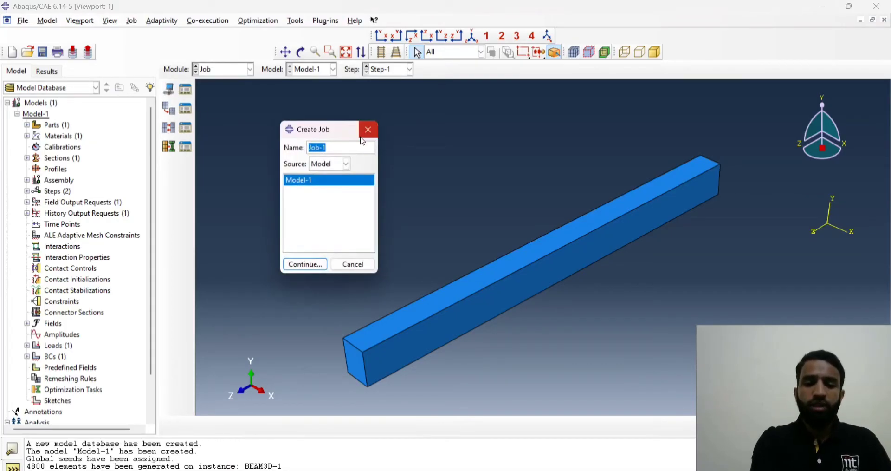
pyautogui.write('stee')
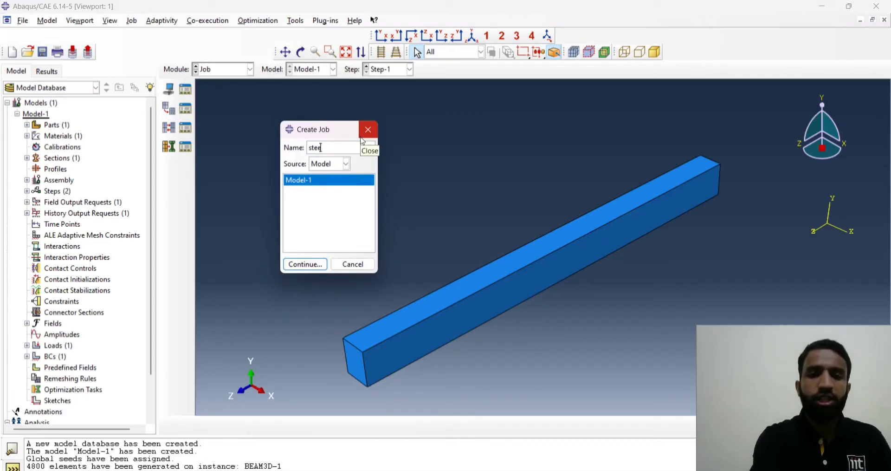
pyautogui.write('l')
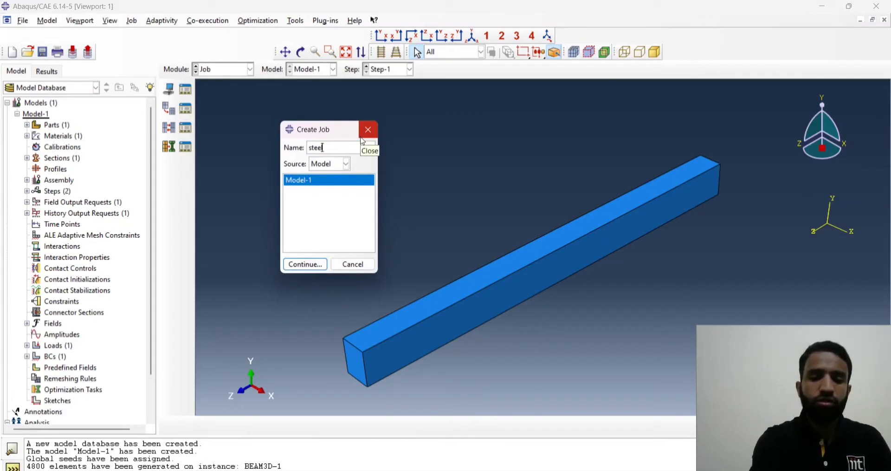
pyautogui.write('3d')
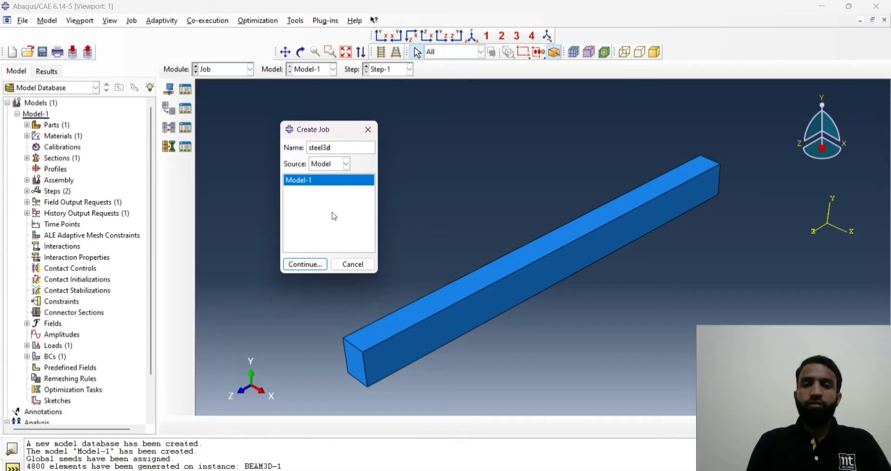
pyautogui.click(305, 264)
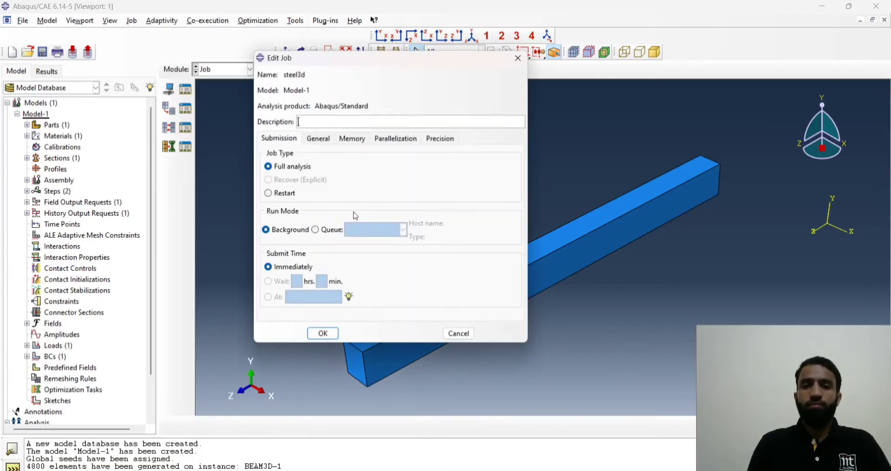
pyautogui.click(322, 332)
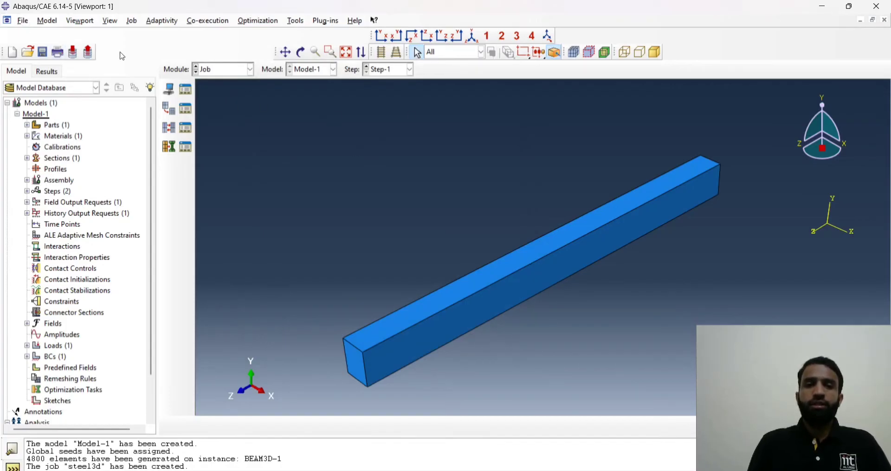
pyautogui.moveTo(23, 23)
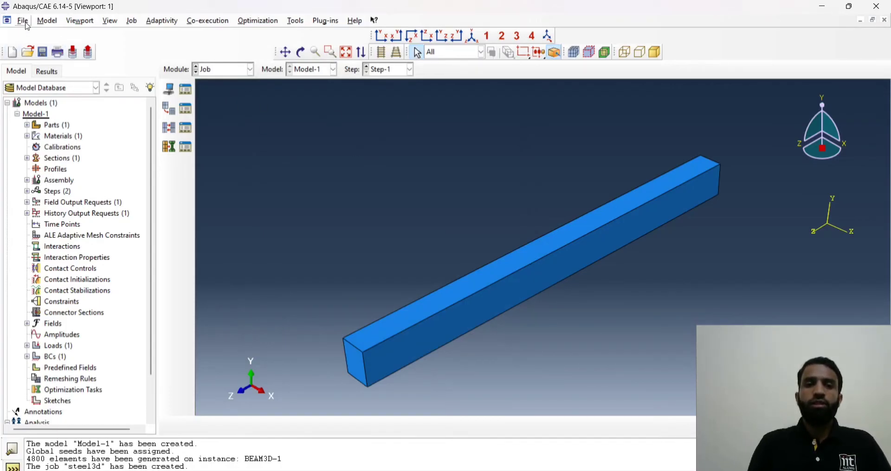
# Step: Browse for a new work directory and switch the folder browser to drive E
pyautogui.click(22, 21)
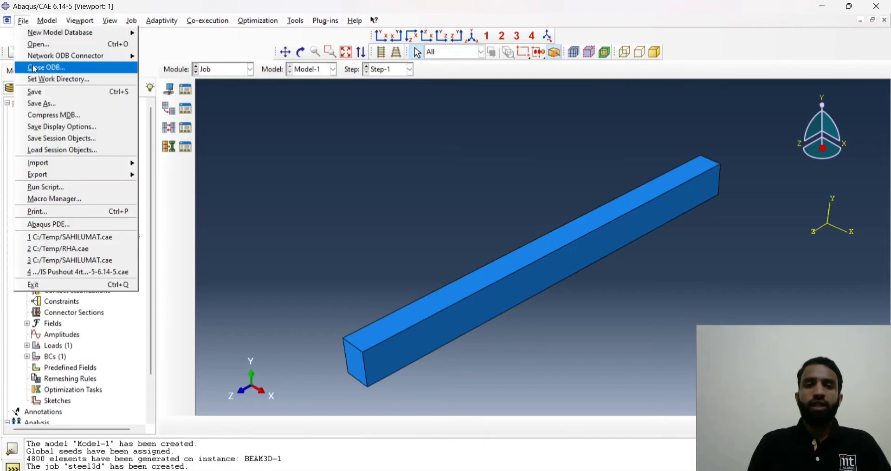
pyautogui.moveTo(59, 32)
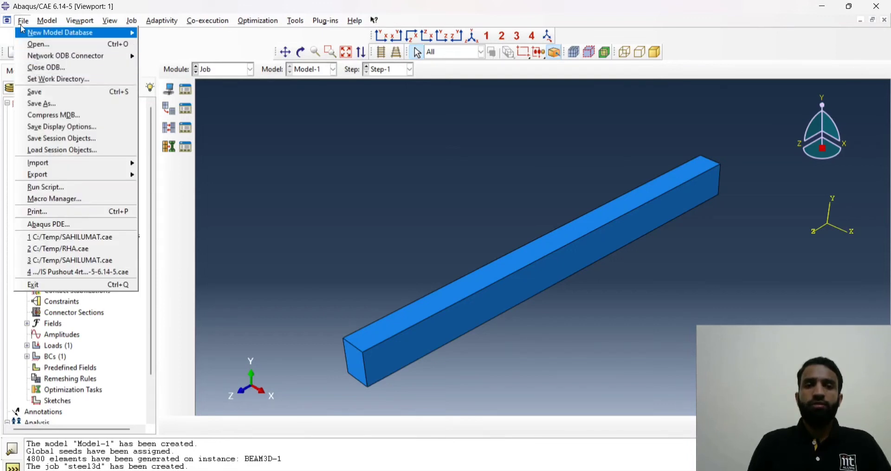
pyautogui.click(57, 78)
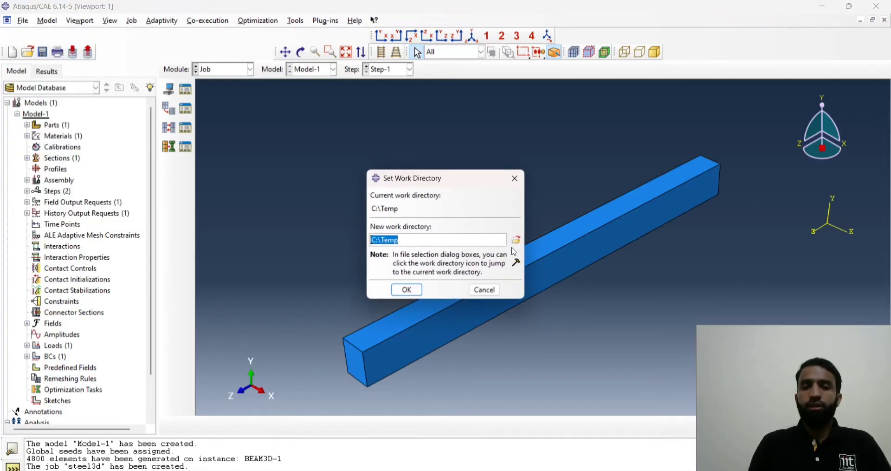
pyautogui.click(515, 239)
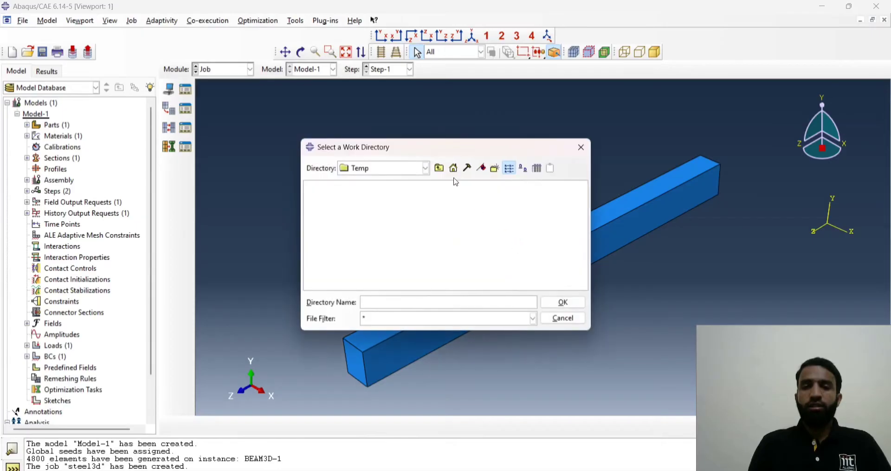
pyautogui.click(425, 167)
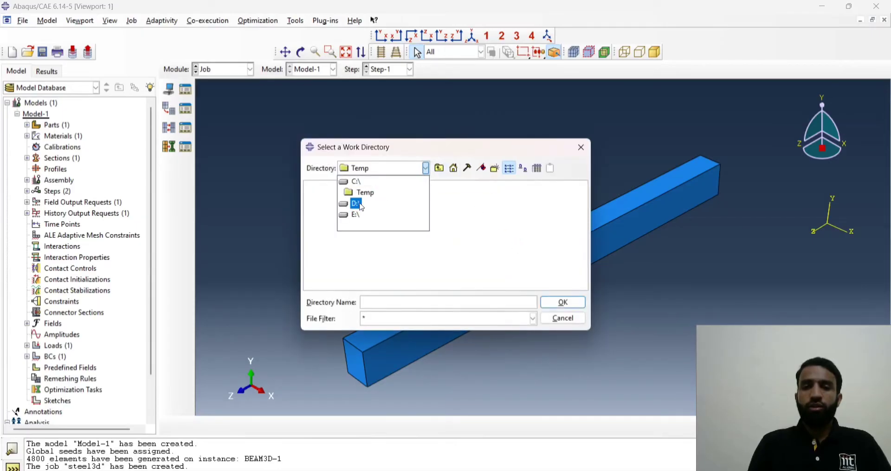
pyautogui.doubleClick(357, 214)
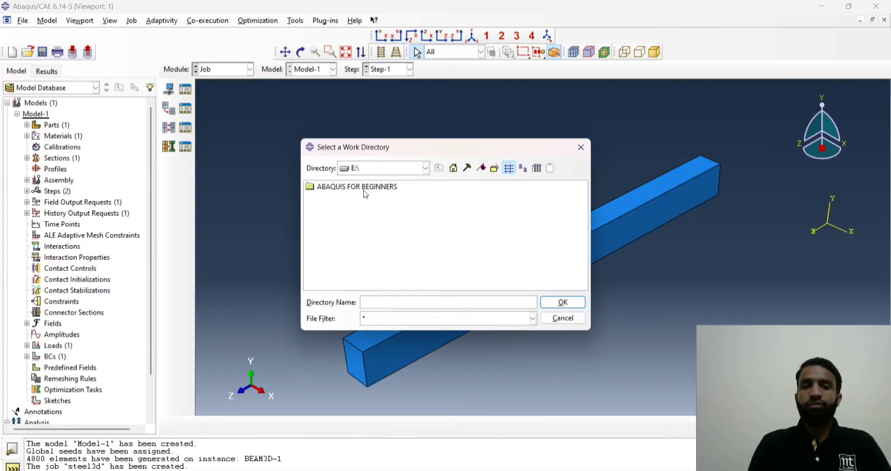
# Step: Set the work directory to E:/ABAQUIS FOR BEGINNERS
pyautogui.click(357, 186)
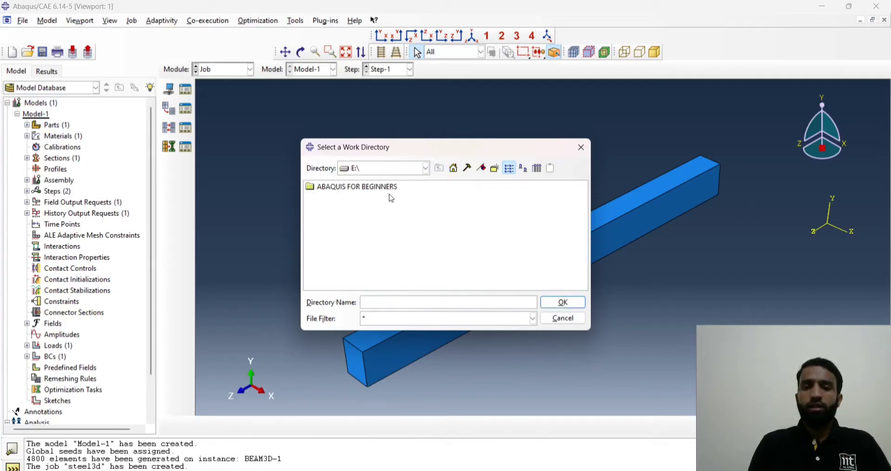
pyautogui.click(356, 186)
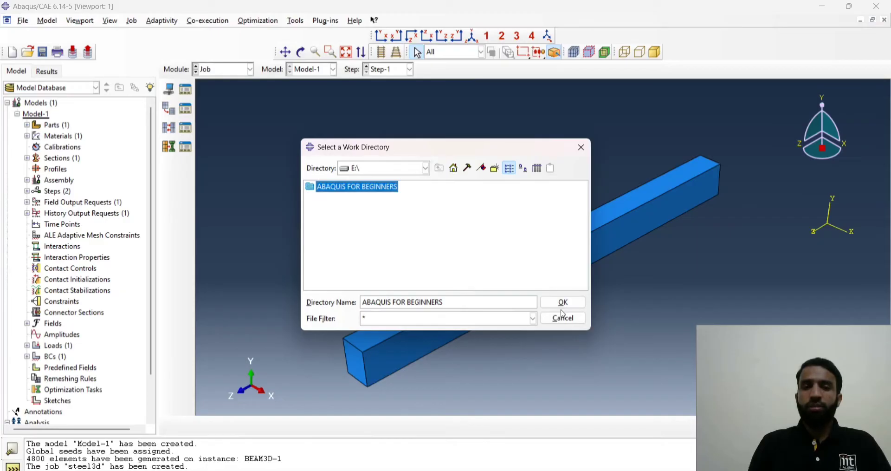
pyautogui.click(563, 302)
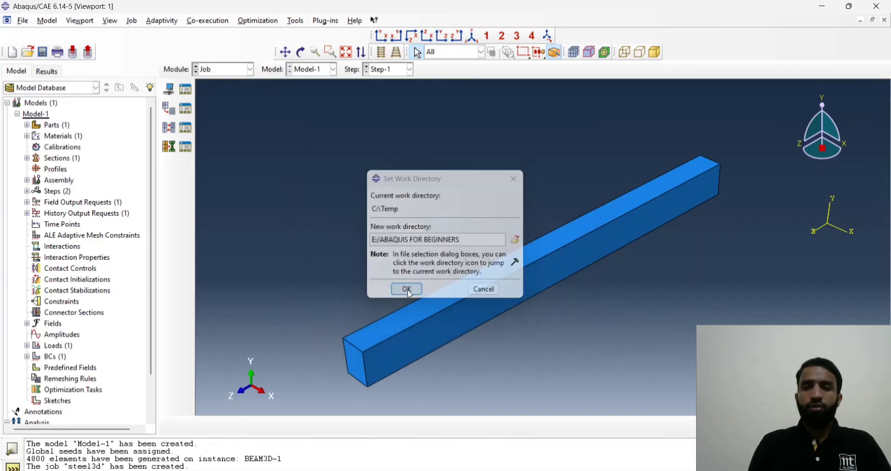
pyautogui.click(406, 289)
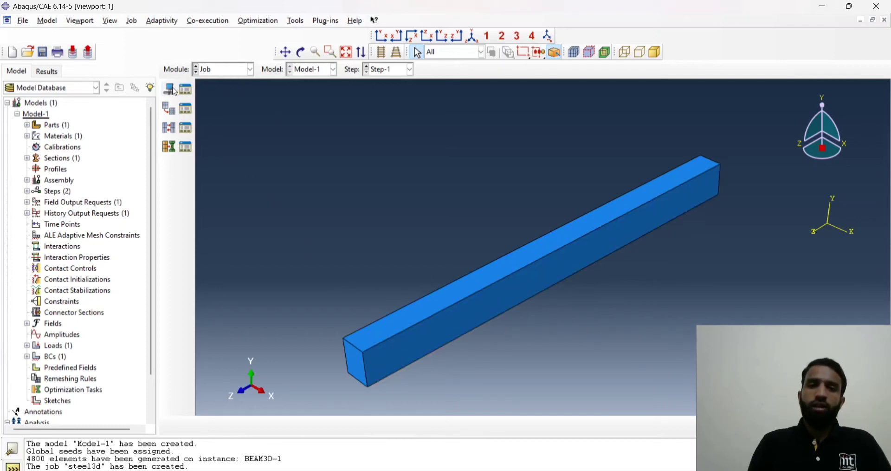
# Step: Submit the steel3d job from the Job Manager and monitor it until it completes
pyautogui.click(185, 89)
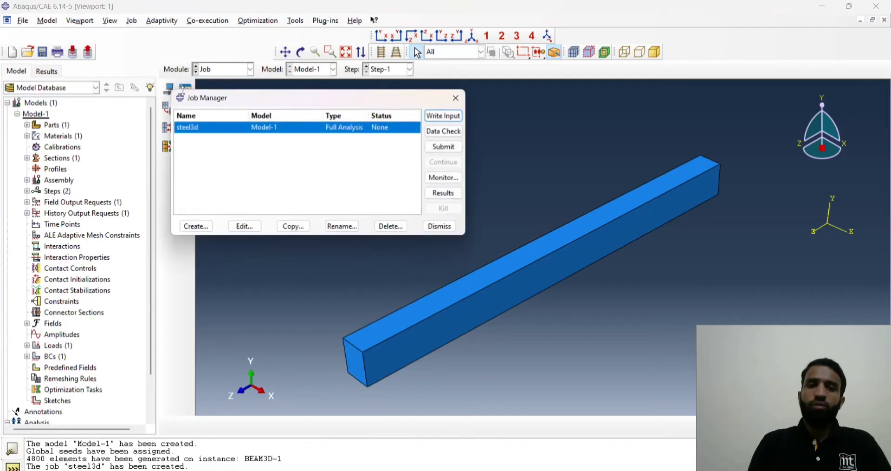
pyautogui.click(443, 146)
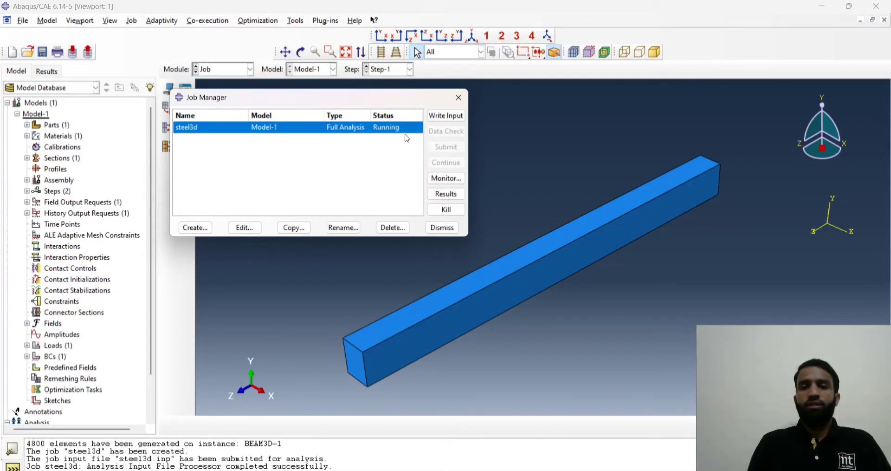
pyautogui.click(446, 178)
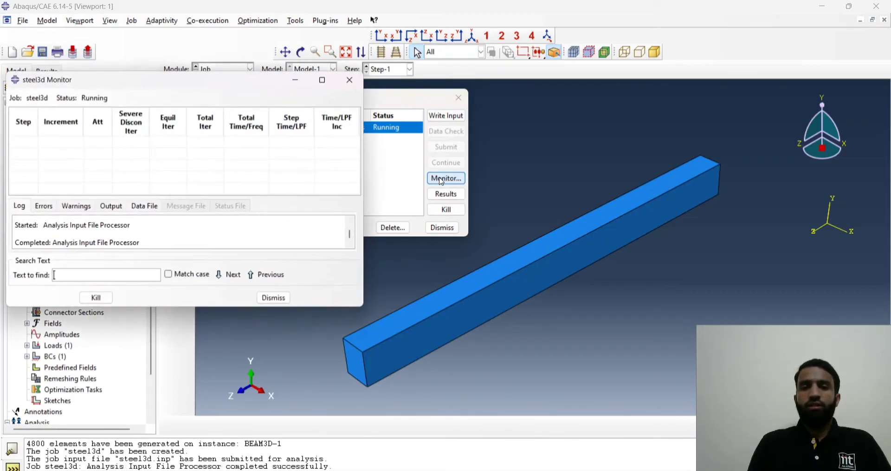
pyautogui.click(446, 178)
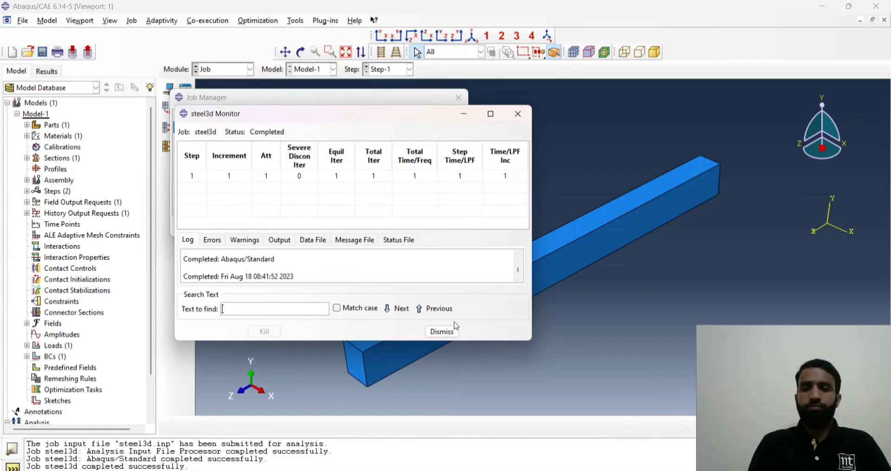
# Step: Dismiss the monitor and load the completed steel3d results into Visualization
pyautogui.click(441, 332)
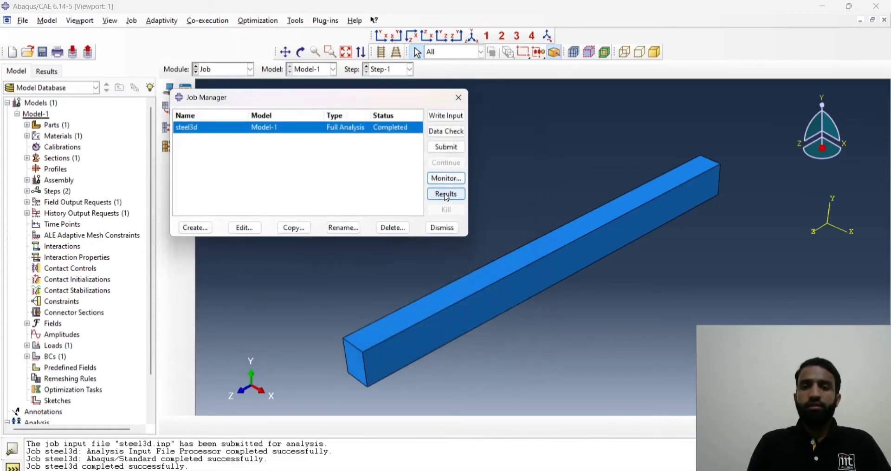
pyautogui.click(446, 193)
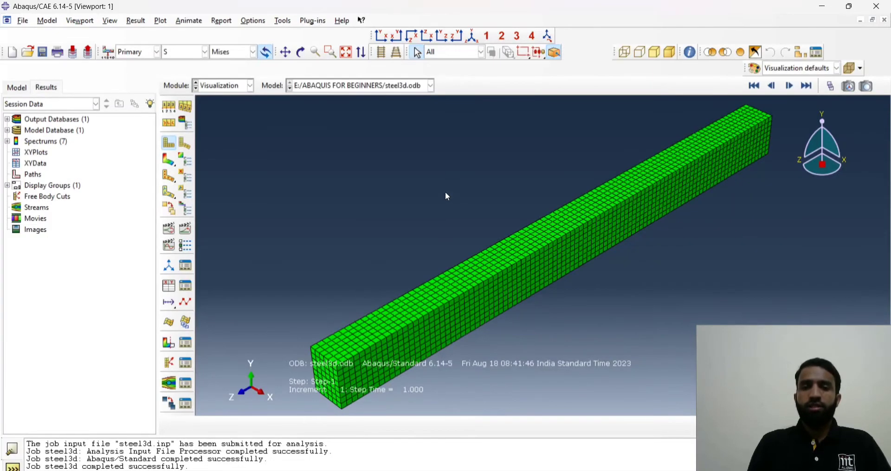
pyautogui.moveTo(340, 186)
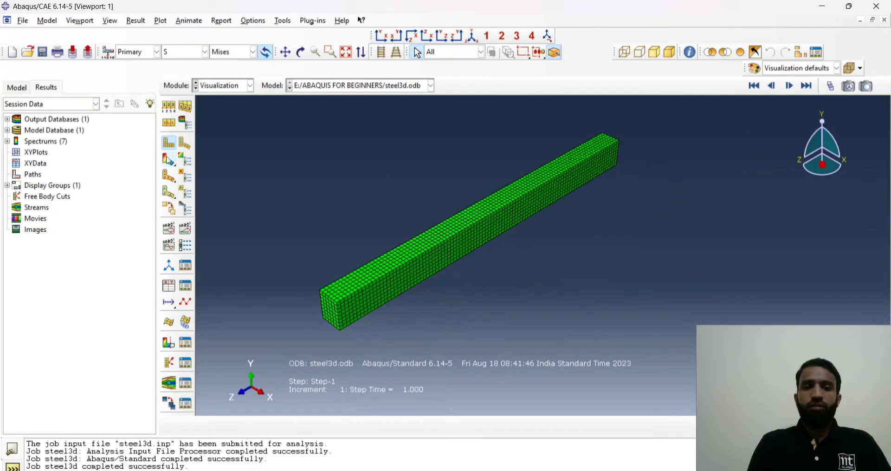
pyautogui.moveTo(171, 72)
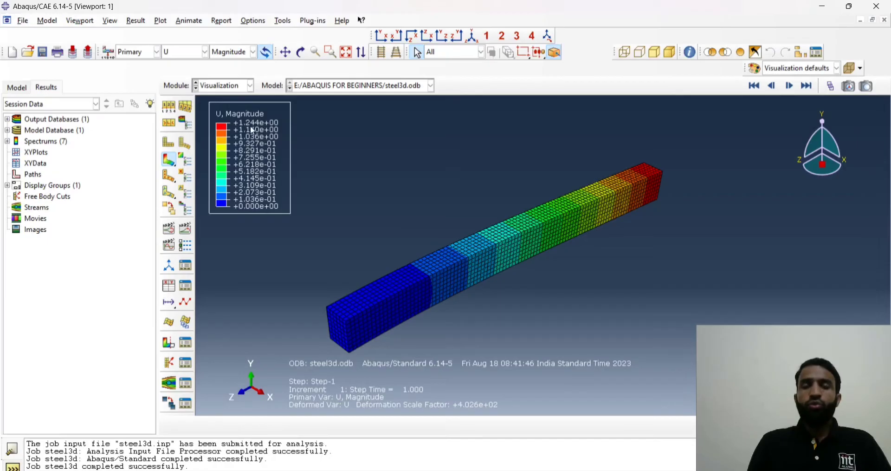
pyautogui.moveTo(348, 131)
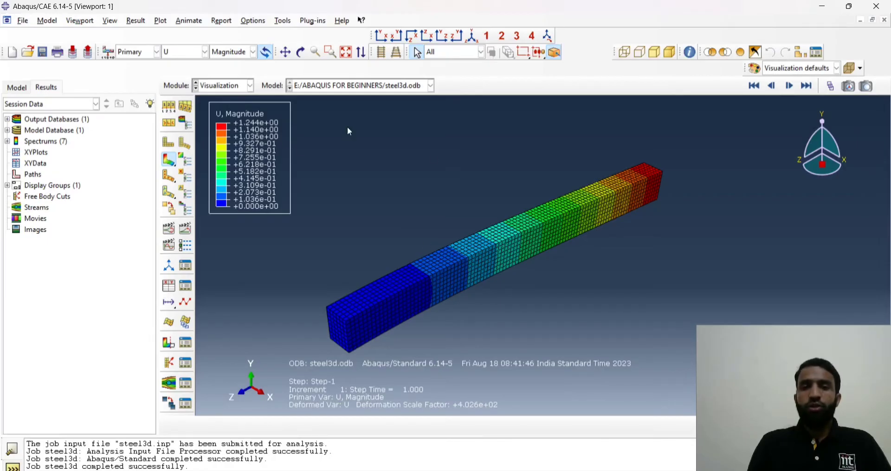
pyautogui.moveTo(379, 37)
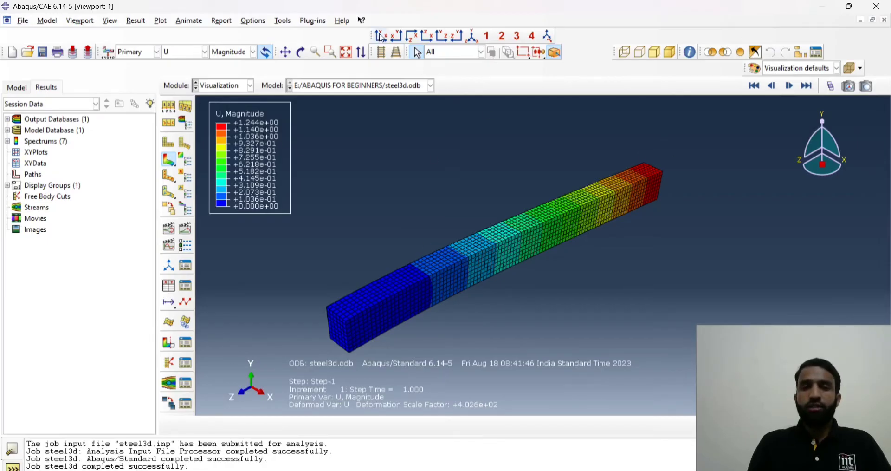
# Step: View the deflected beam from the side with the U Magnitude contour peaking at 1.244
pyautogui.click(411, 36)
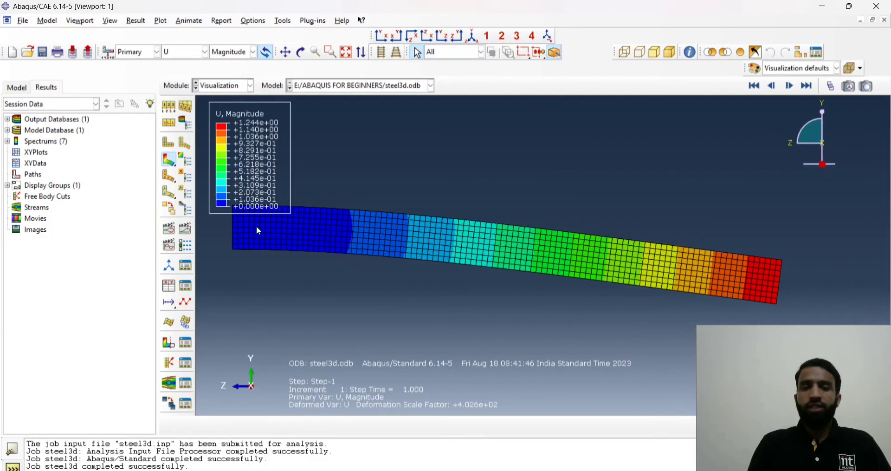
pyautogui.moveTo(778, 283)
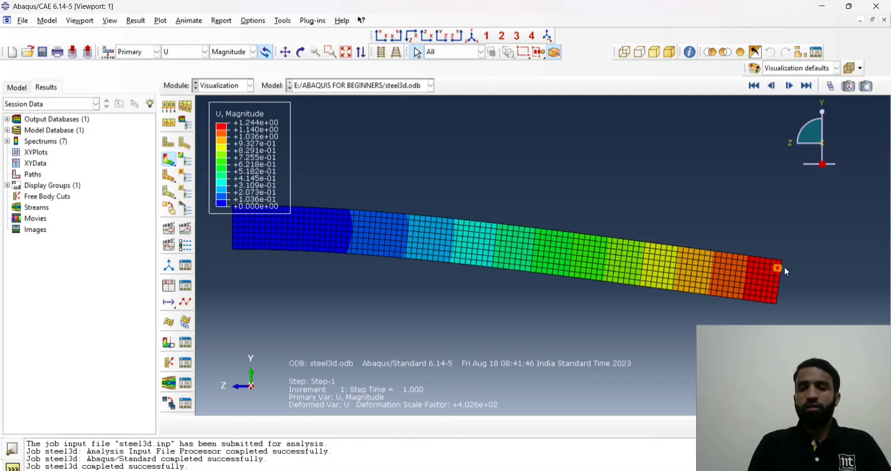
pyautogui.moveTo(776, 298)
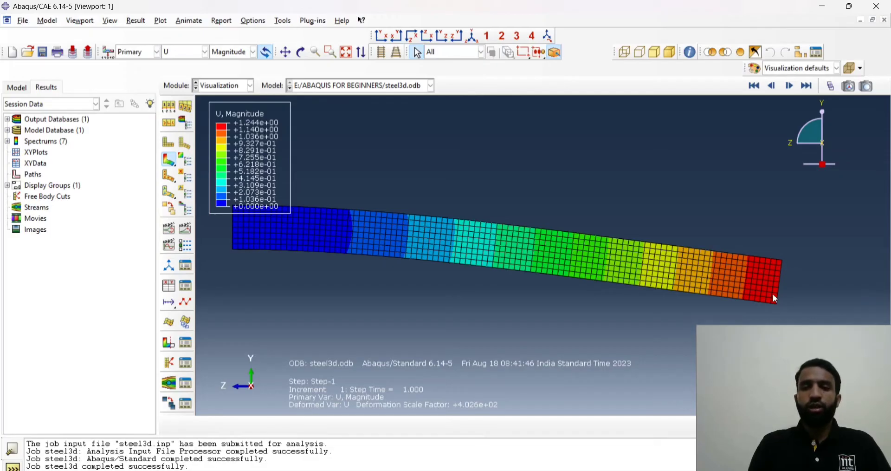
pyautogui.moveTo(253, 131)
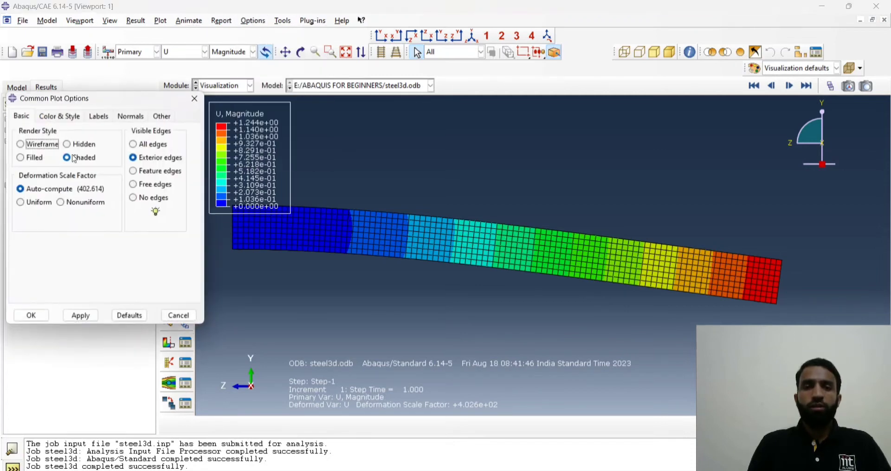
# Step: Apply a uniform deformation scale factor of 402.614 to the displacement contour
pyautogui.click(21, 202)
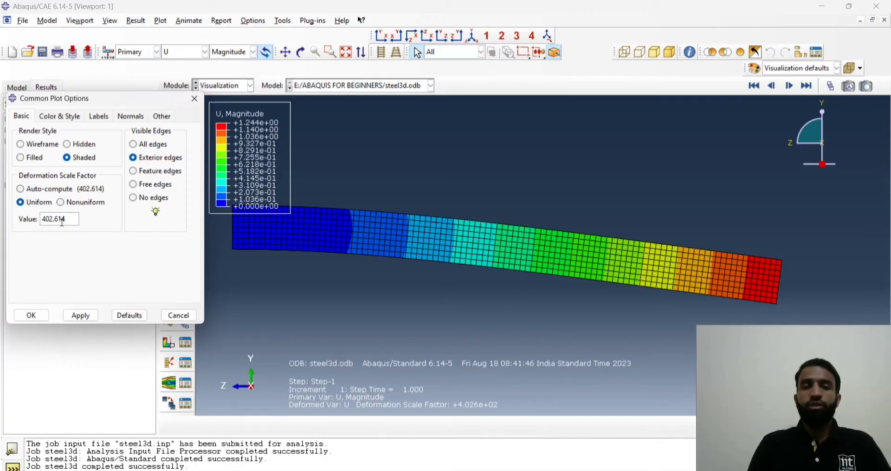
pyautogui.click(31, 315)
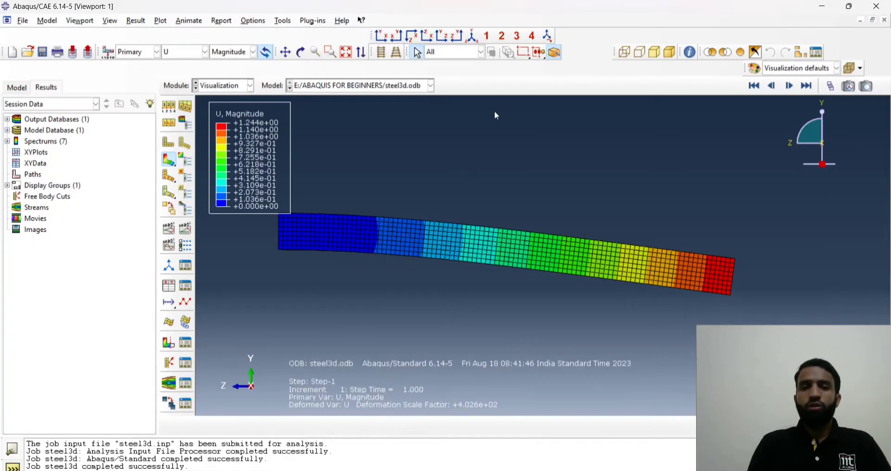
pyautogui.click(249, 85)
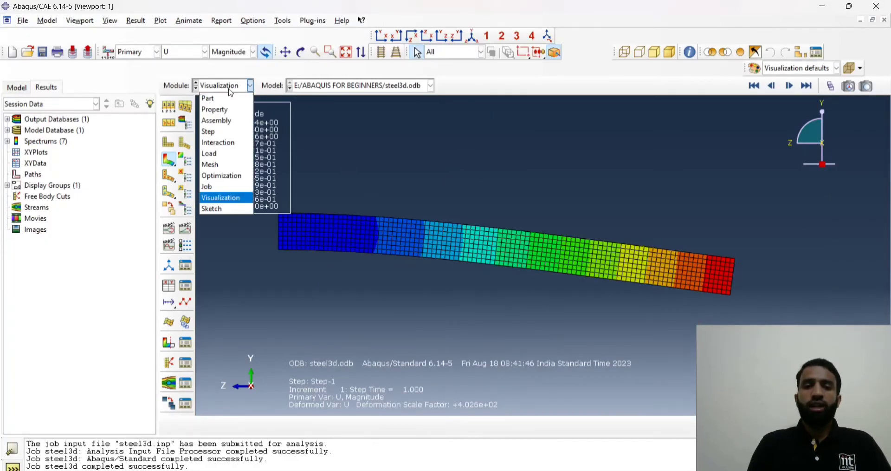
# Step: In the Mesh module, set the global seed size to 25
pyautogui.click(209, 164)
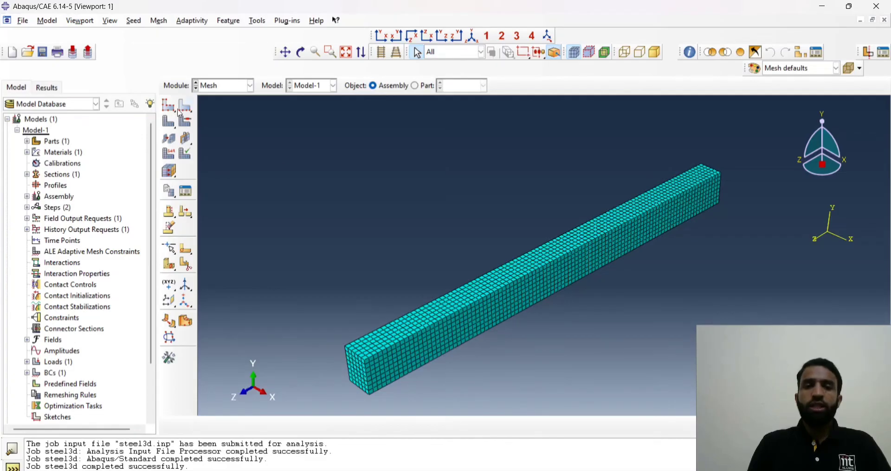
pyautogui.click(169, 106)
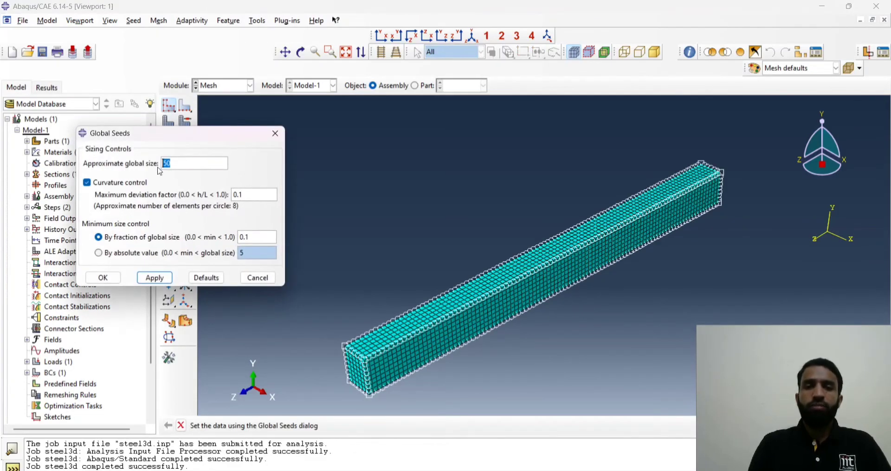
pyautogui.write('25')
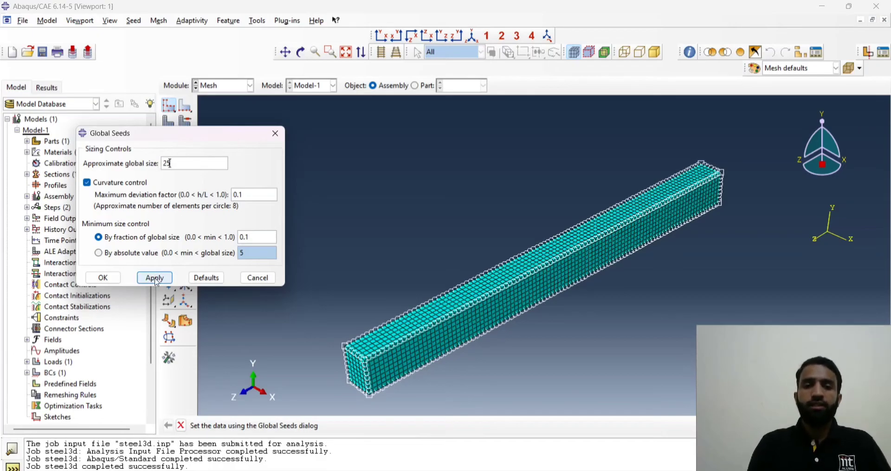
pyautogui.click(154, 278)
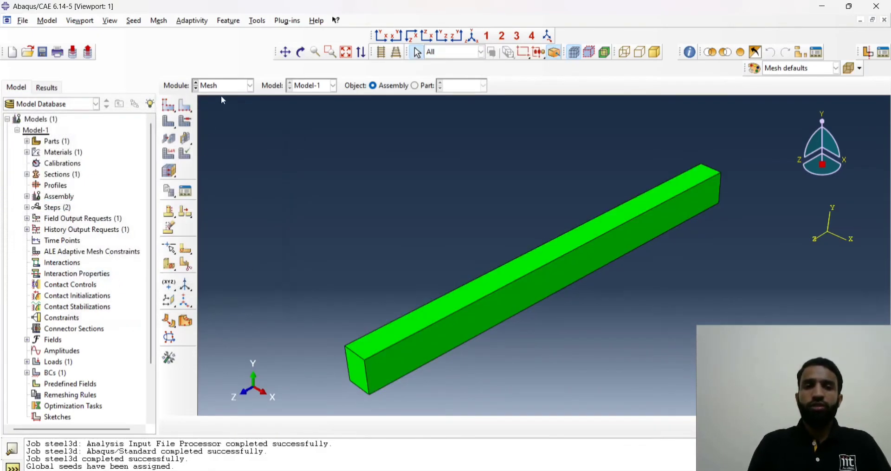
# Step: Remesh the part instance into 38400 elements and resubmit job steel3d
pyautogui.click(248, 84)
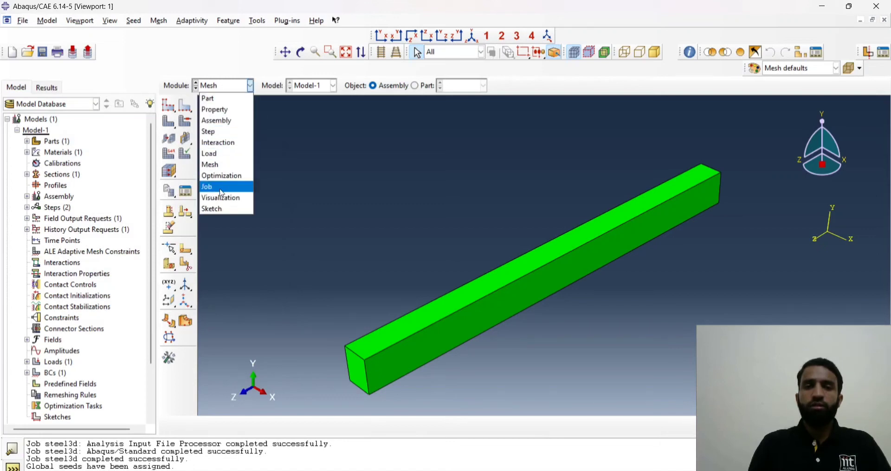
pyautogui.moveTo(216, 120)
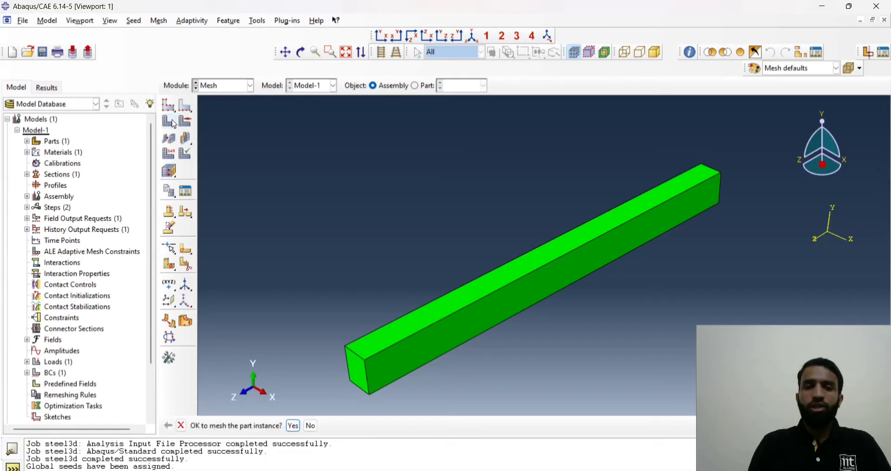
pyautogui.click(294, 425)
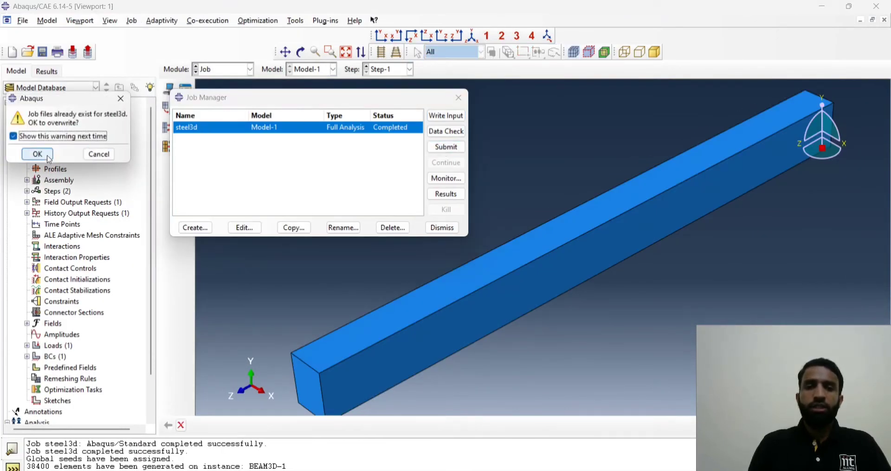
# Step: Overwrite the old job files, monitor the rerun to completion, and load its results
pyautogui.click(36, 154)
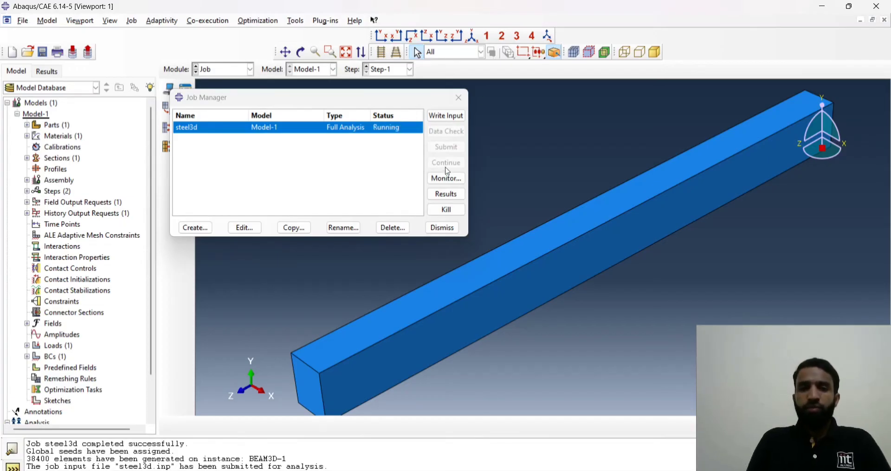
pyautogui.click(446, 177)
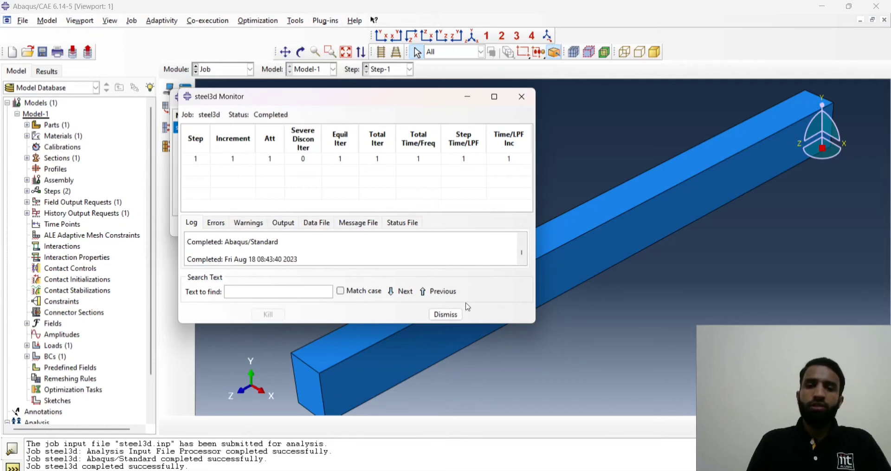
pyautogui.click(445, 314)
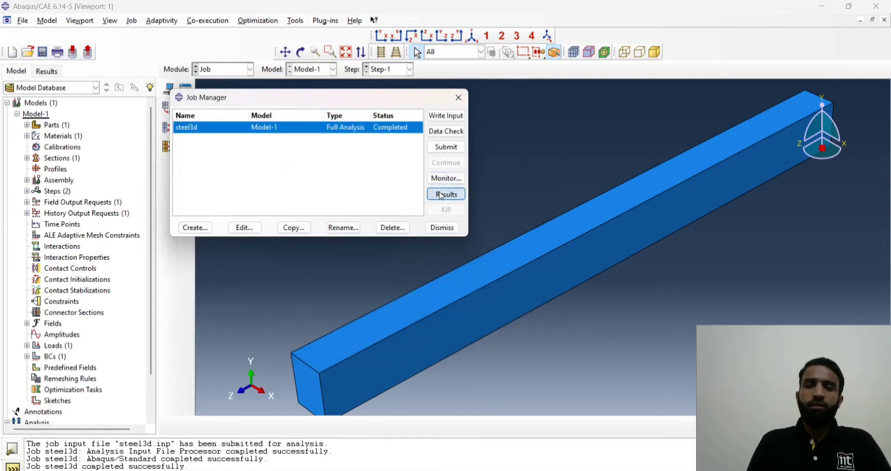
pyautogui.click(446, 194)
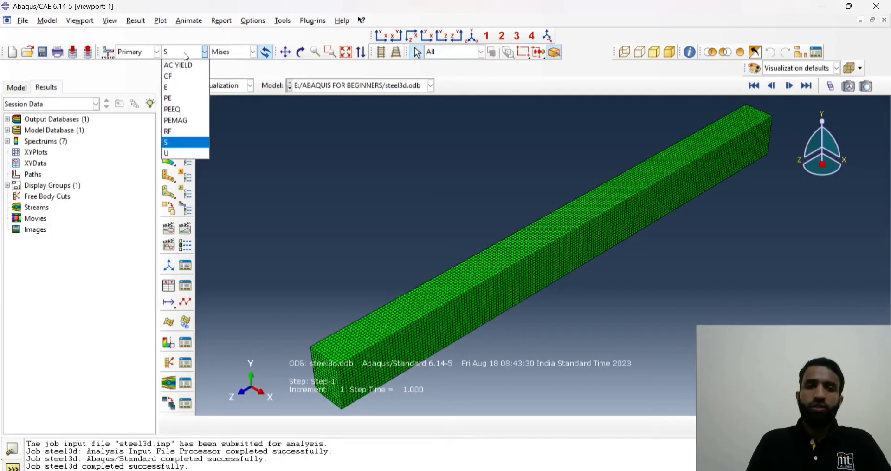
pyautogui.moveTo(174, 54)
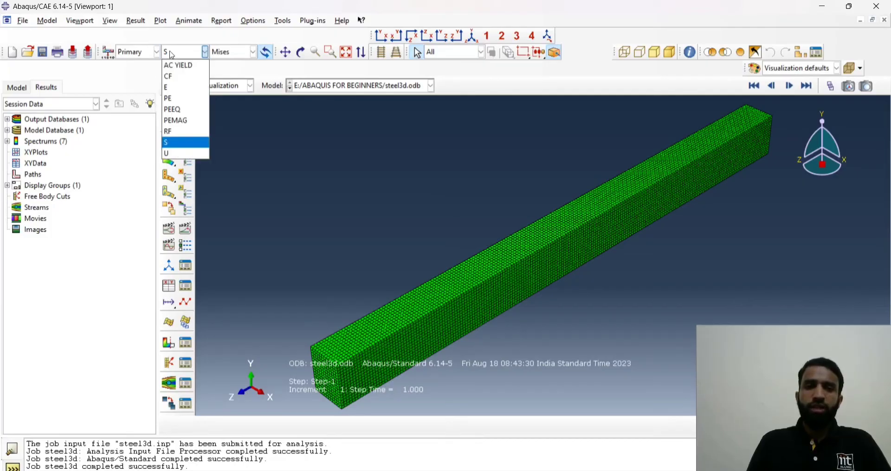
# Step: Contour displacement U on the refined beam, peaking at 1.229 at the tip, then bring up OneNote
pyautogui.click(166, 153)
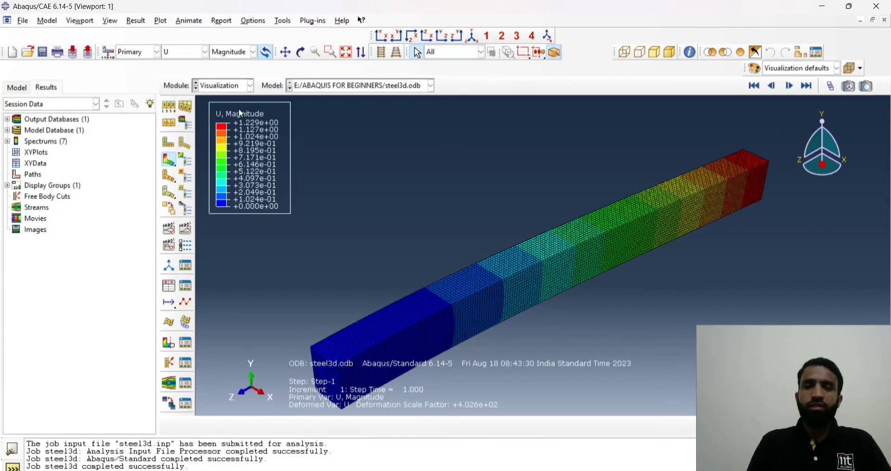
pyautogui.moveTo(262, 135)
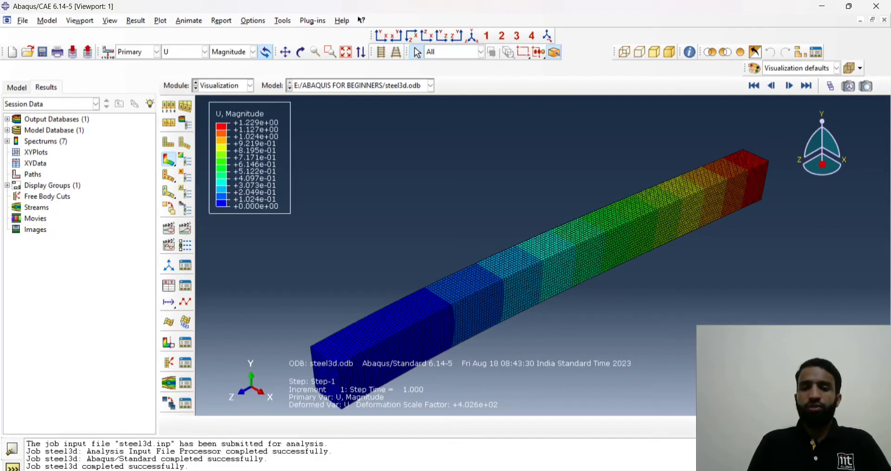
pyautogui.press('alt+tab')
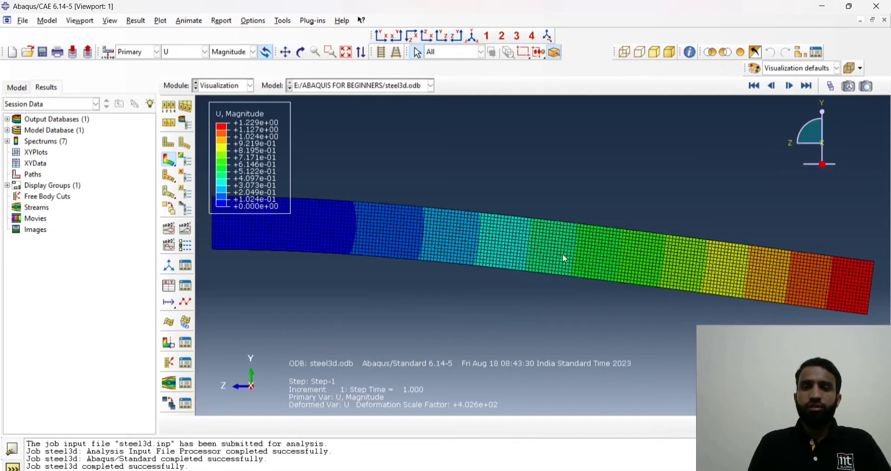
pyautogui.moveTo(865, 243)
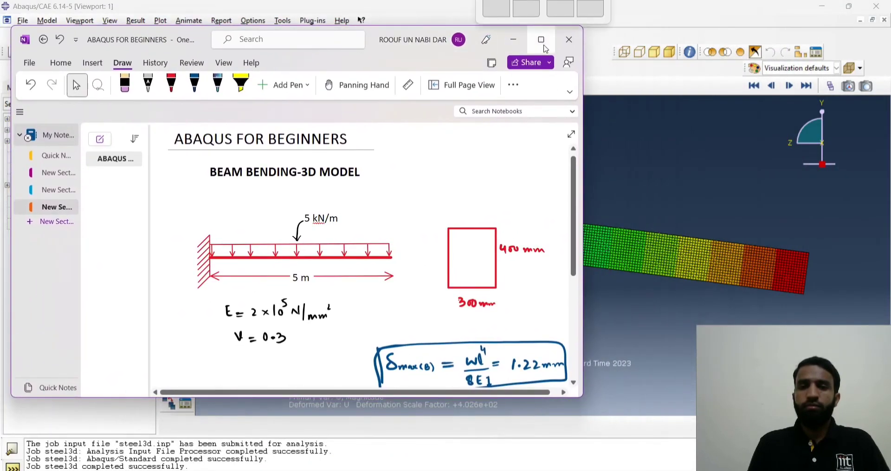
# Step: Maximize OneNote, scroll to the calculation and choose the purple pen
pyautogui.click(540, 39)
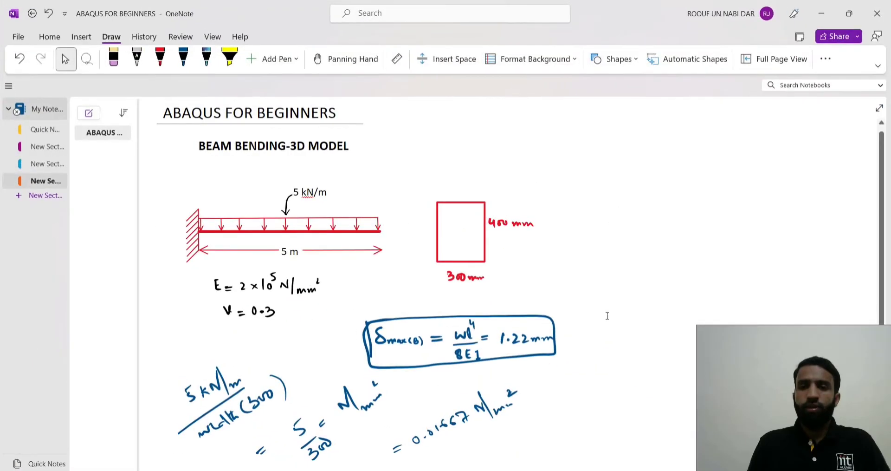
pyautogui.scroll(-3)
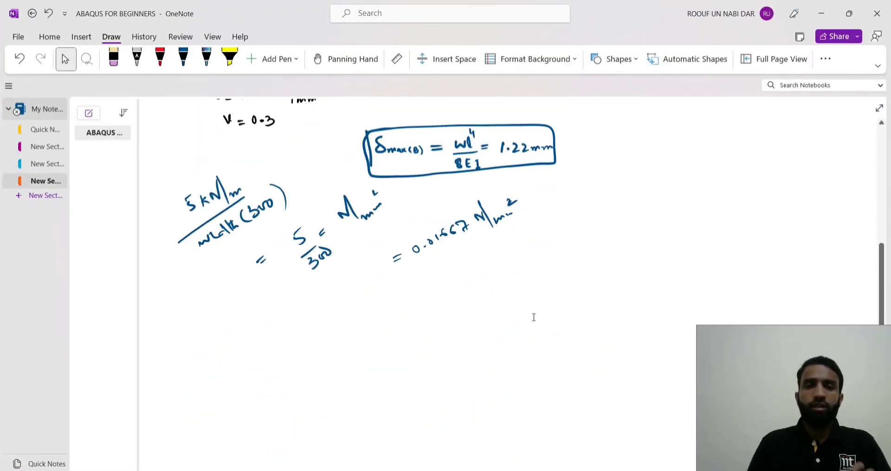
pyautogui.click(183, 59)
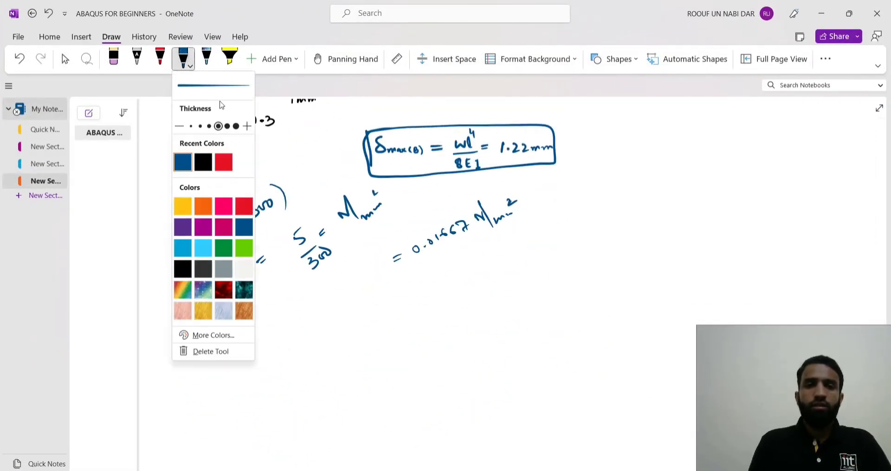
pyautogui.click(202, 227)
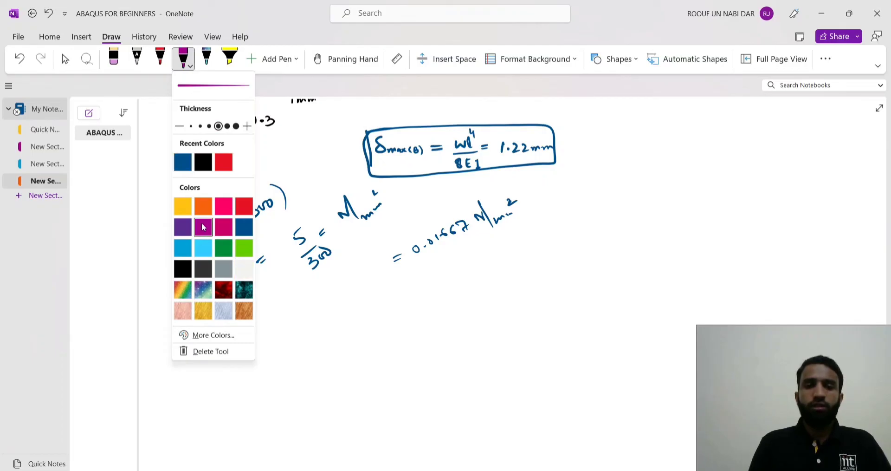
pyautogui.moveTo(243, 267)
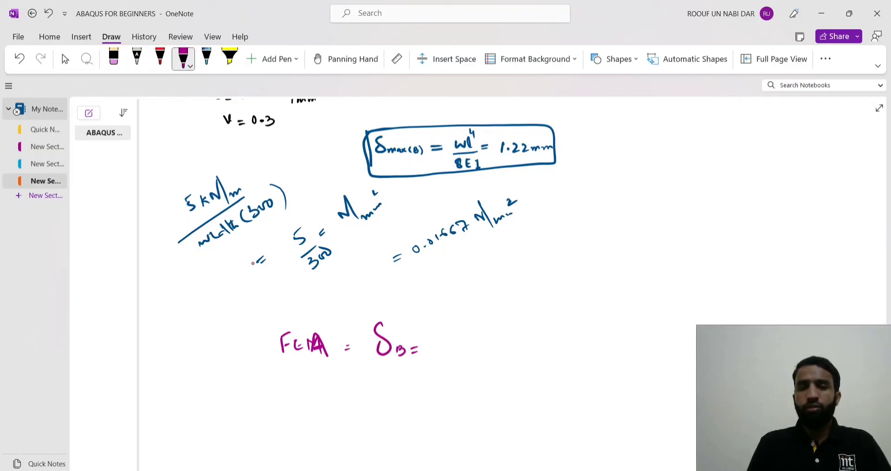
# Step: Handwrite the FEA deflection 1.229 mm boxed beside the 1.22 mm hand calculation
pyautogui.moveTo(440, 344); pyautogui.dragTo(477, 344)
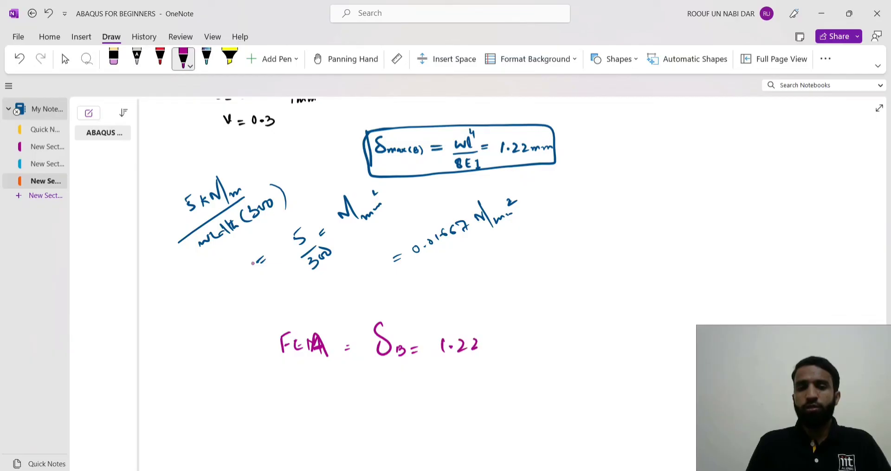
pyautogui.moveTo(477, 341); pyautogui.dragTo(507, 343)
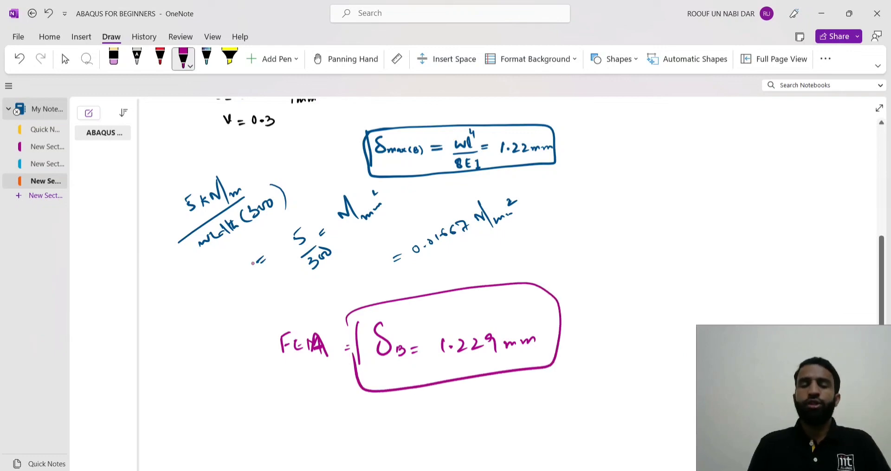
pyautogui.click(65, 58)
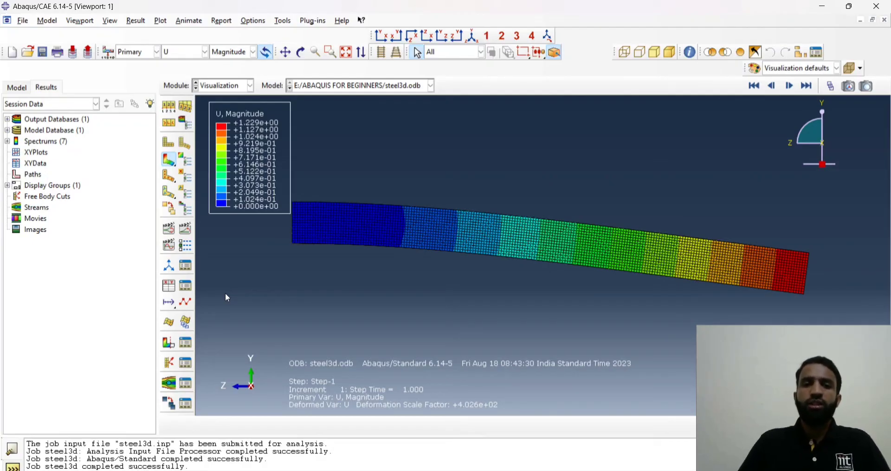
pyautogui.moveTo(244, 132)
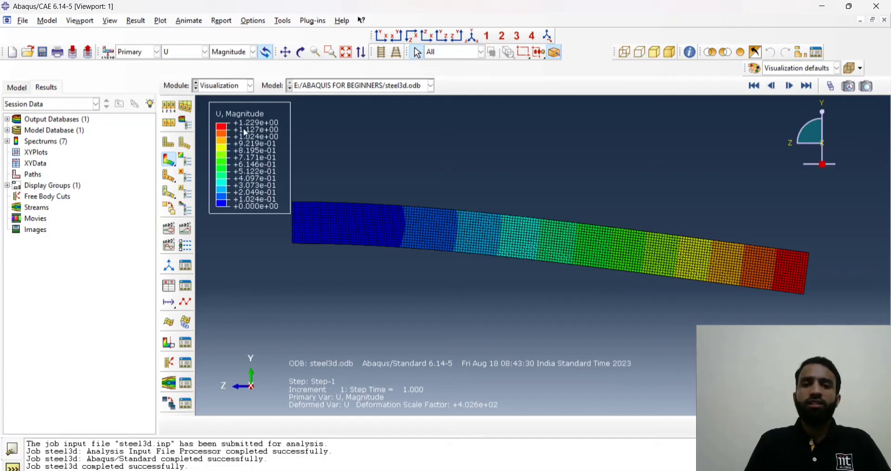
pyautogui.moveTo(716, 286)
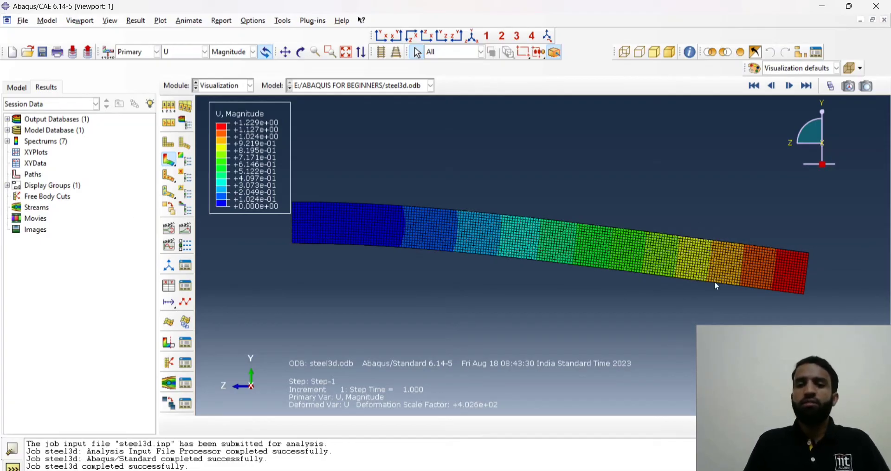
pyautogui.moveTo(734, 273)
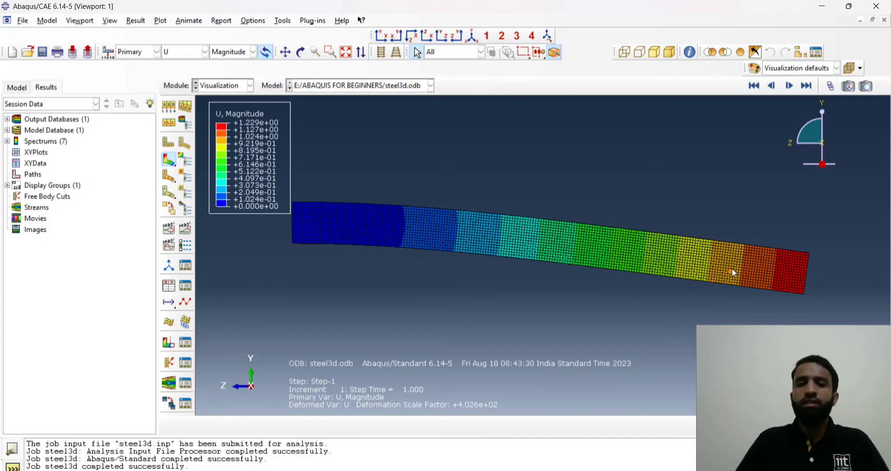